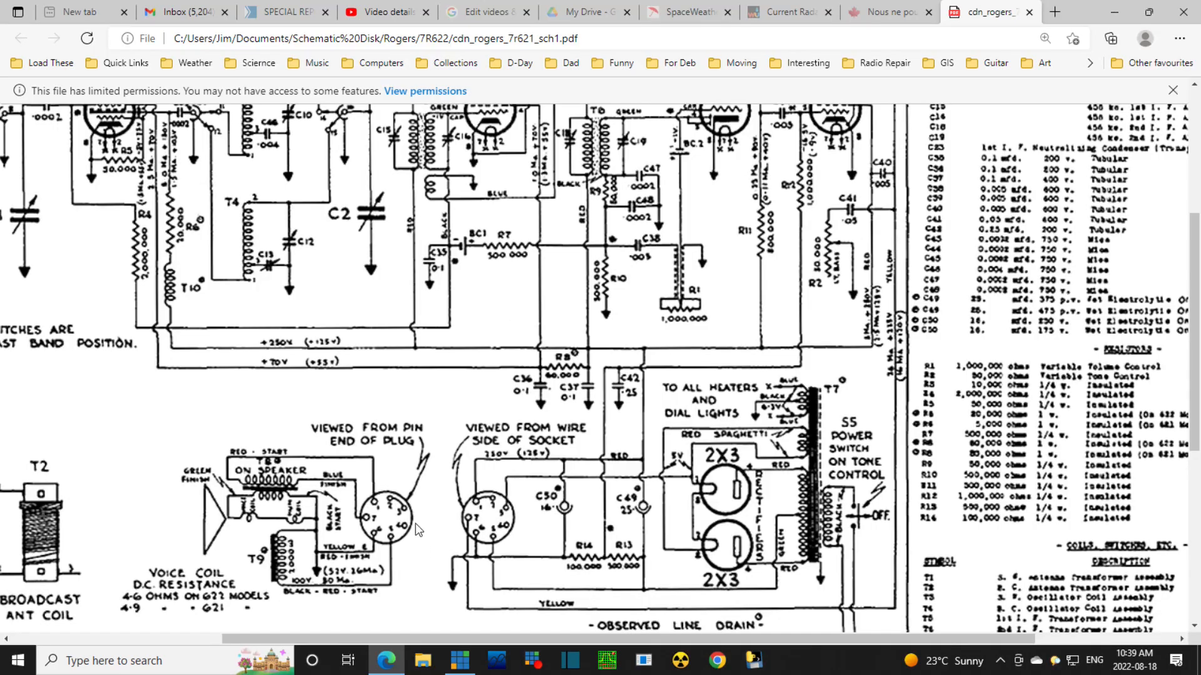
Scroll the Rogers schematic to follow the power-supply and B+ wiring.
scroll(down, 3)
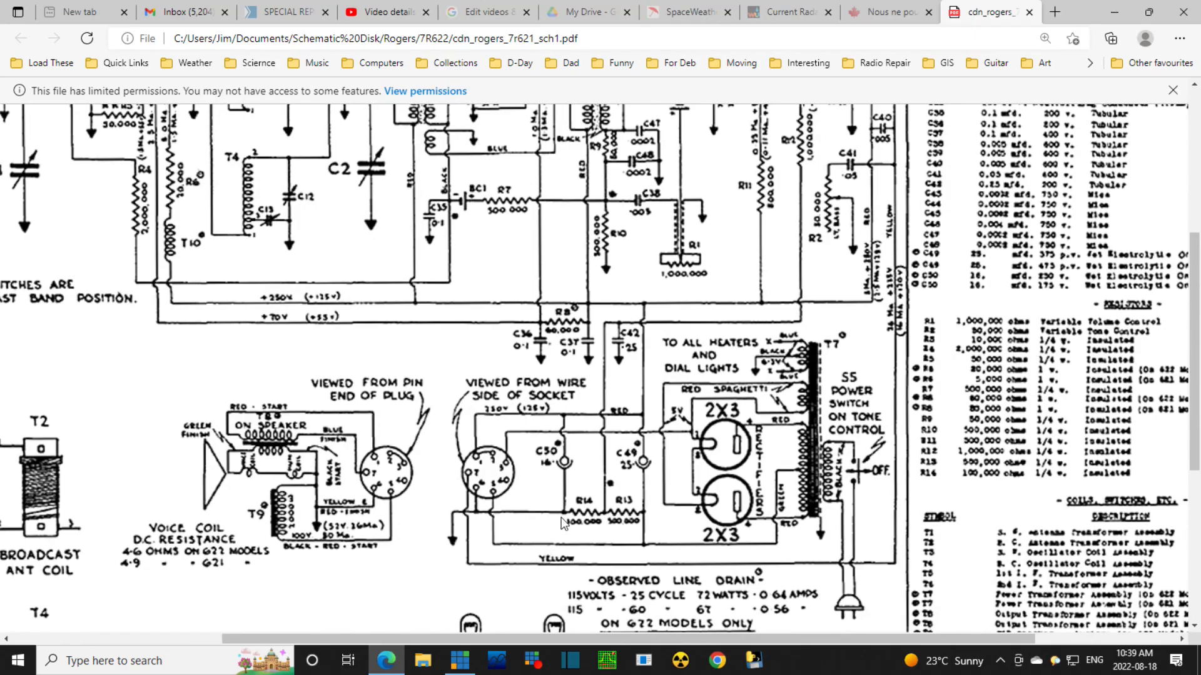
mouse_move(419, 426)
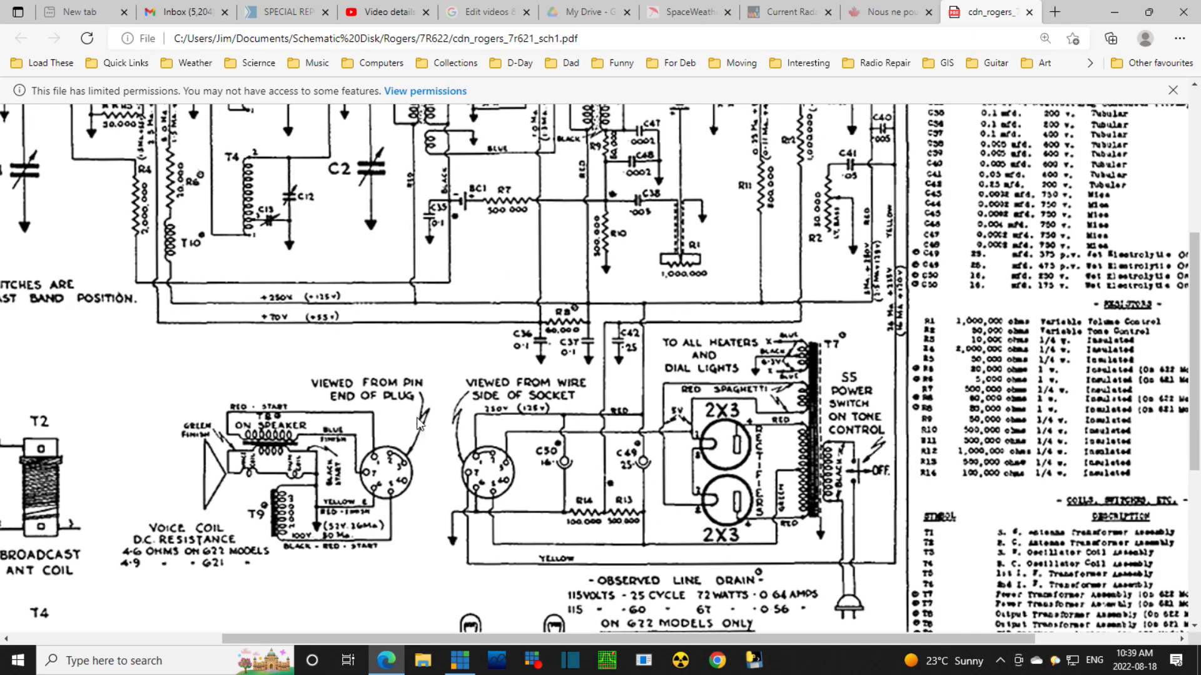
mouse_move(792, 378)
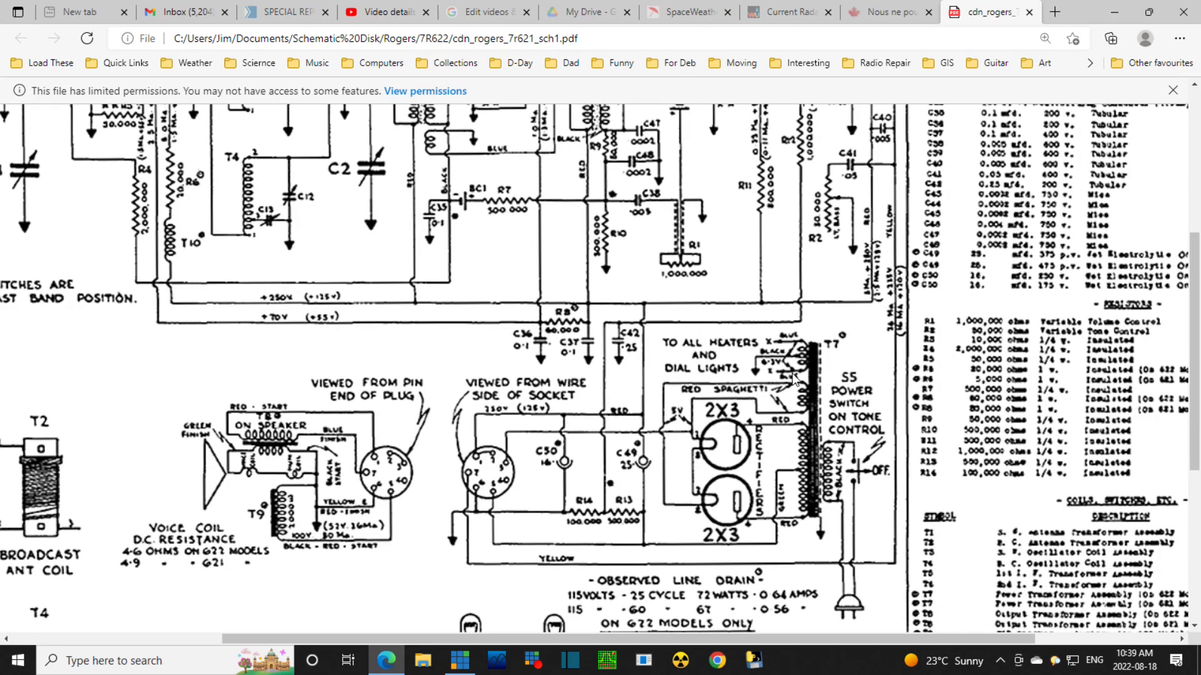
mouse_move(668, 504)
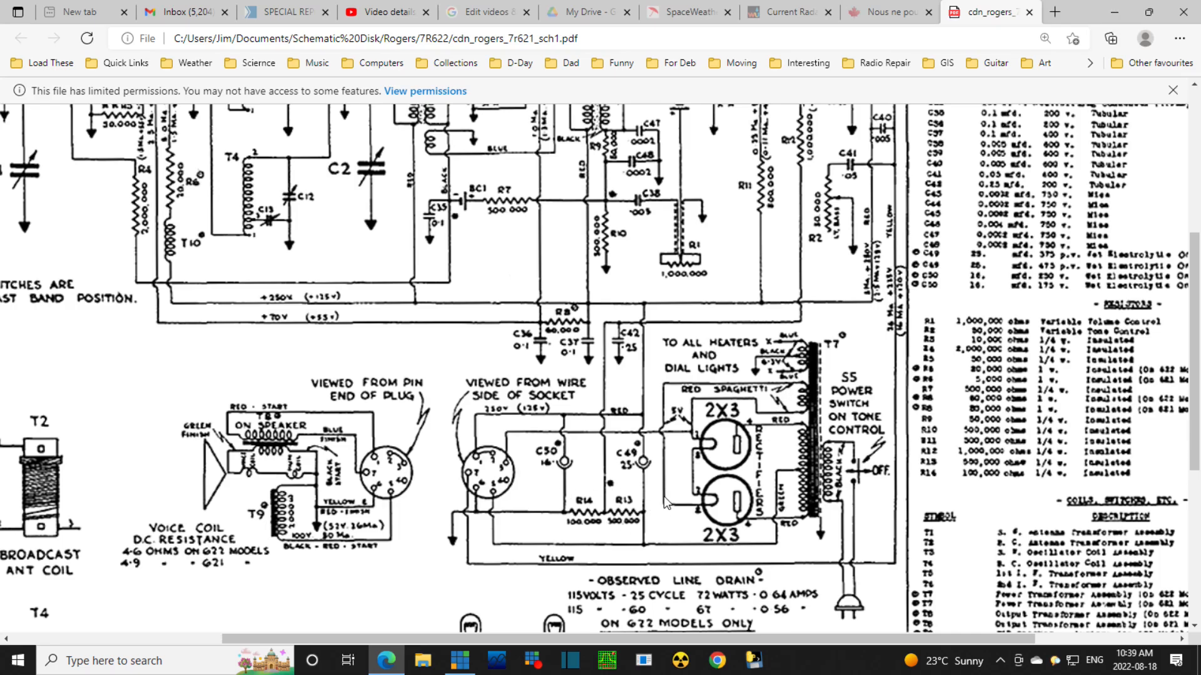
mouse_move(651, 494)
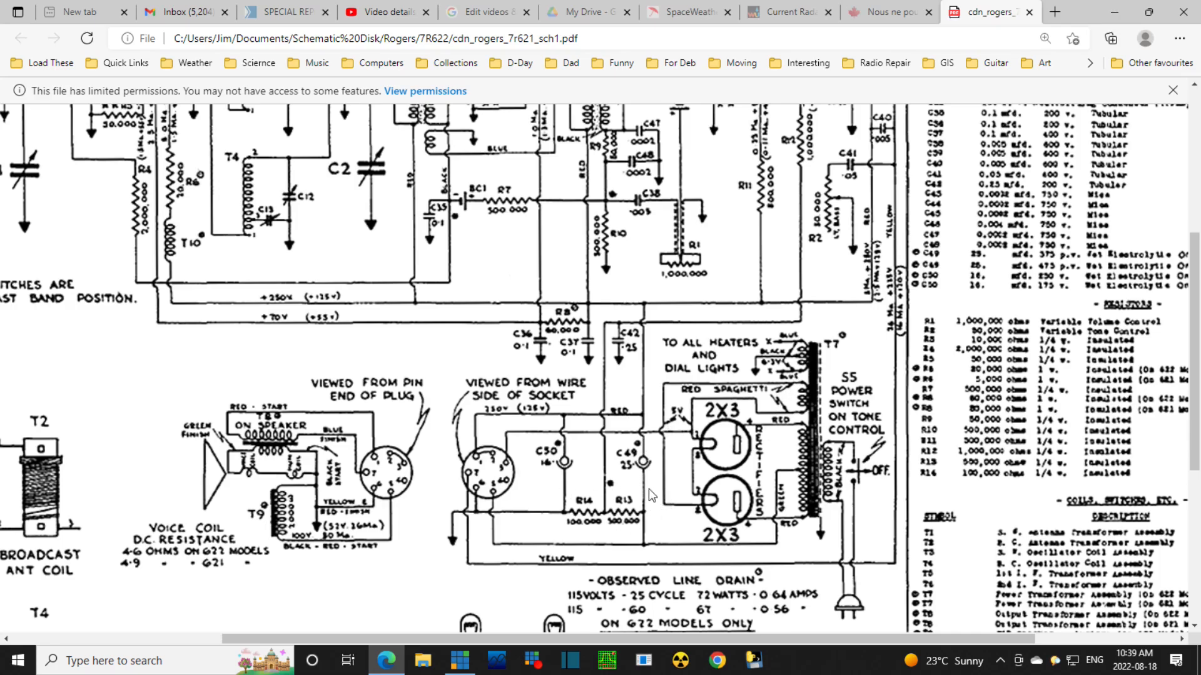
mouse_move(645, 413)
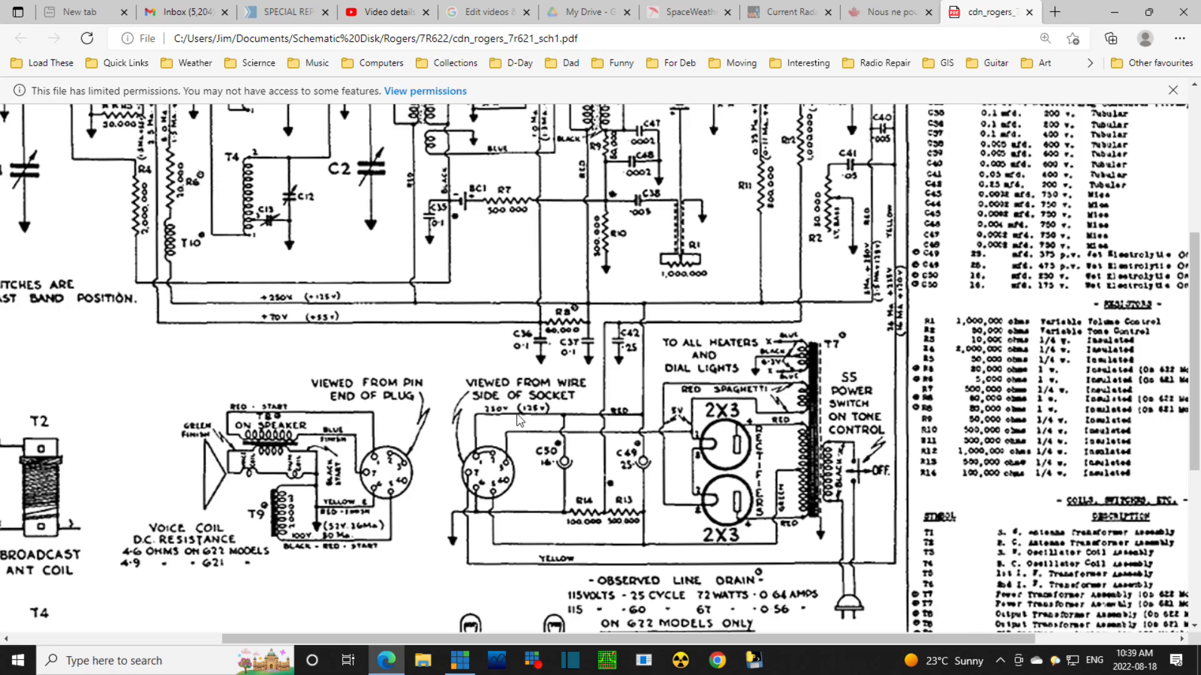
mouse_move(496, 422)
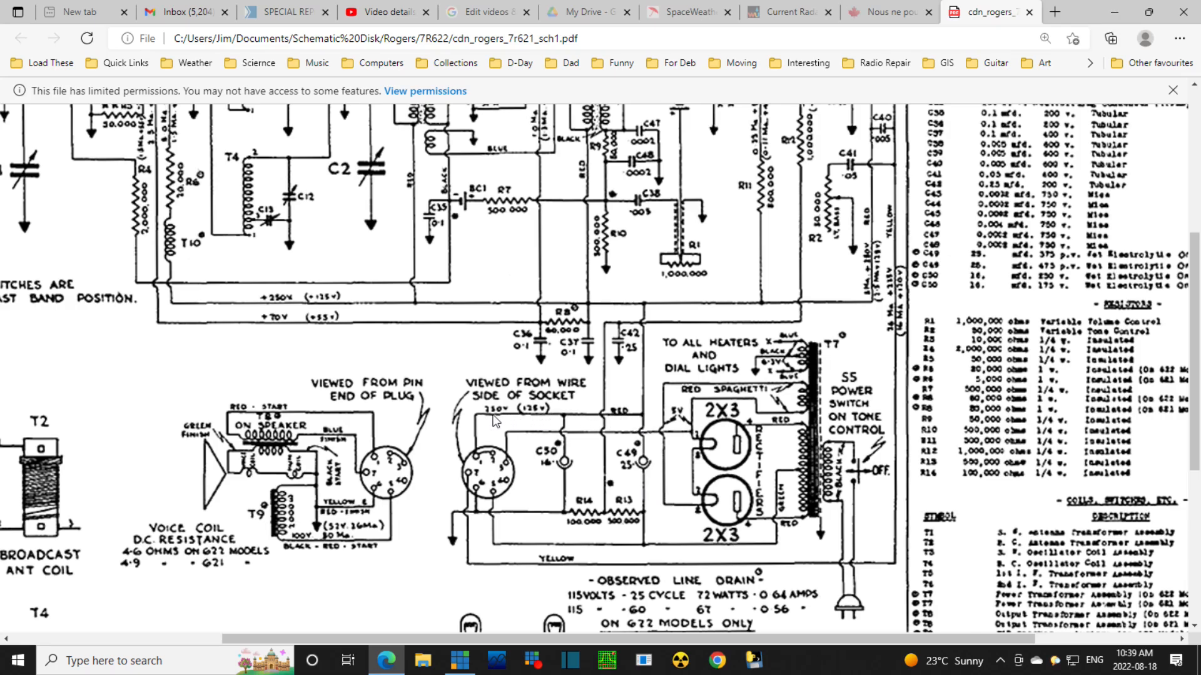
mouse_move(651, 421)
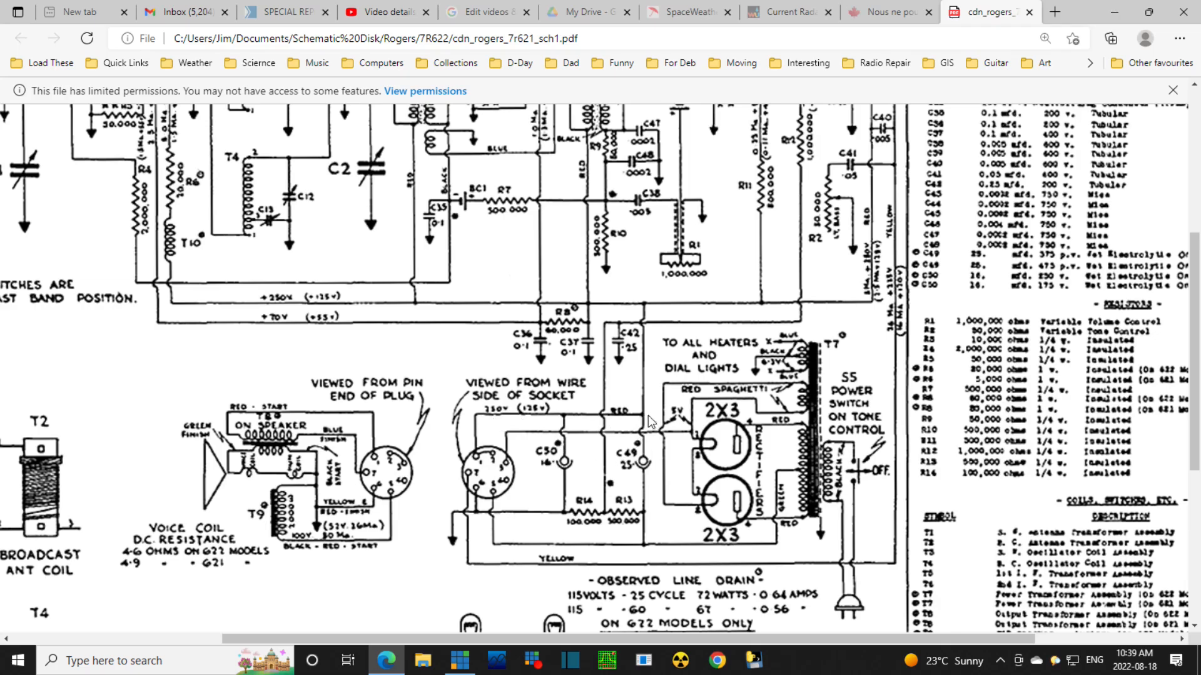
mouse_move(566, 427)
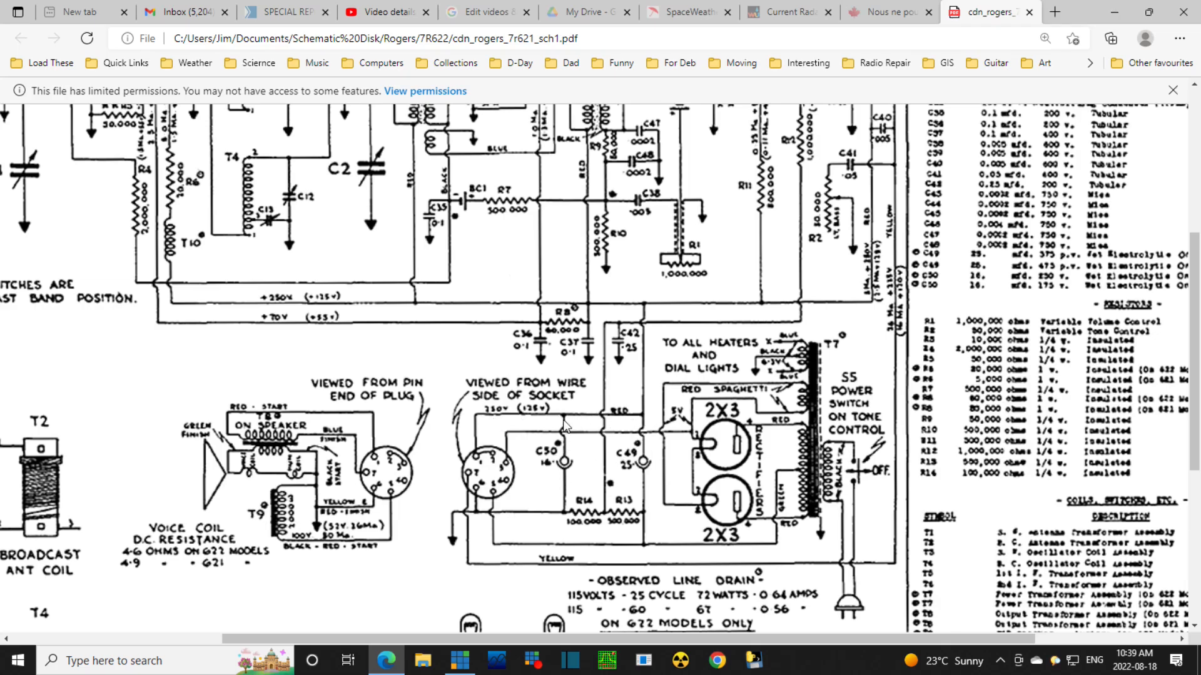
mouse_move(555, 468)
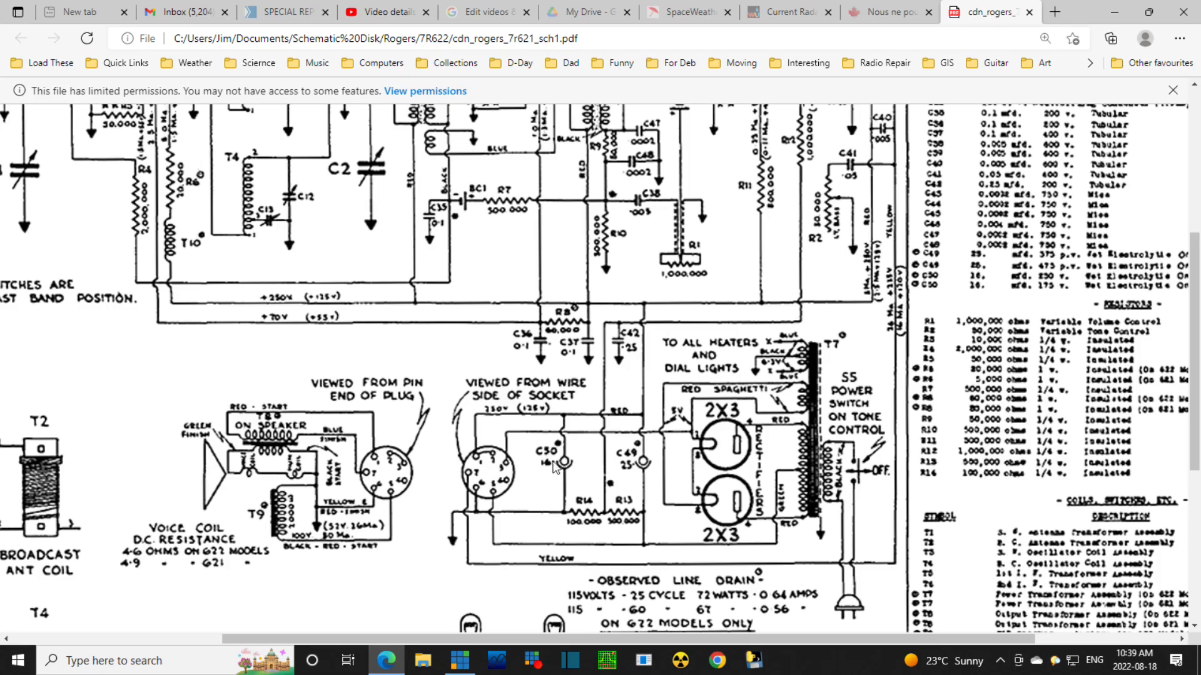
mouse_move(650, 417)
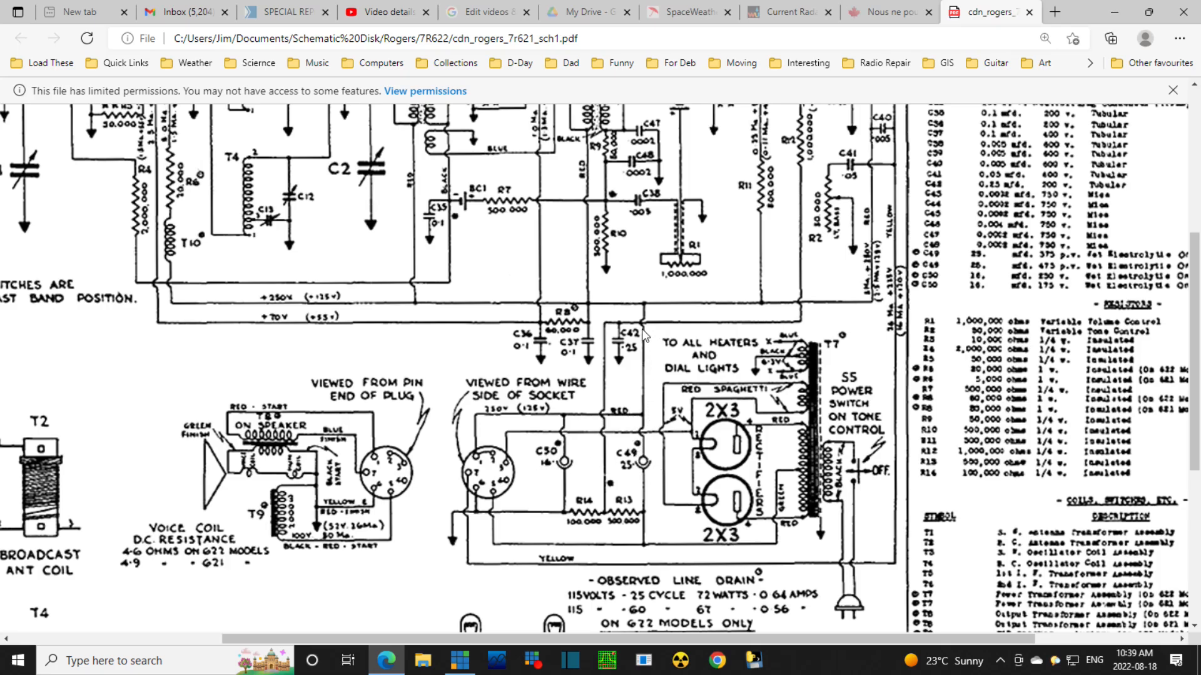
mouse_move(641, 335)
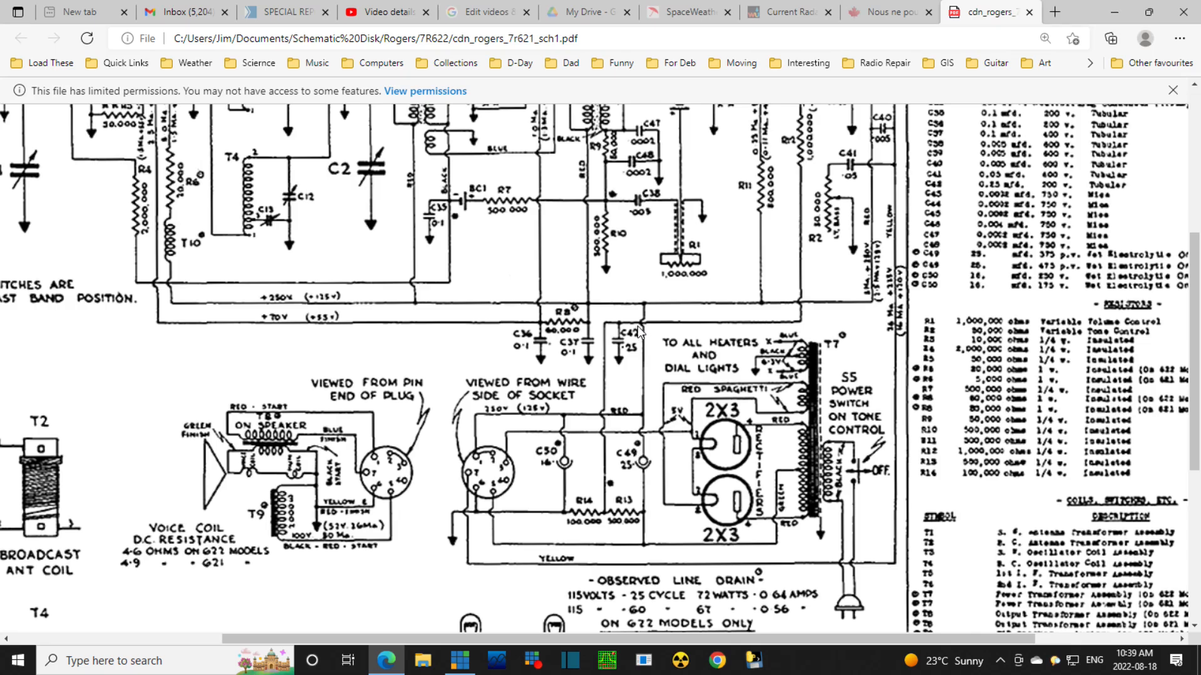
mouse_move(774, 300)
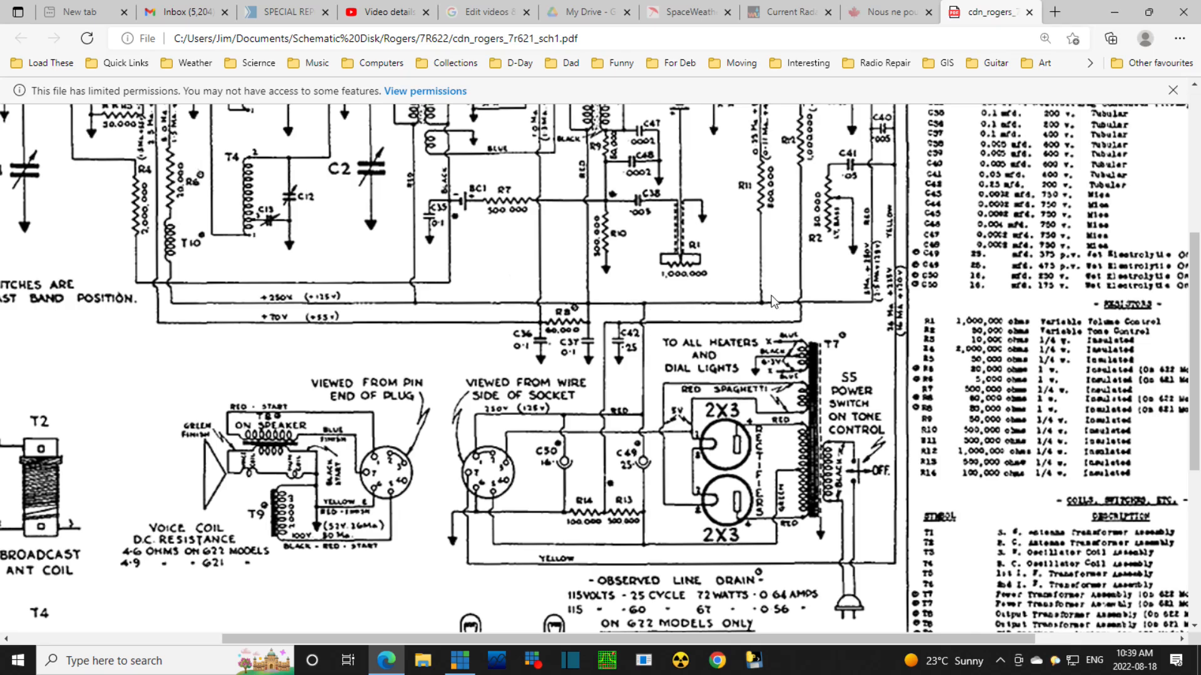
mouse_move(661, 312)
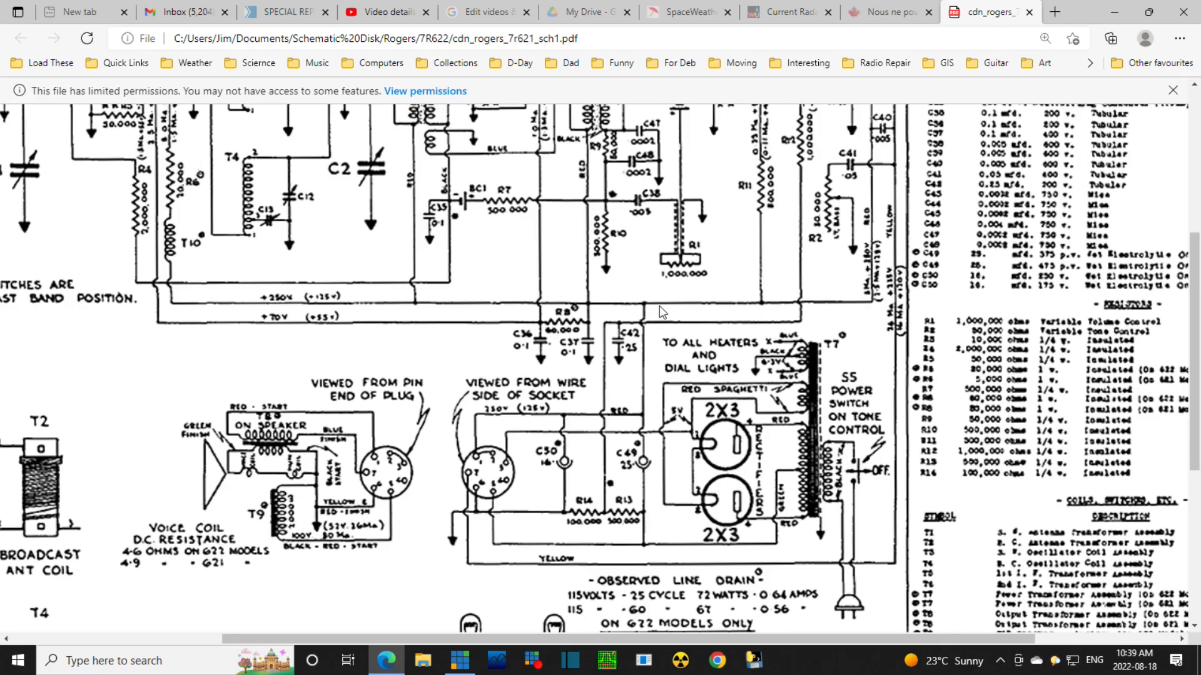
mouse_move(594, 352)
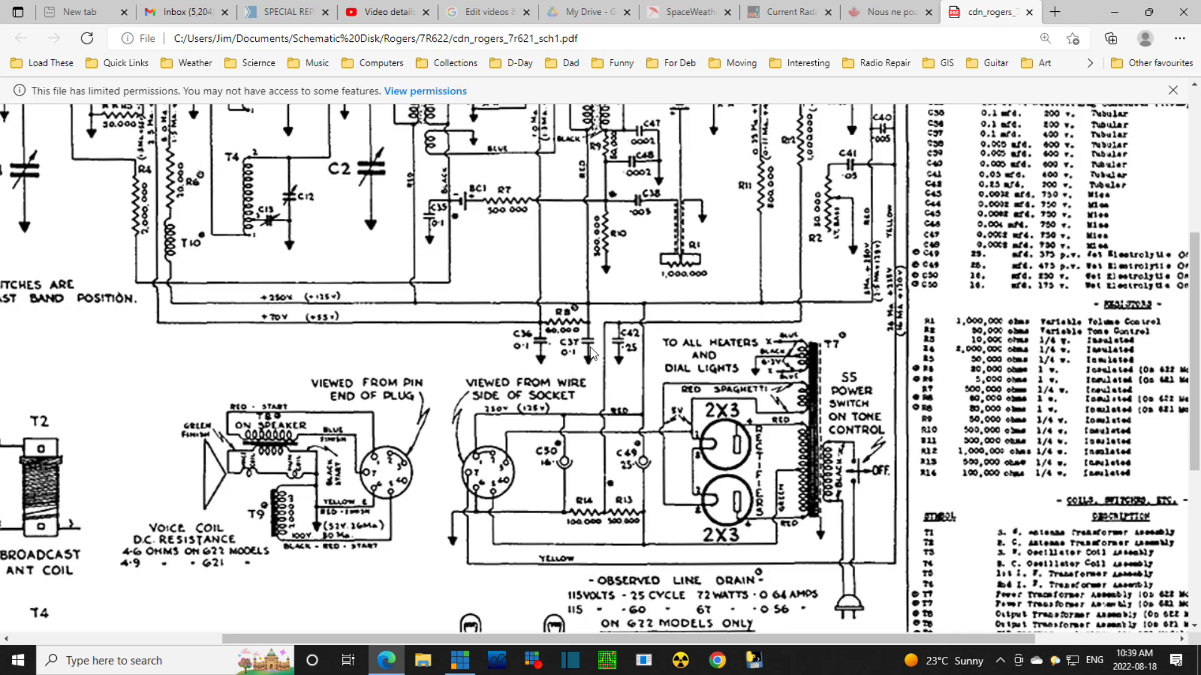
mouse_move(551, 331)
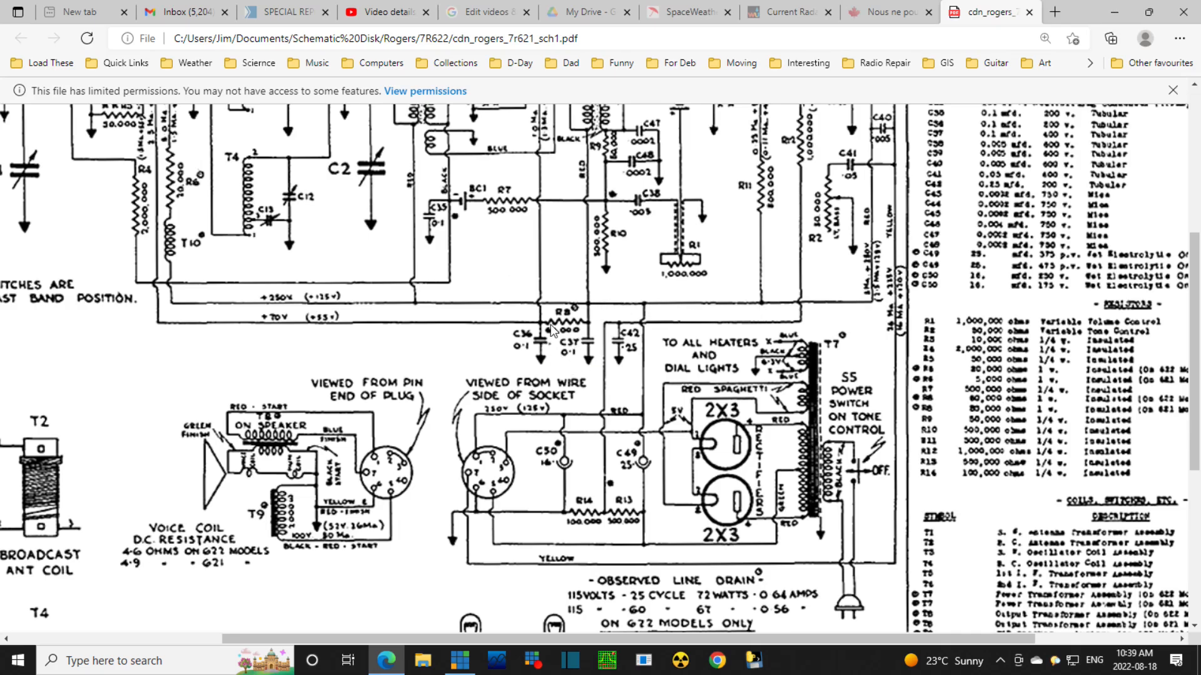
mouse_move(601, 333)
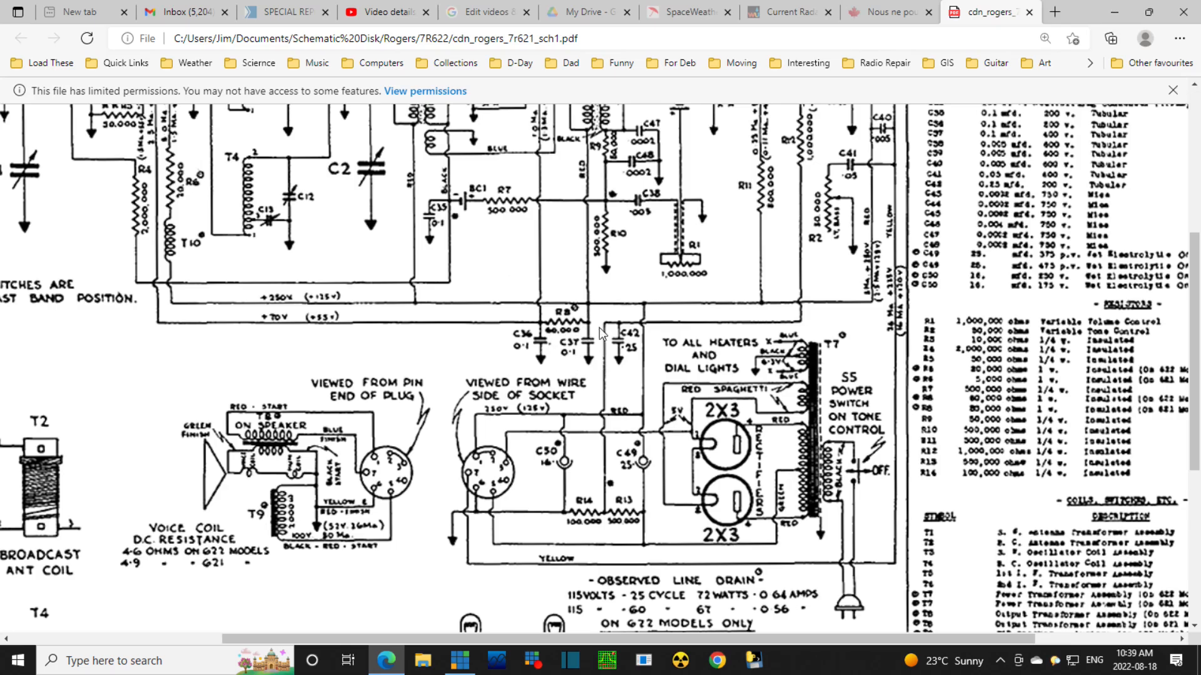
mouse_move(592, 307)
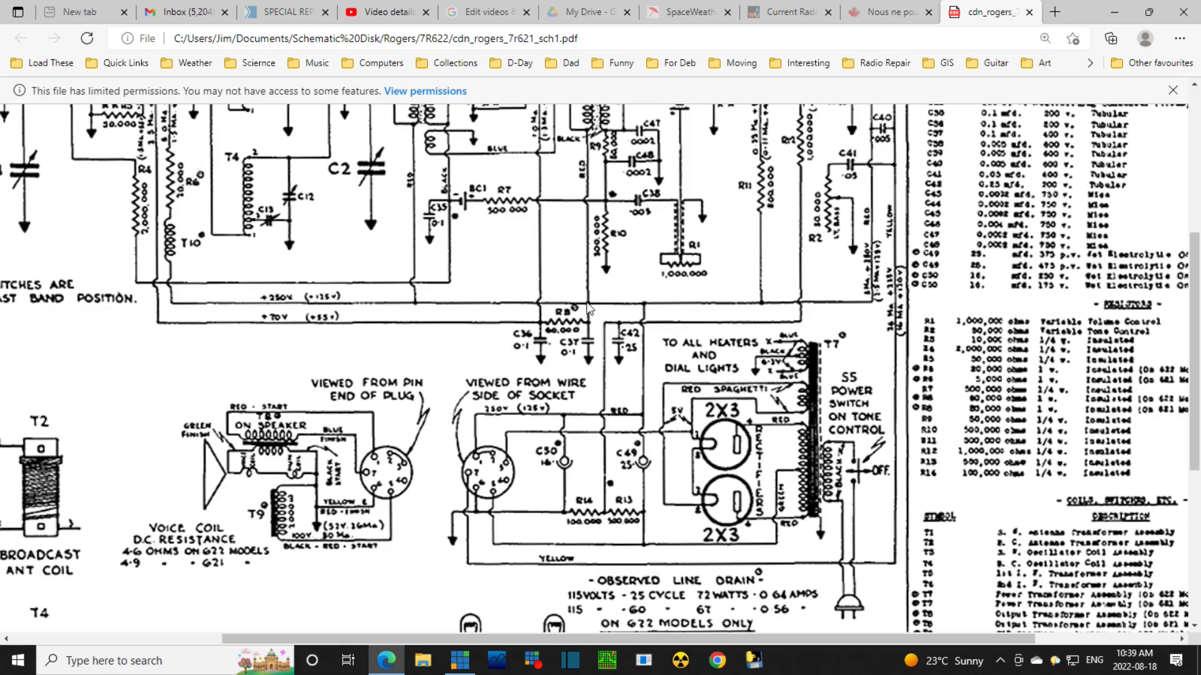
mouse_move(584, 306)
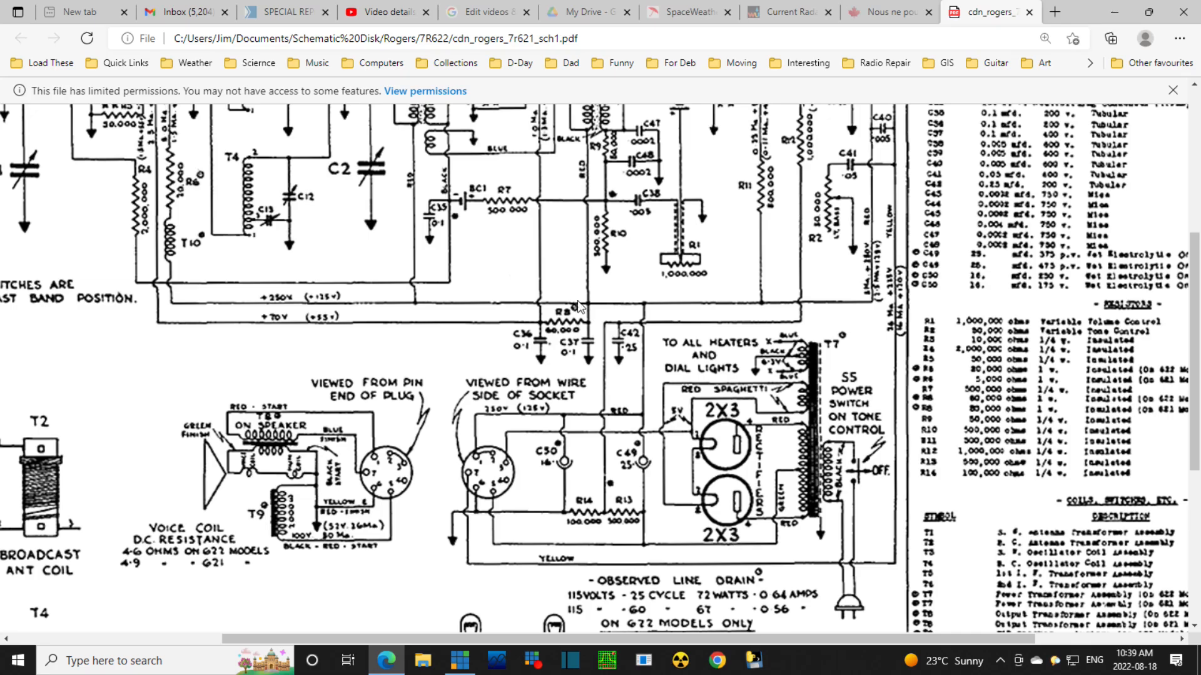
mouse_move(427, 313)
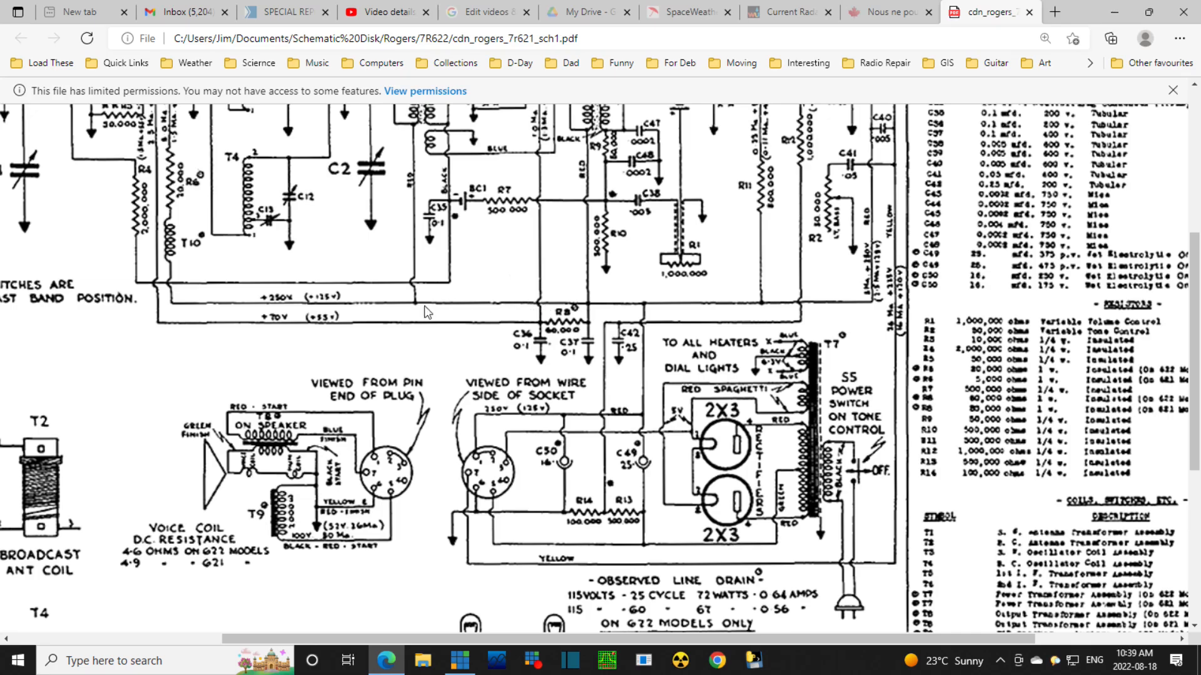
mouse_move(286, 313)
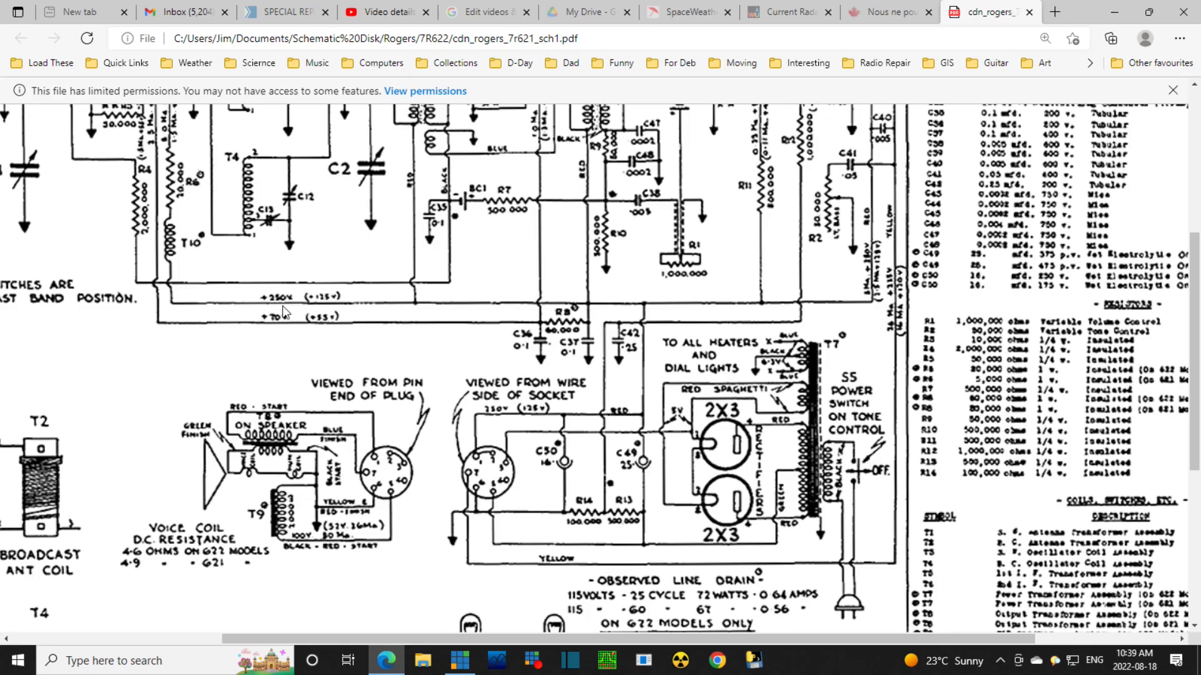
mouse_move(327, 311)
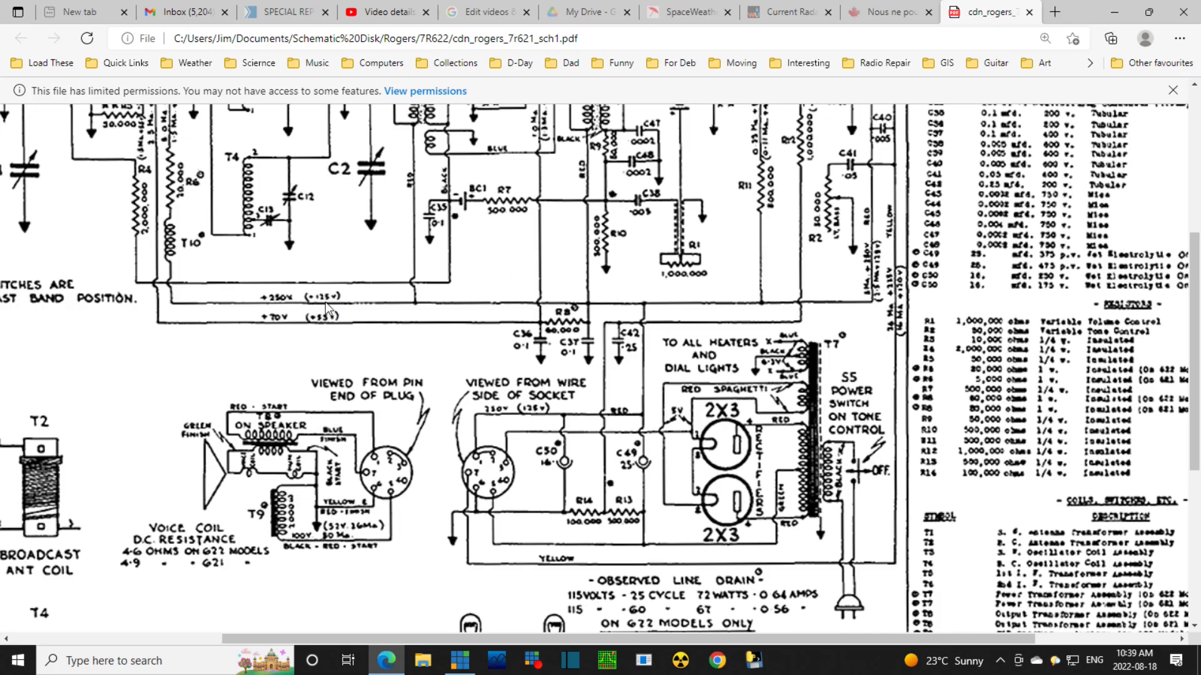
mouse_move(330, 306)
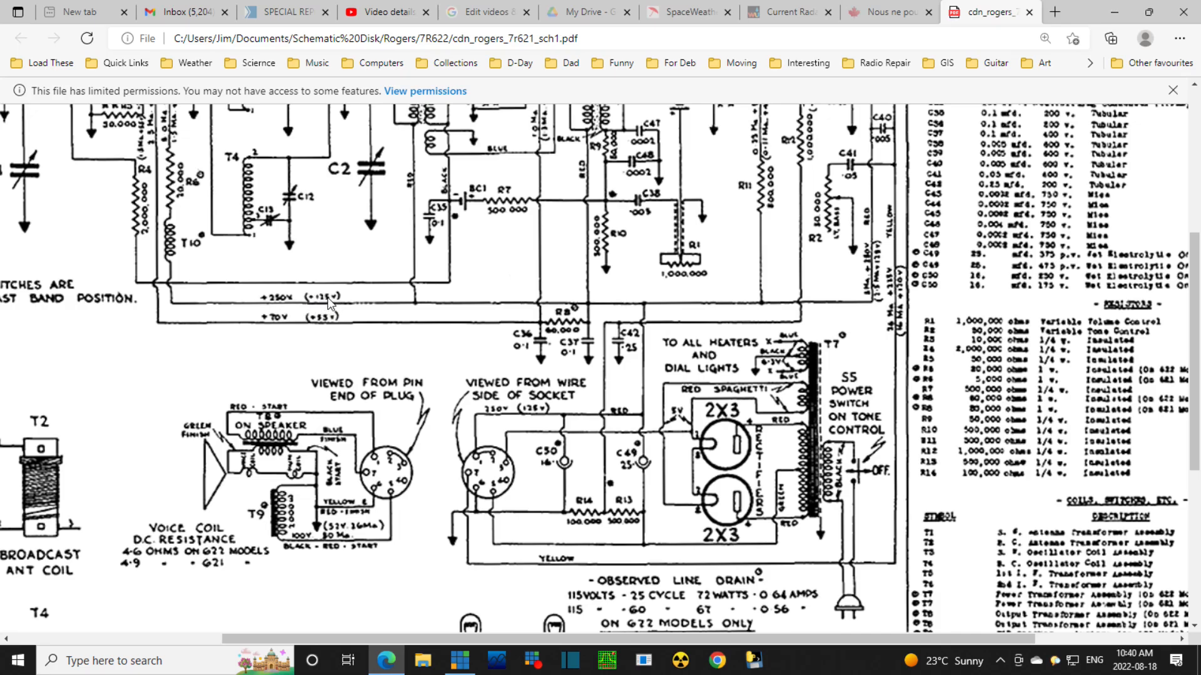
mouse_move(330, 308)
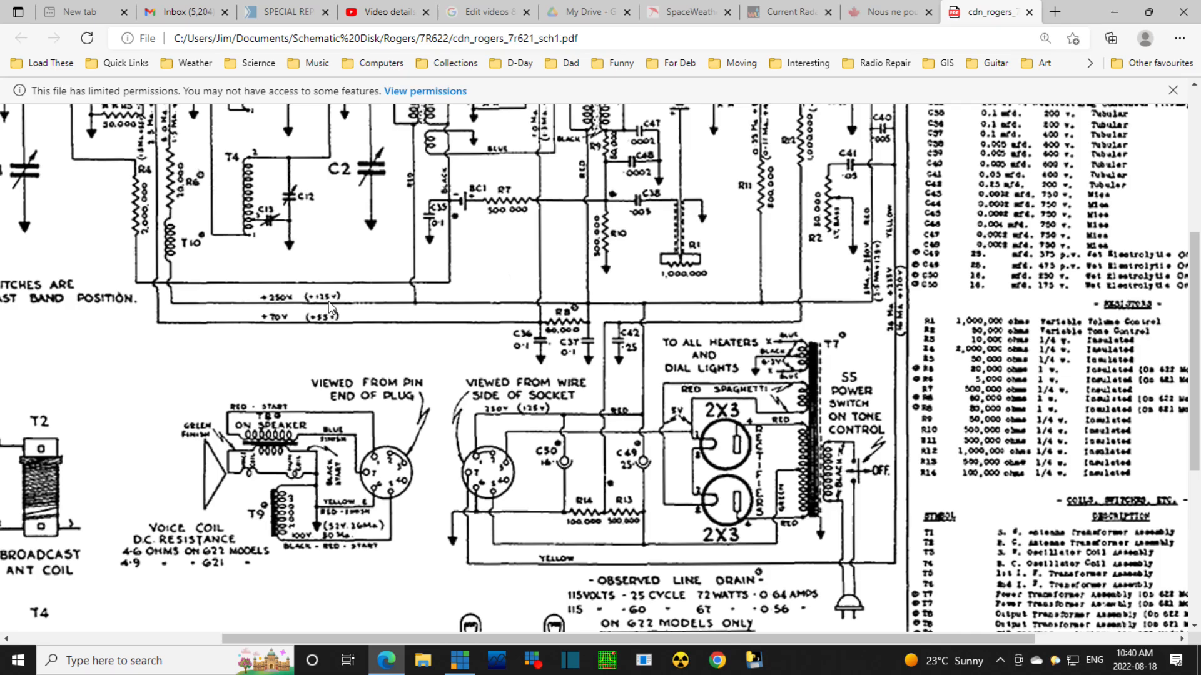
mouse_move(277, 327)
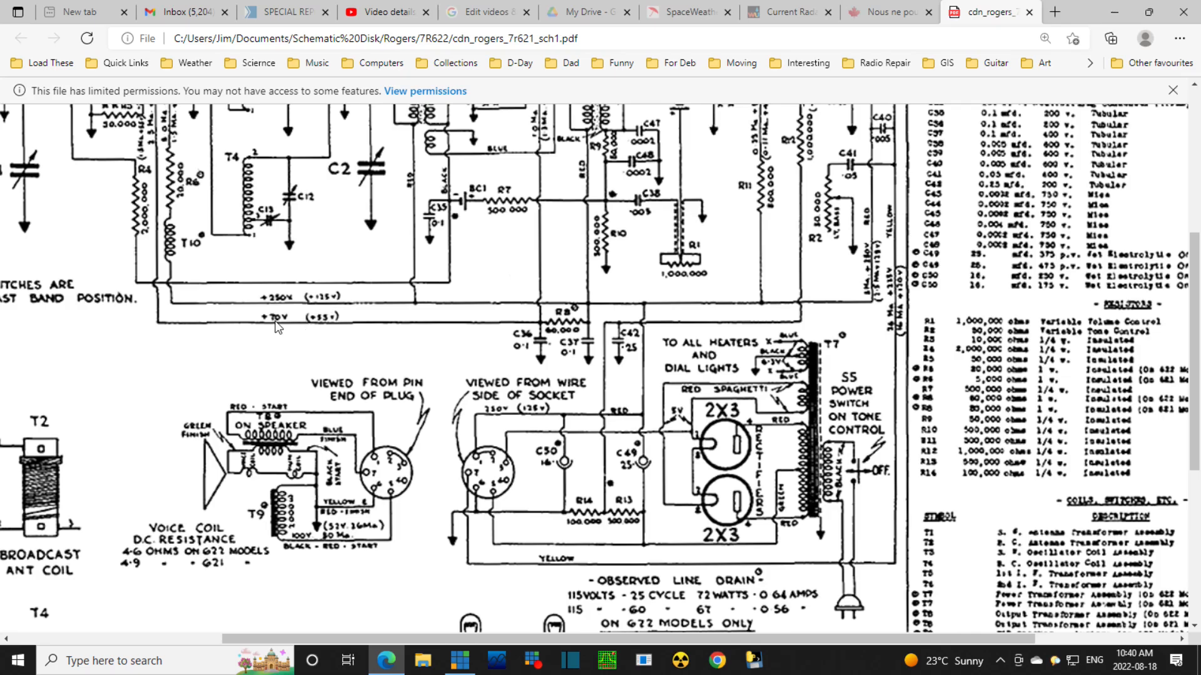
mouse_move(327, 324)
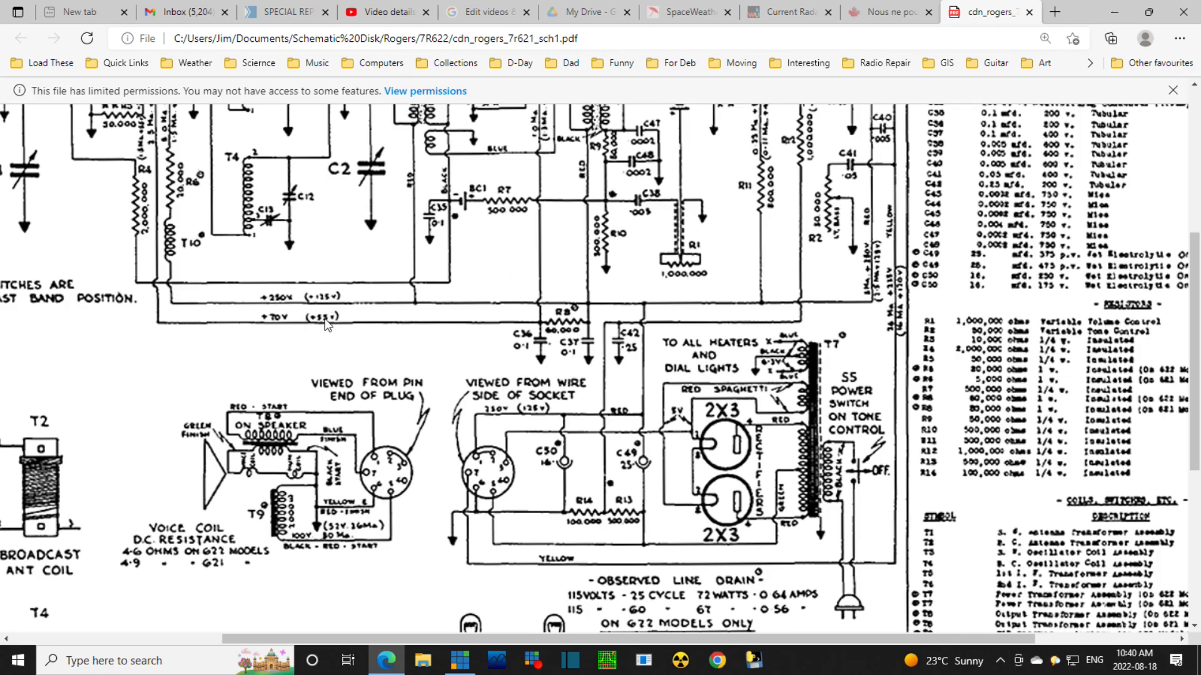
mouse_move(219, 400)
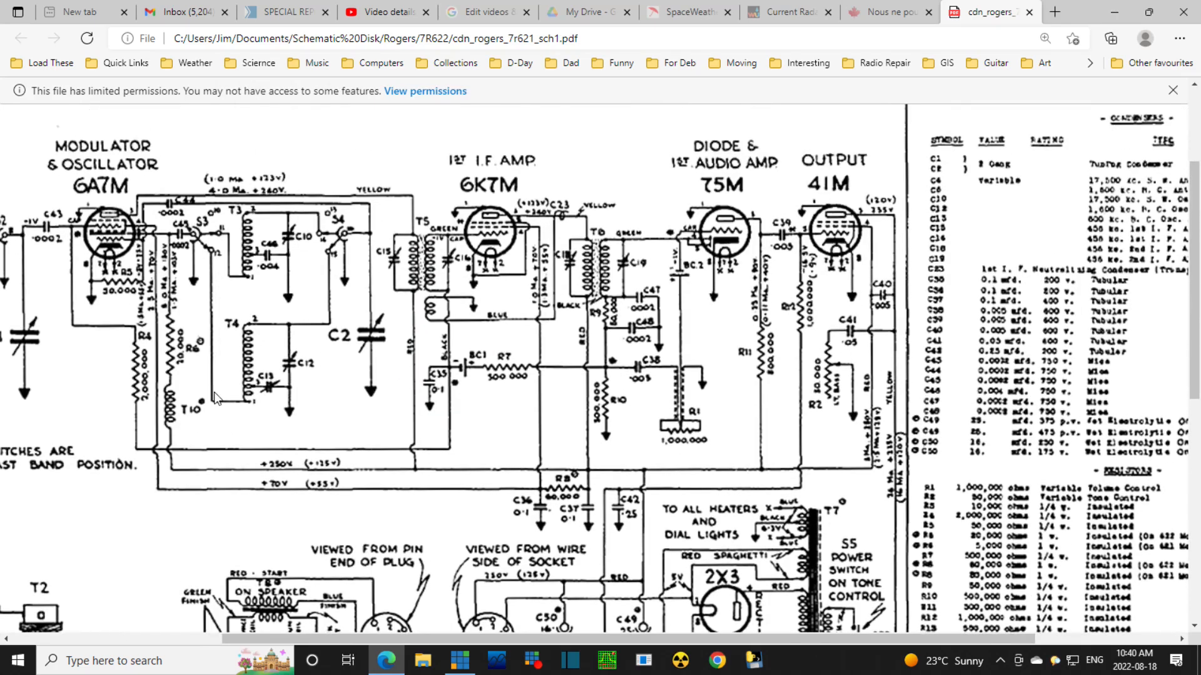
scroll(down, 3)
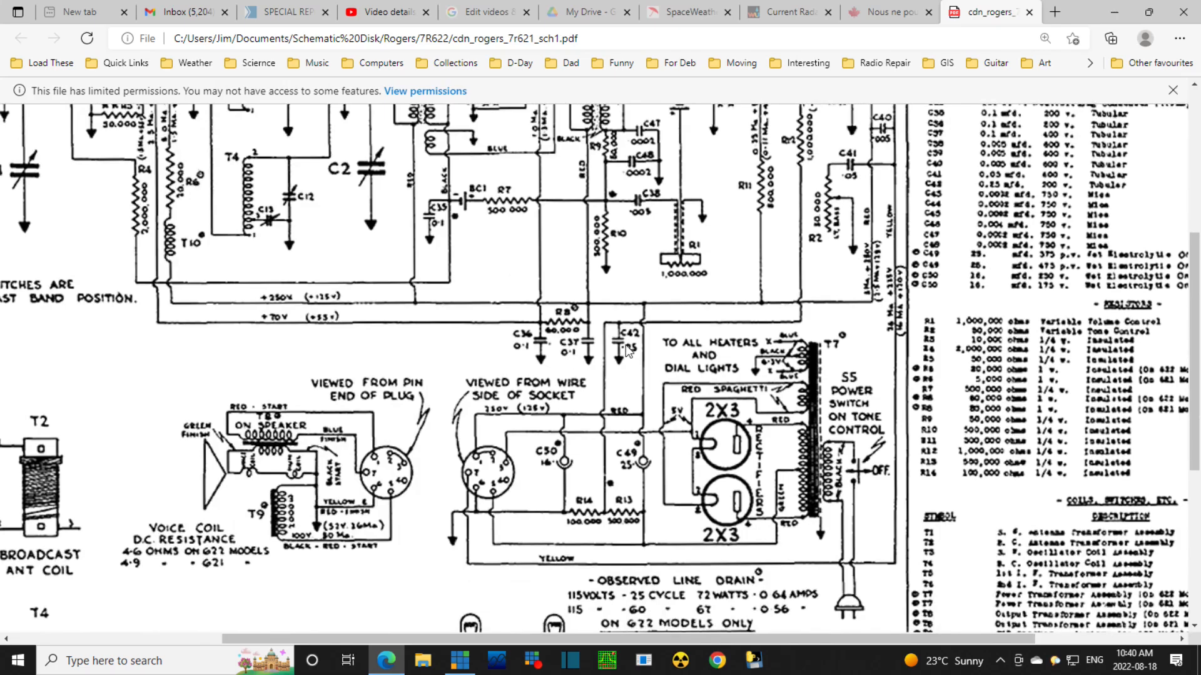
mouse_move(972, 438)
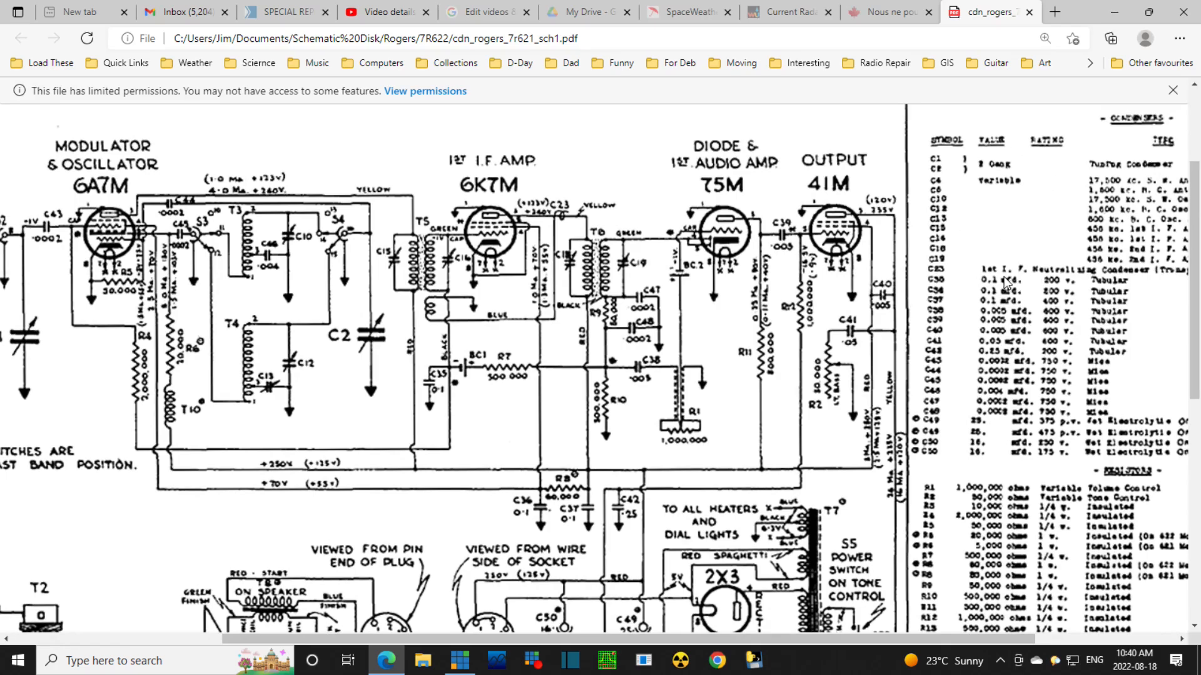
mouse_move(1023, 304)
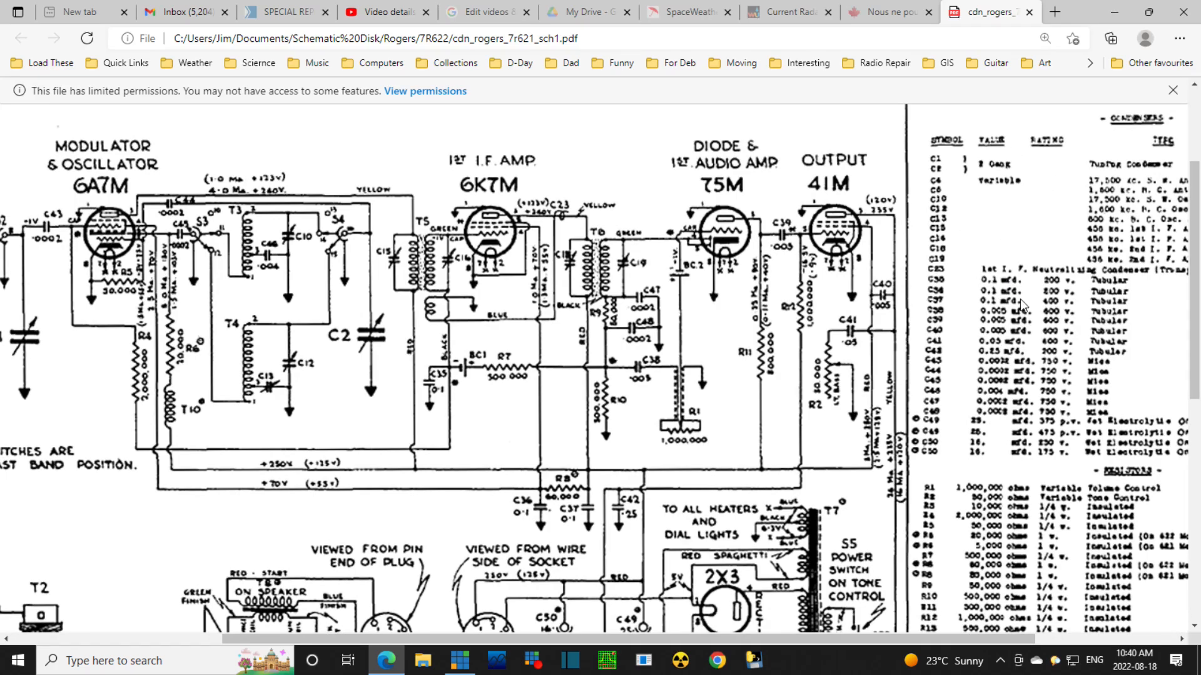
mouse_move(1012, 360)
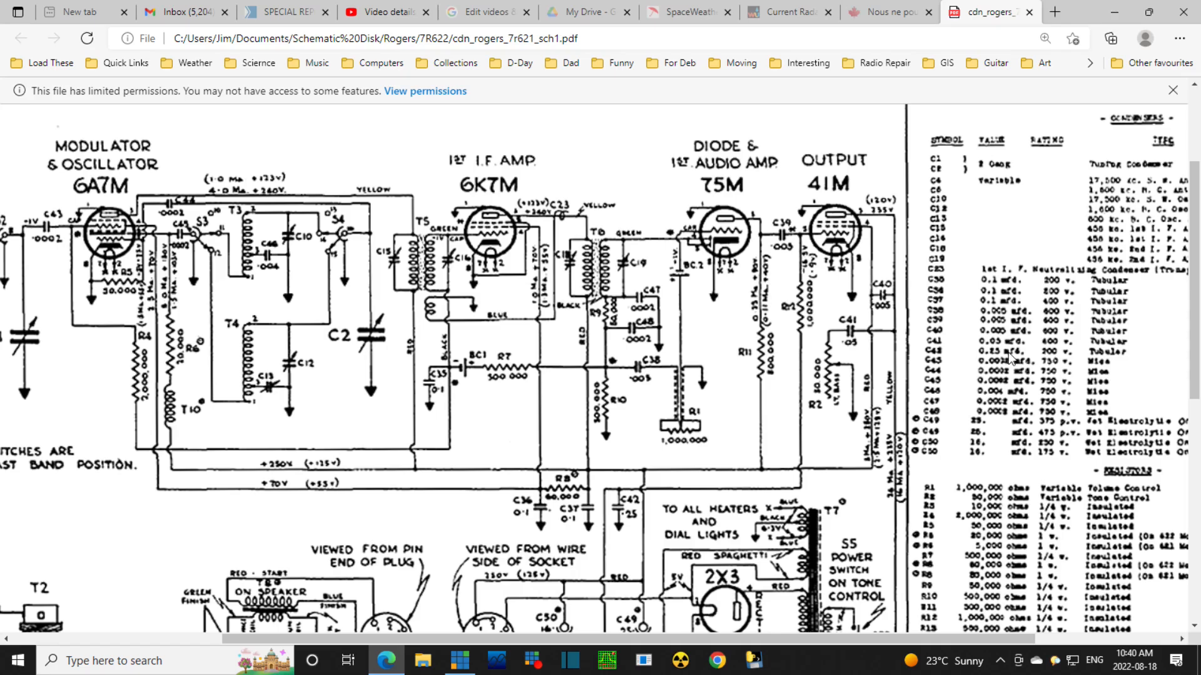
mouse_move(1014, 356)
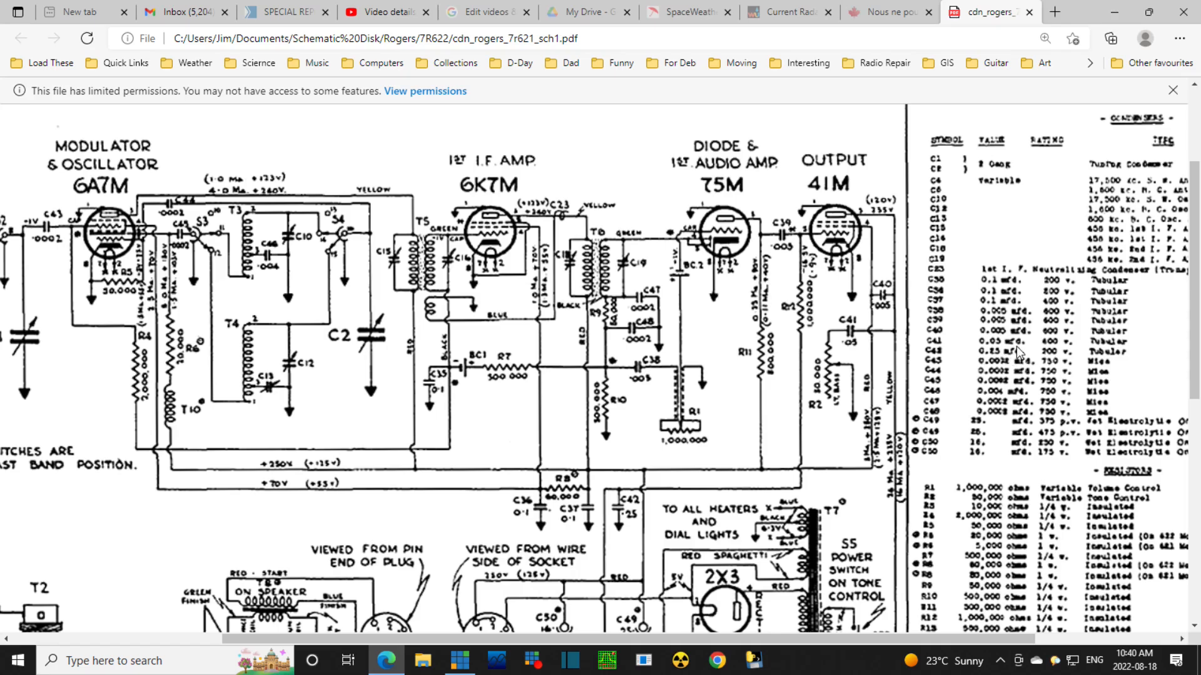
mouse_move(1019, 354)
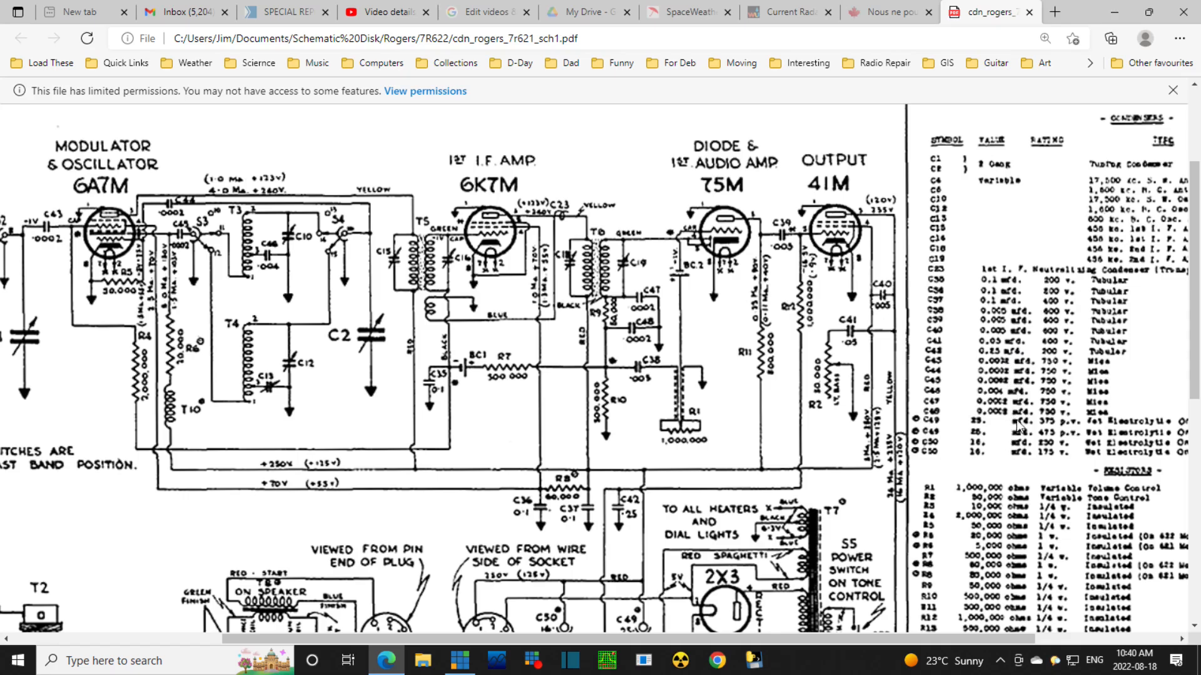
mouse_move(1005, 353)
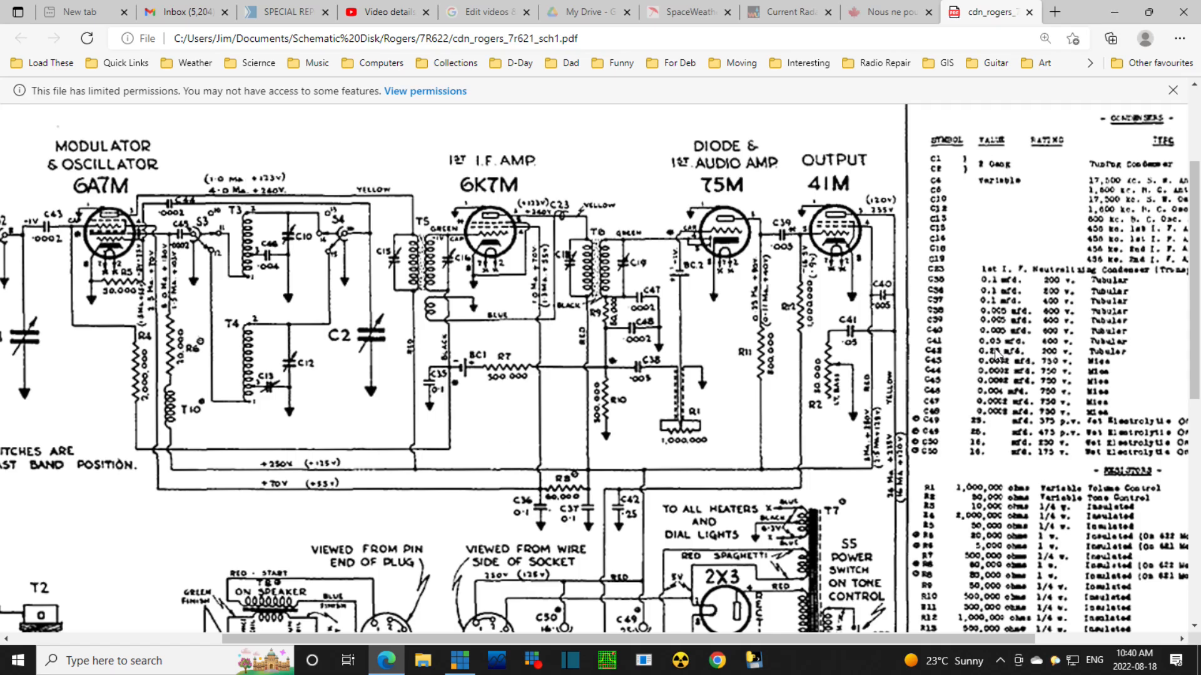
mouse_move(609, 368)
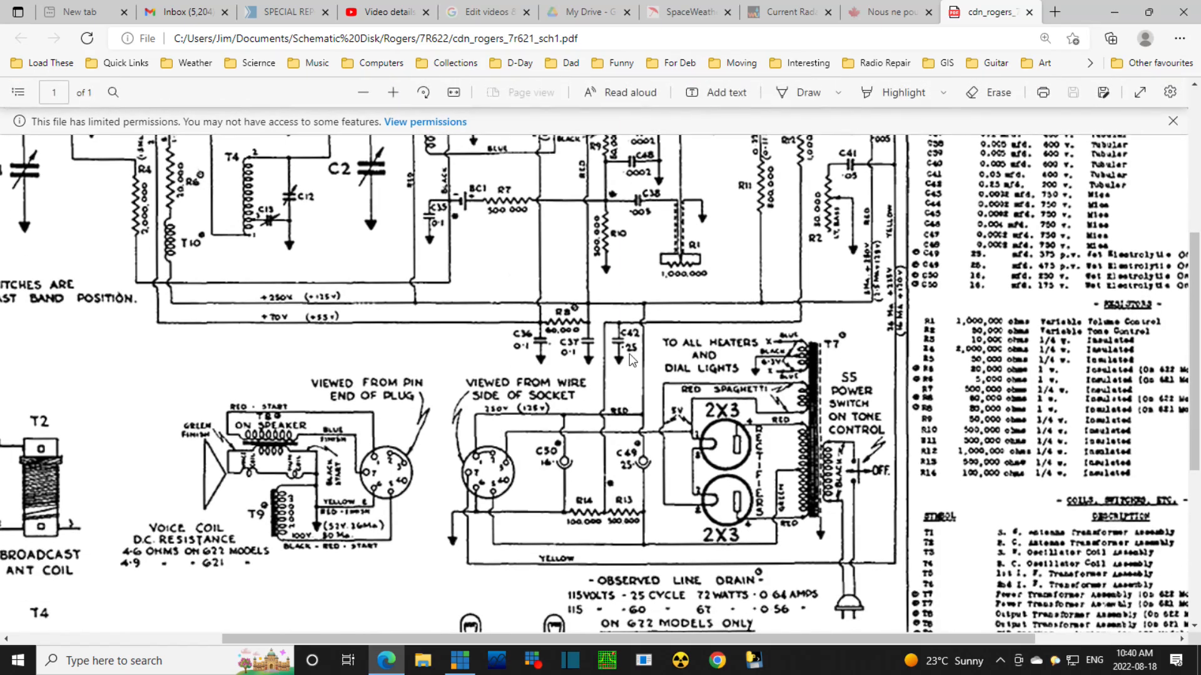
mouse_move(636, 356)
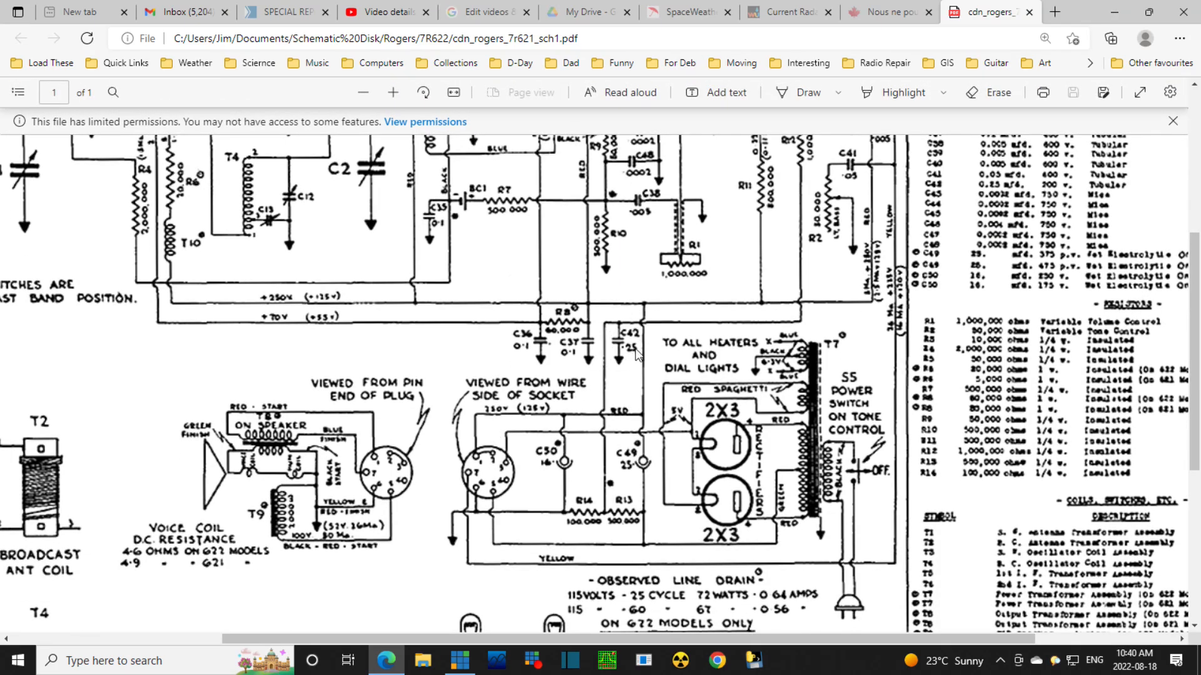
mouse_move(606, 457)
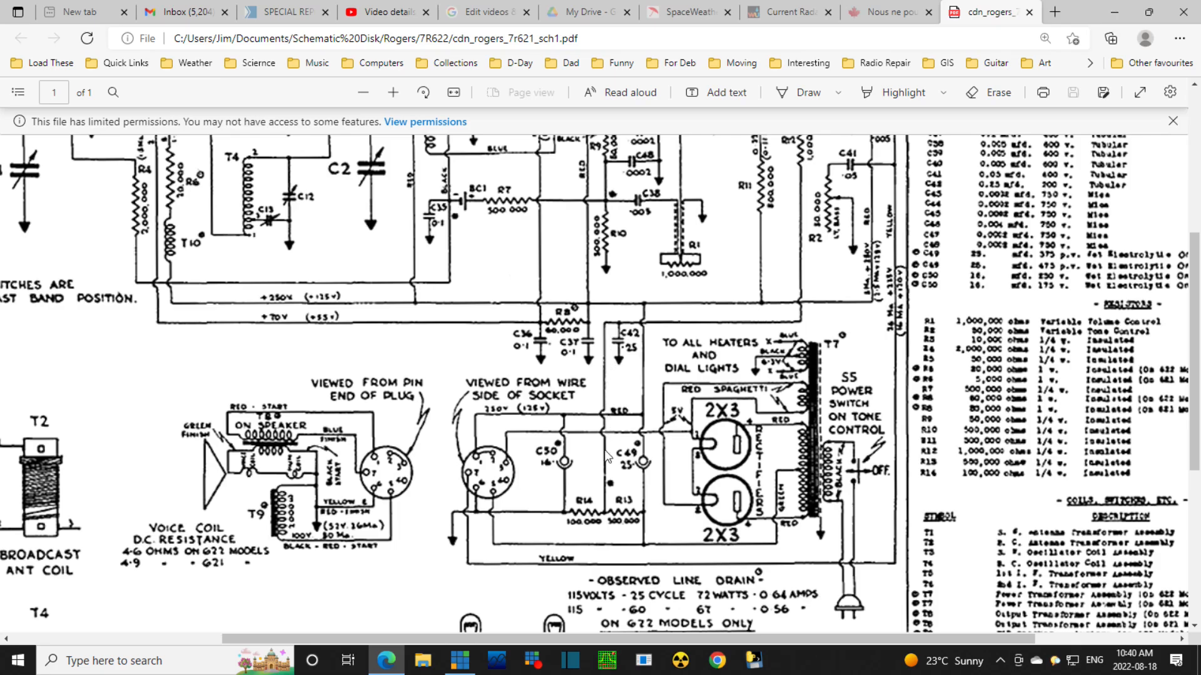
mouse_move(605, 517)
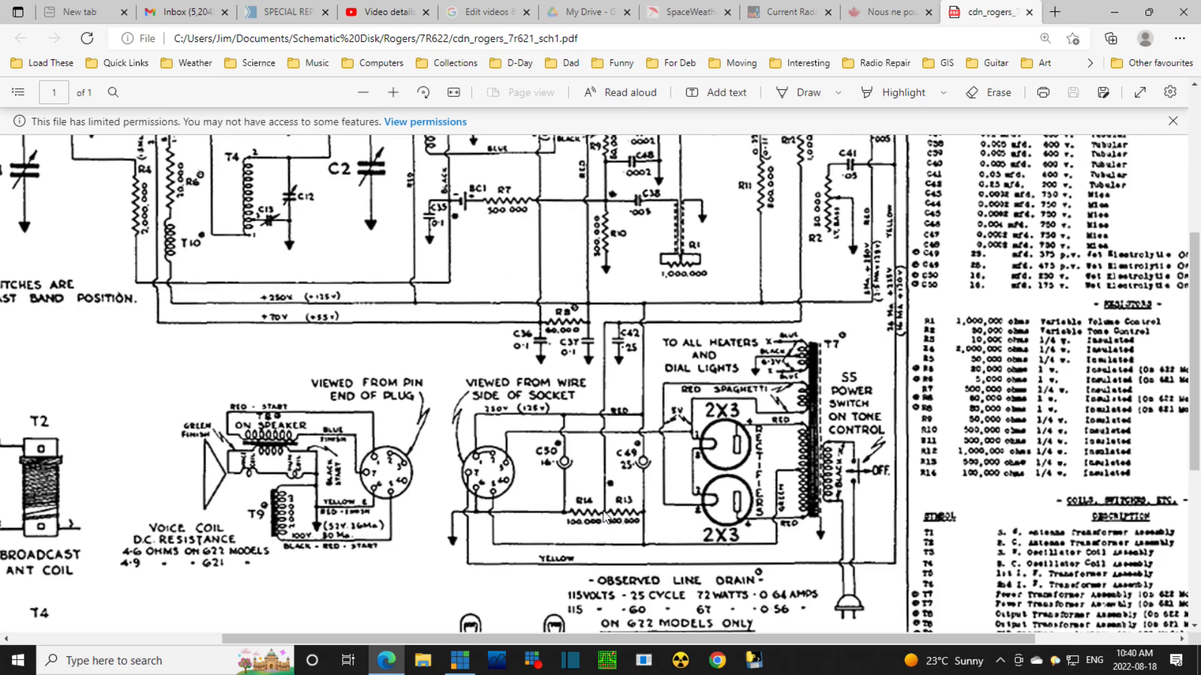
mouse_move(605, 519)
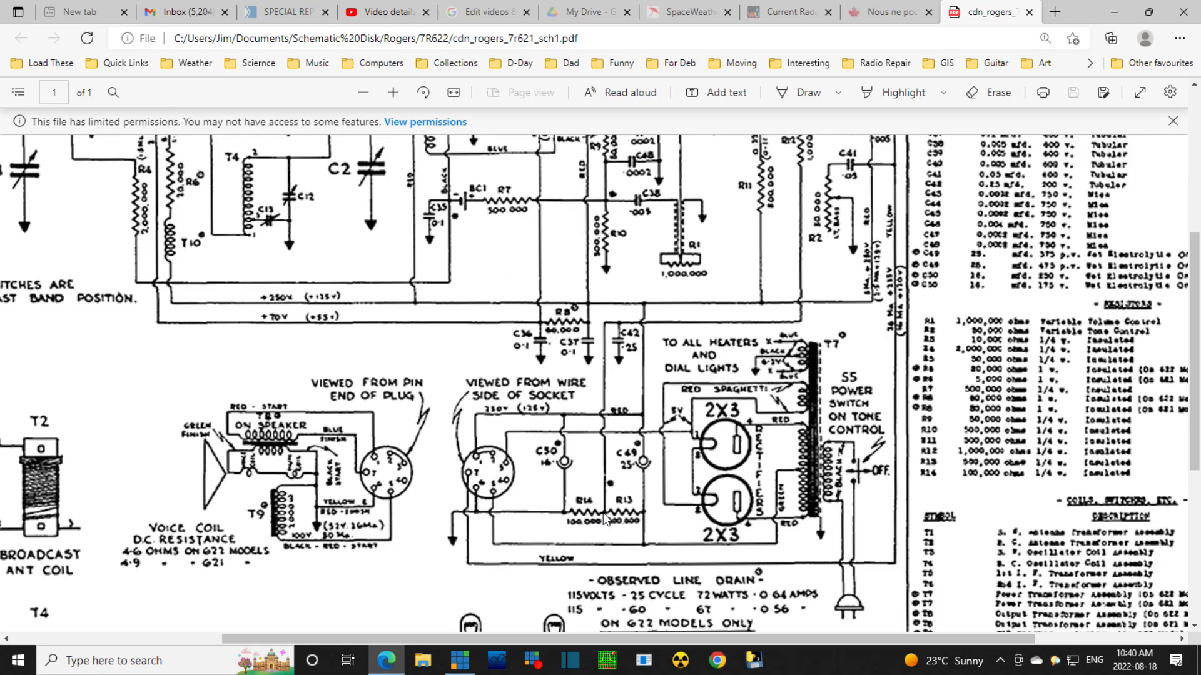
mouse_move(610, 517)
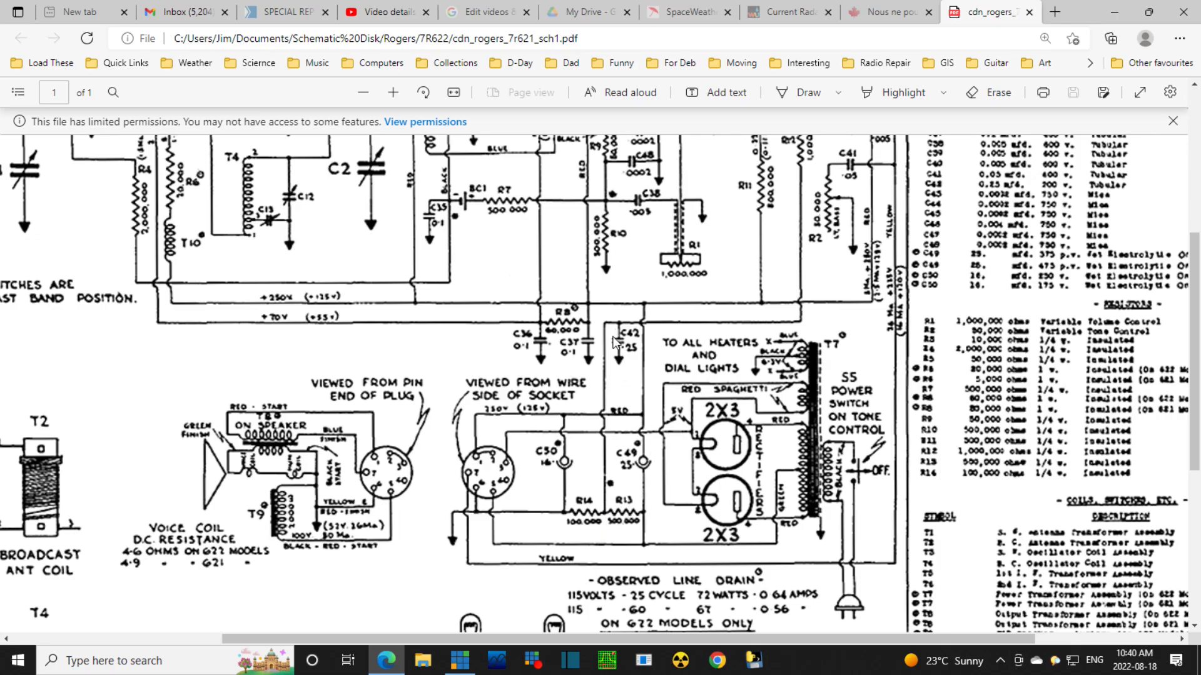
mouse_move(815, 335)
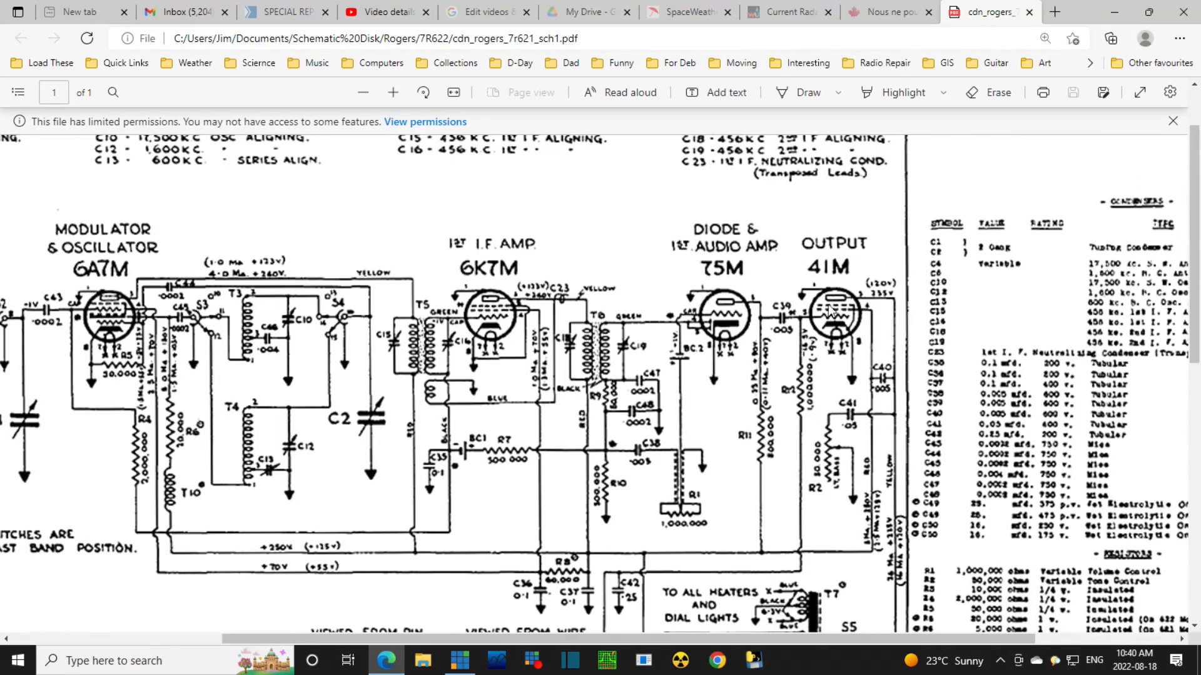
mouse_move(827, 321)
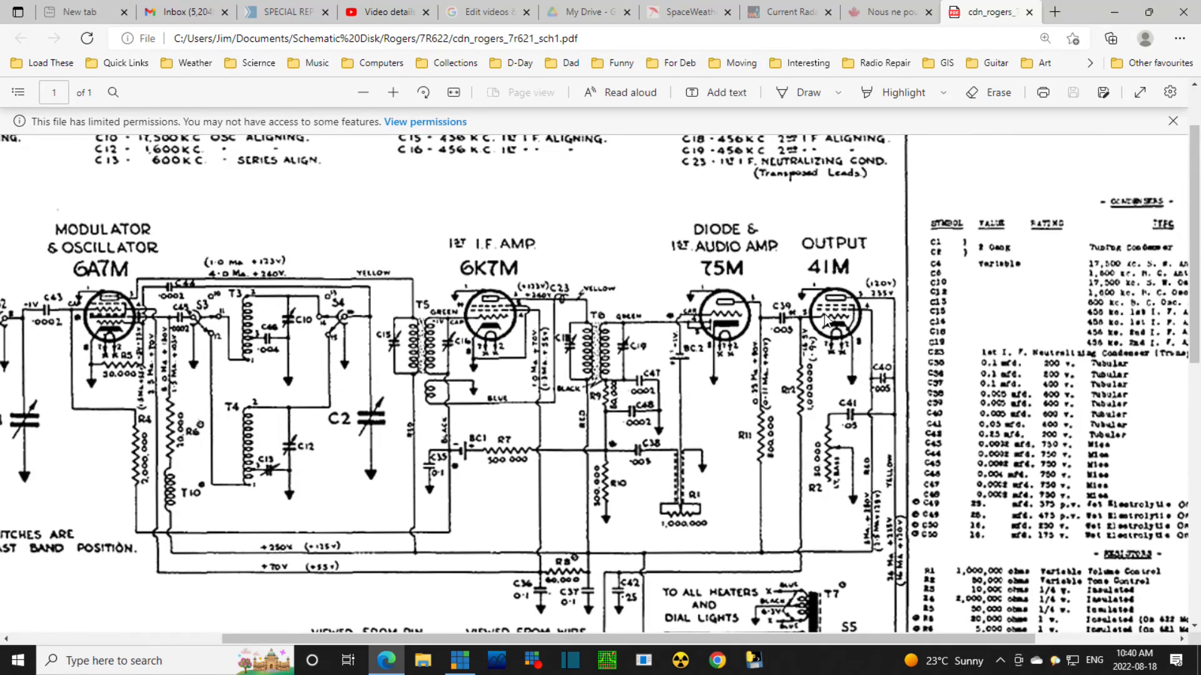
mouse_move(796, 322)
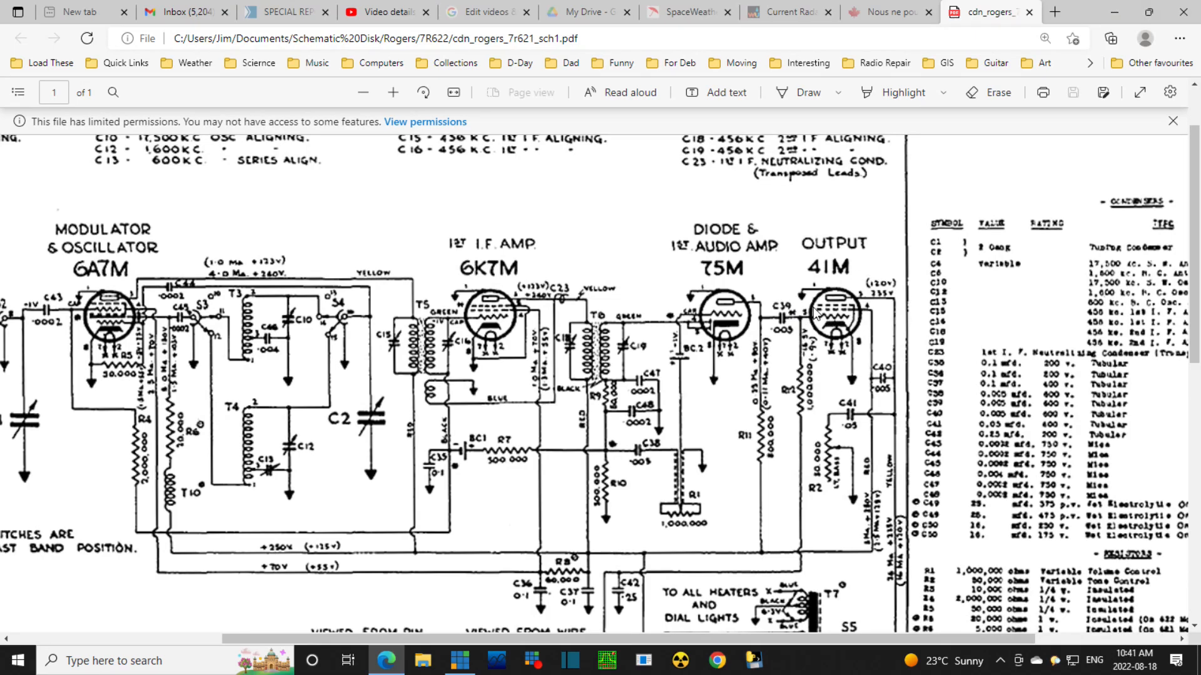
mouse_move(811, 340)
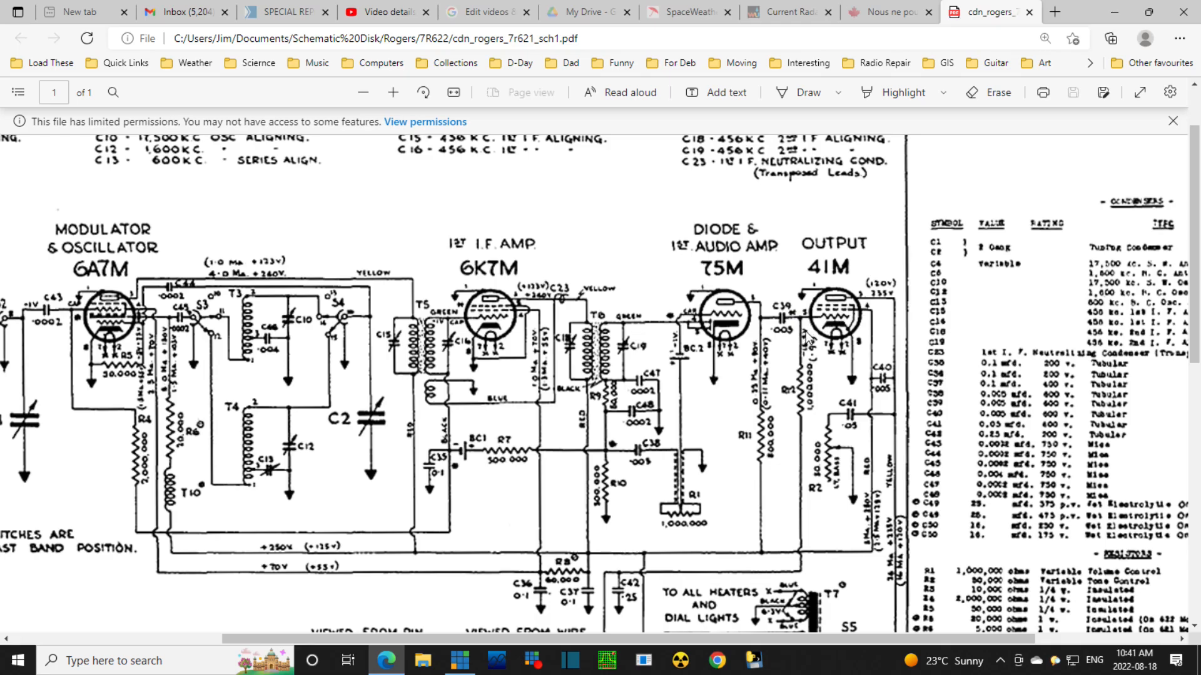
mouse_move(808, 341)
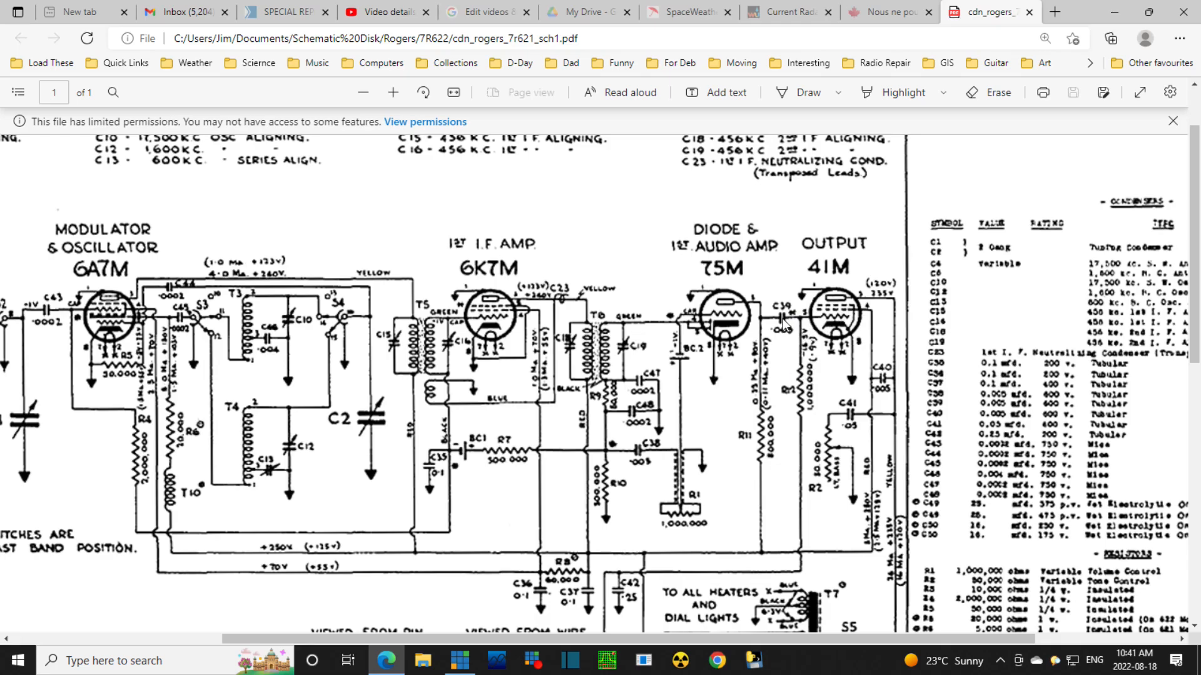
scroll(down, 3)
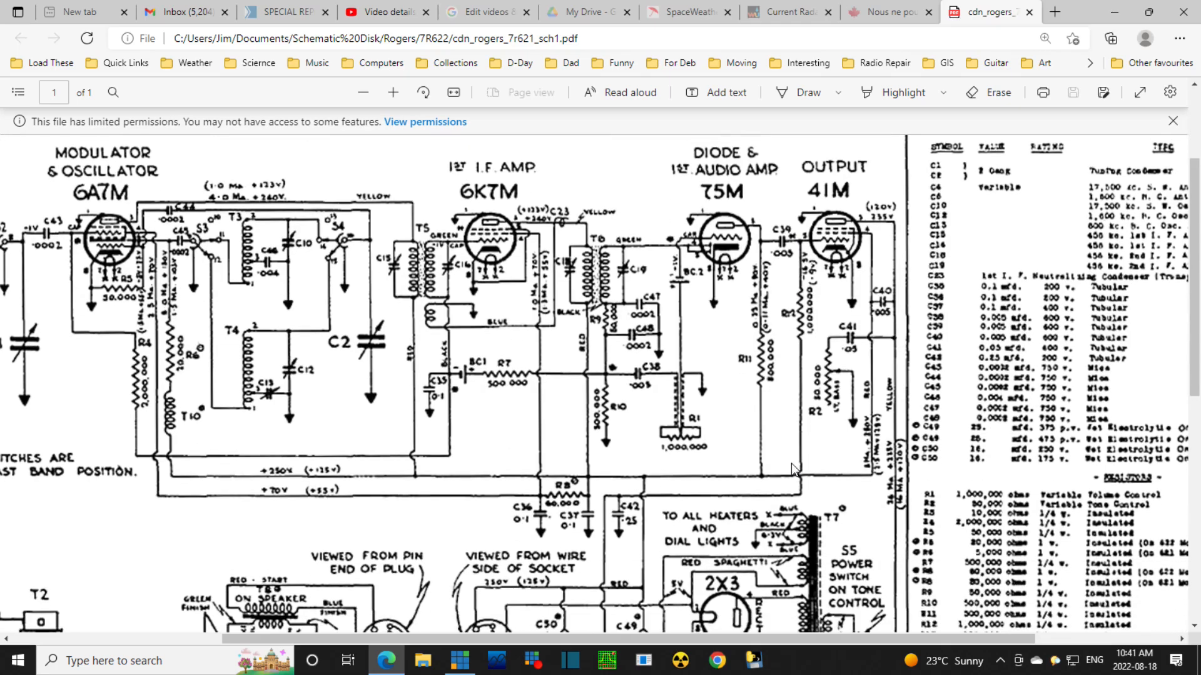
scroll(down, 3)
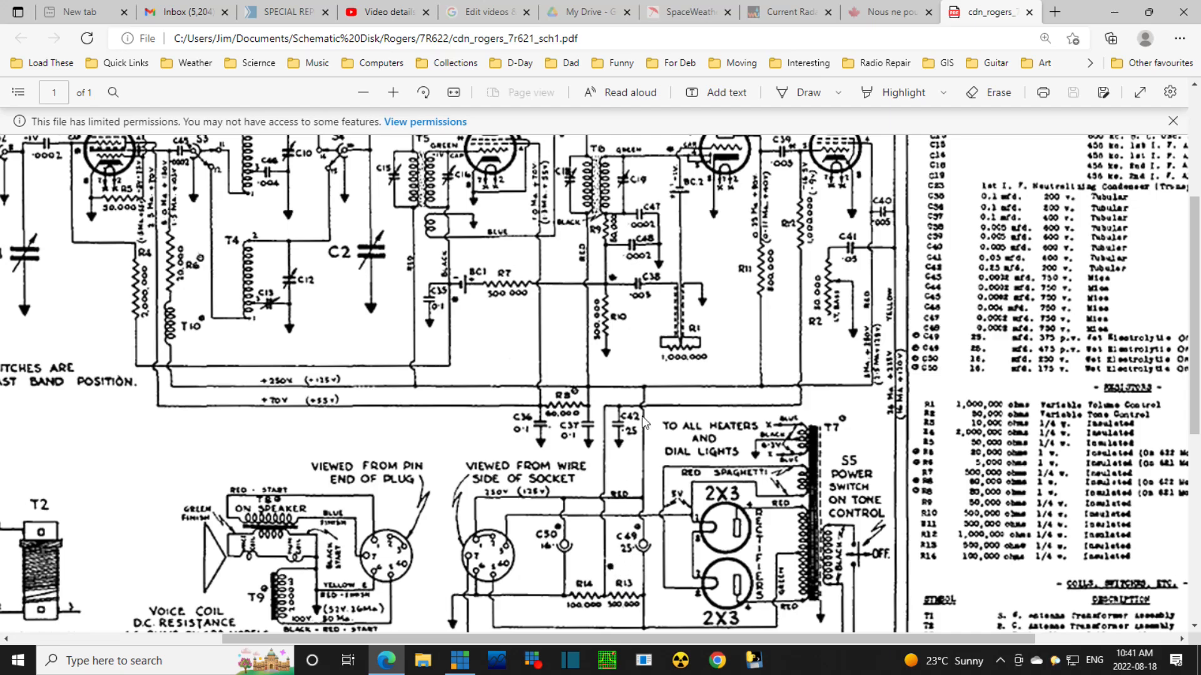
mouse_move(808, 400)
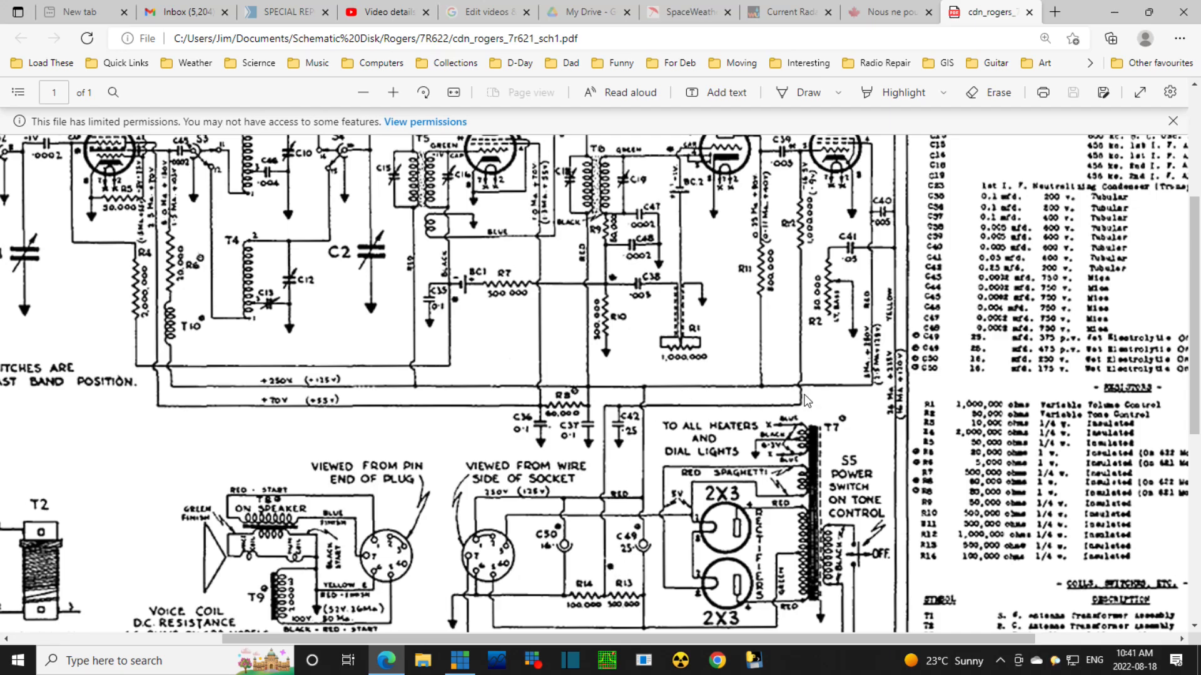
mouse_move(779, 253)
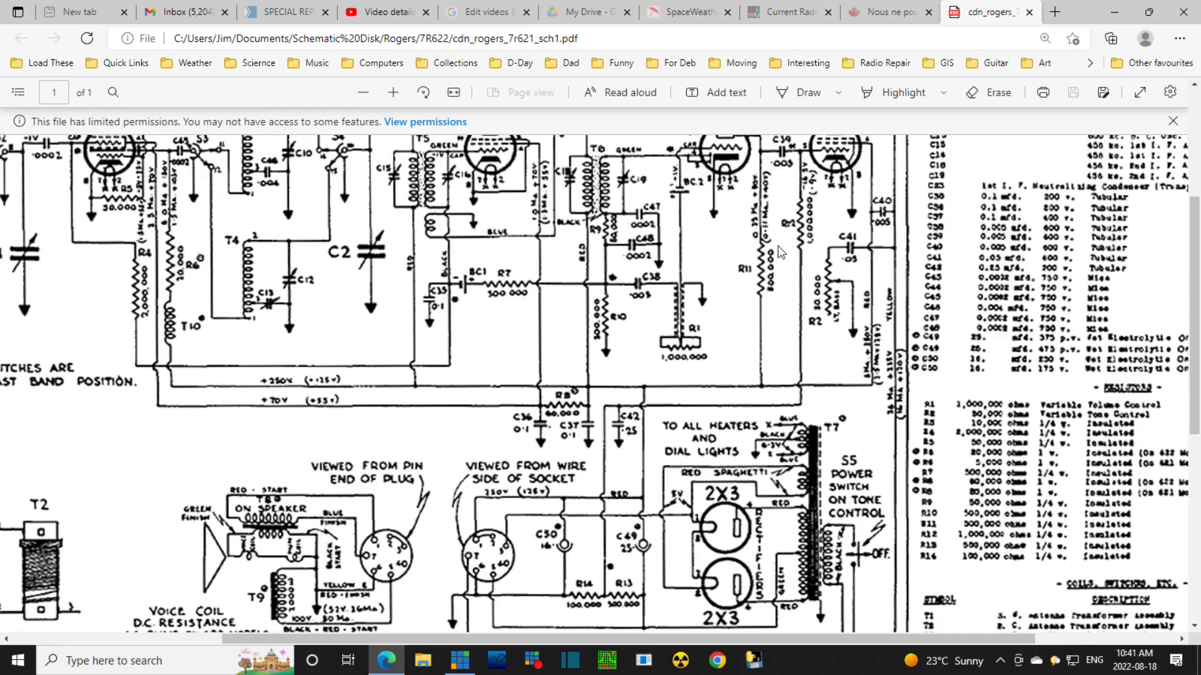
mouse_move(645, 443)
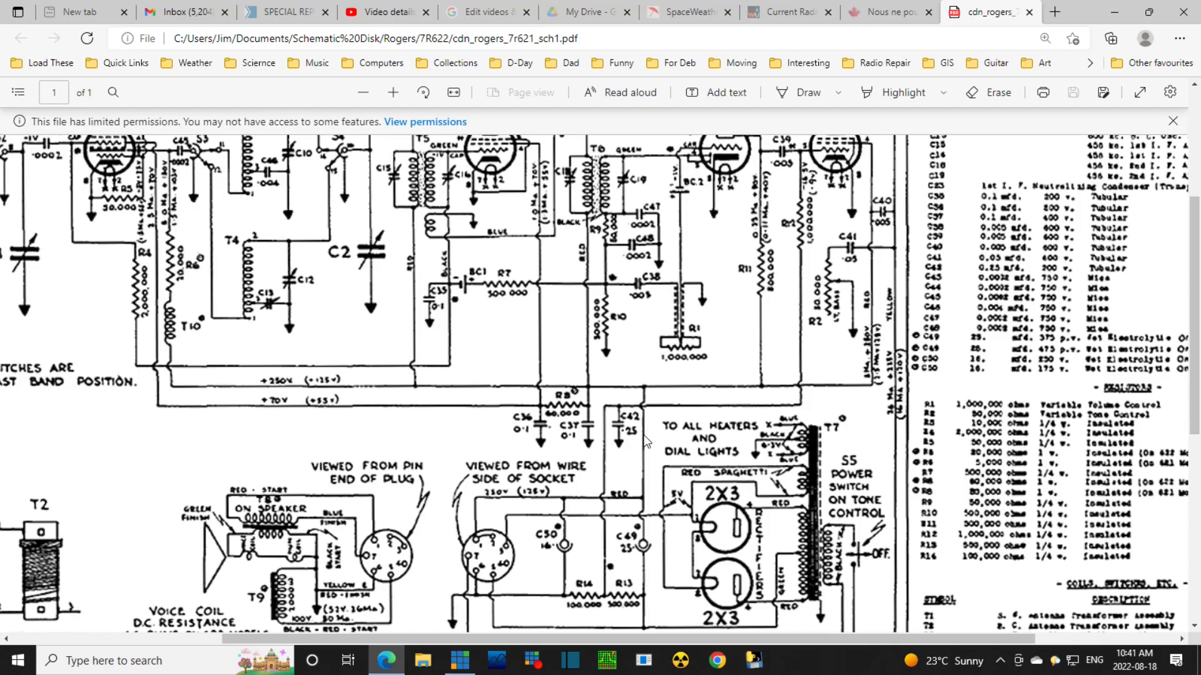
mouse_move(620, 433)
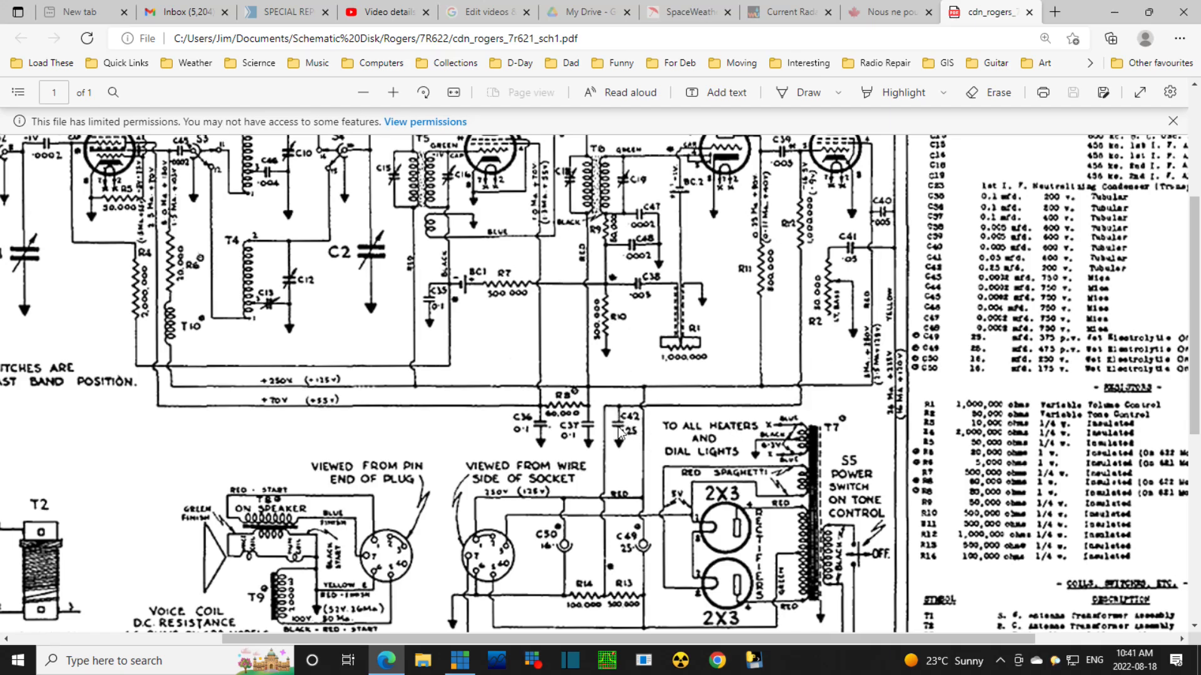
mouse_move(607, 550)
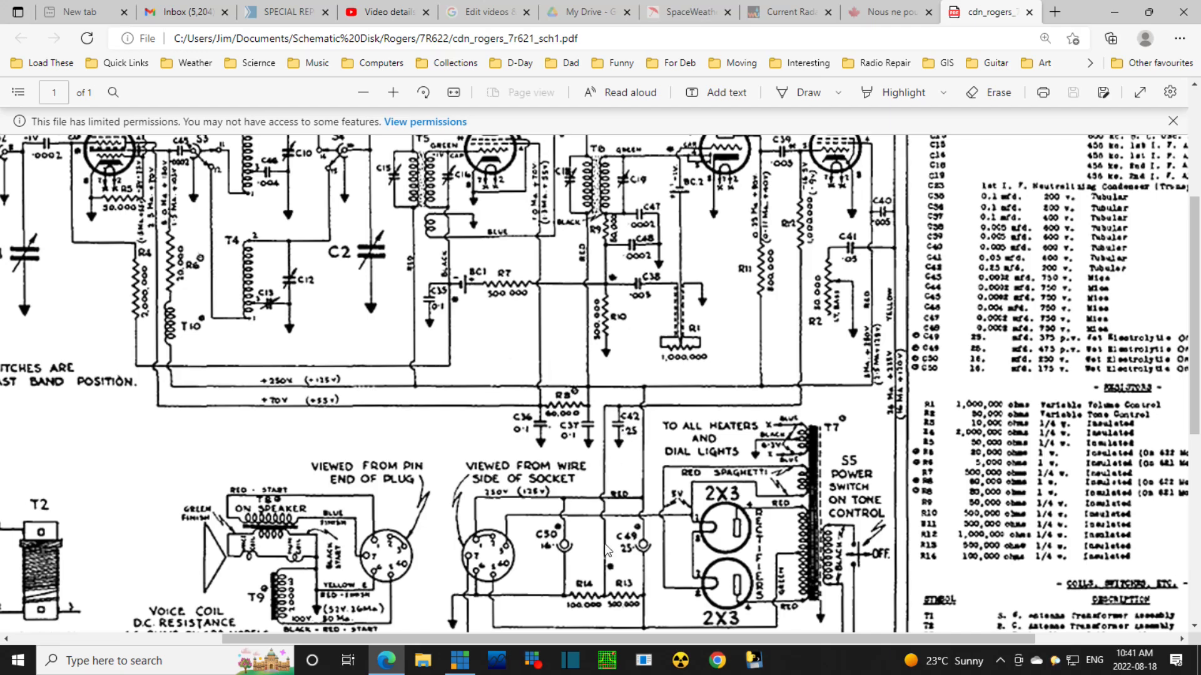
mouse_move(617, 462)
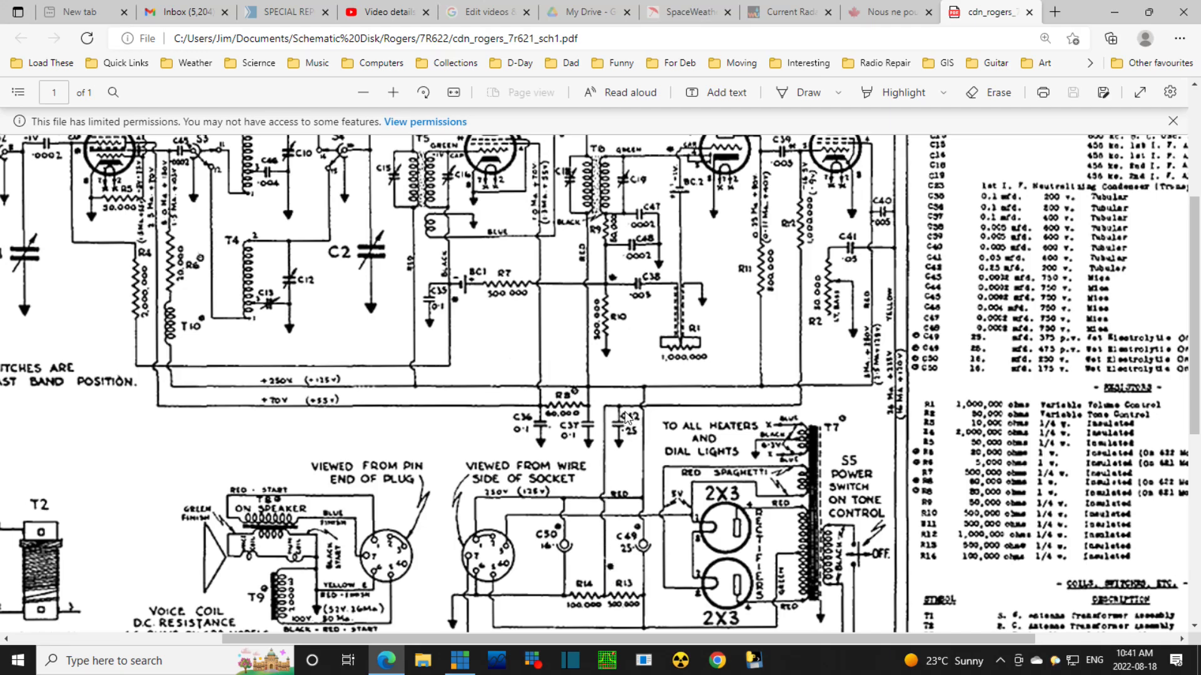
mouse_move(634, 445)
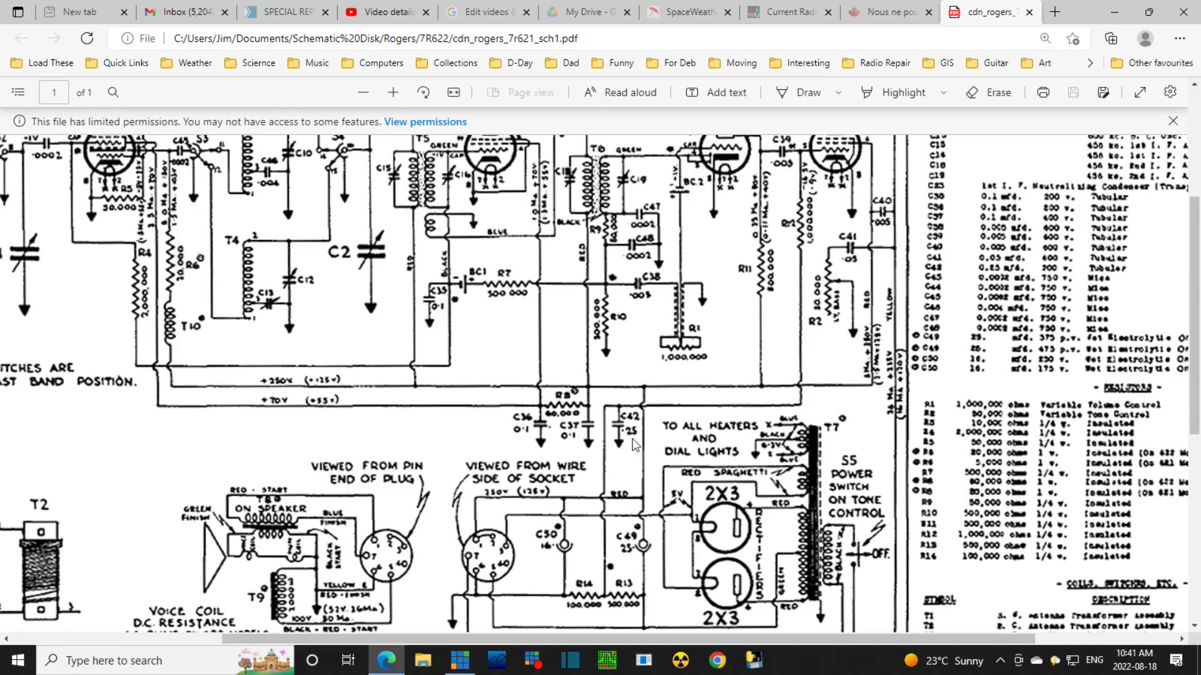
mouse_move(637, 444)
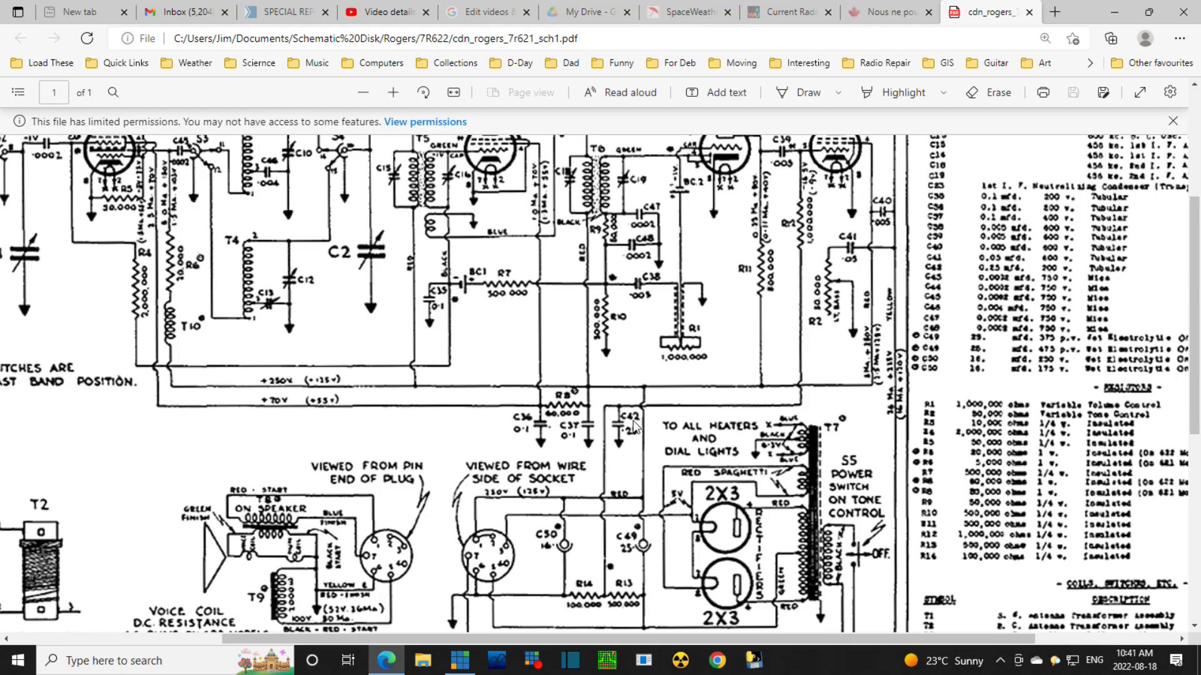
mouse_move(634, 419)
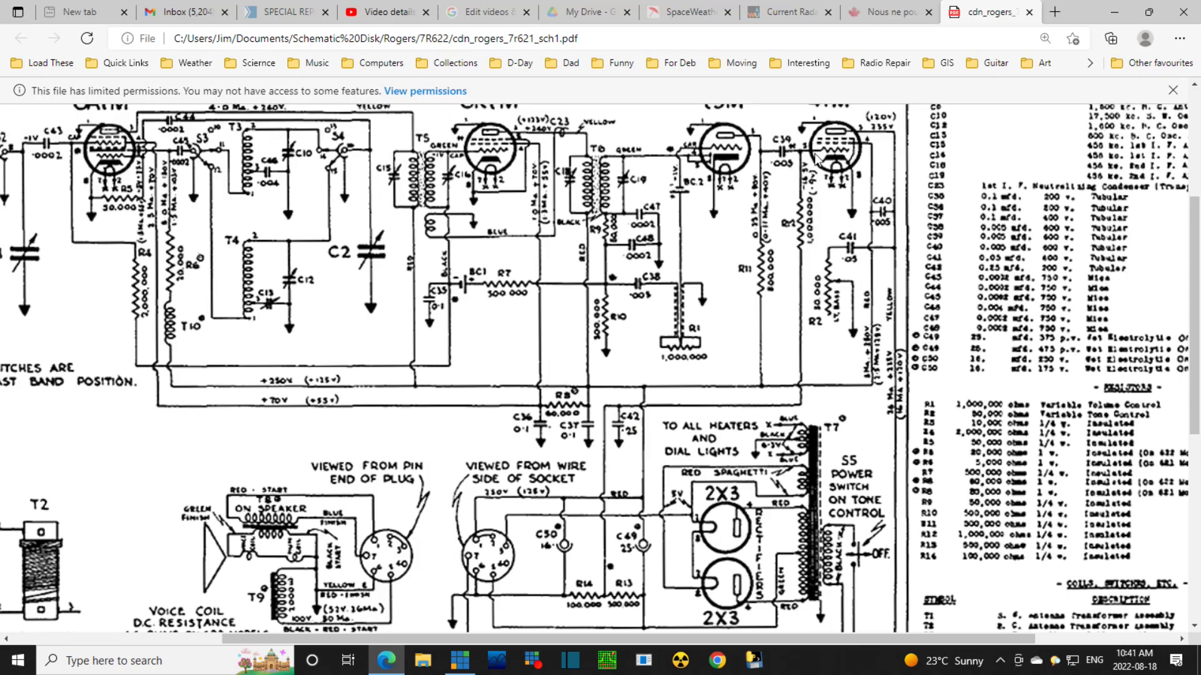
mouse_move(852, 170)
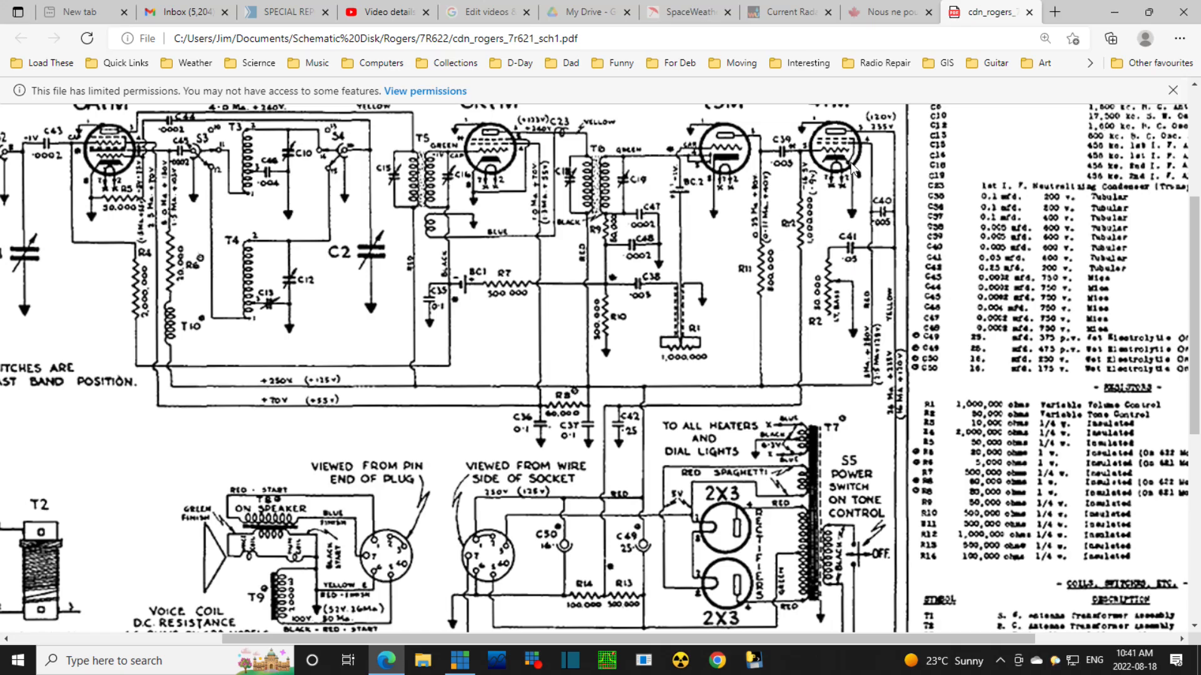
mouse_move(842, 222)
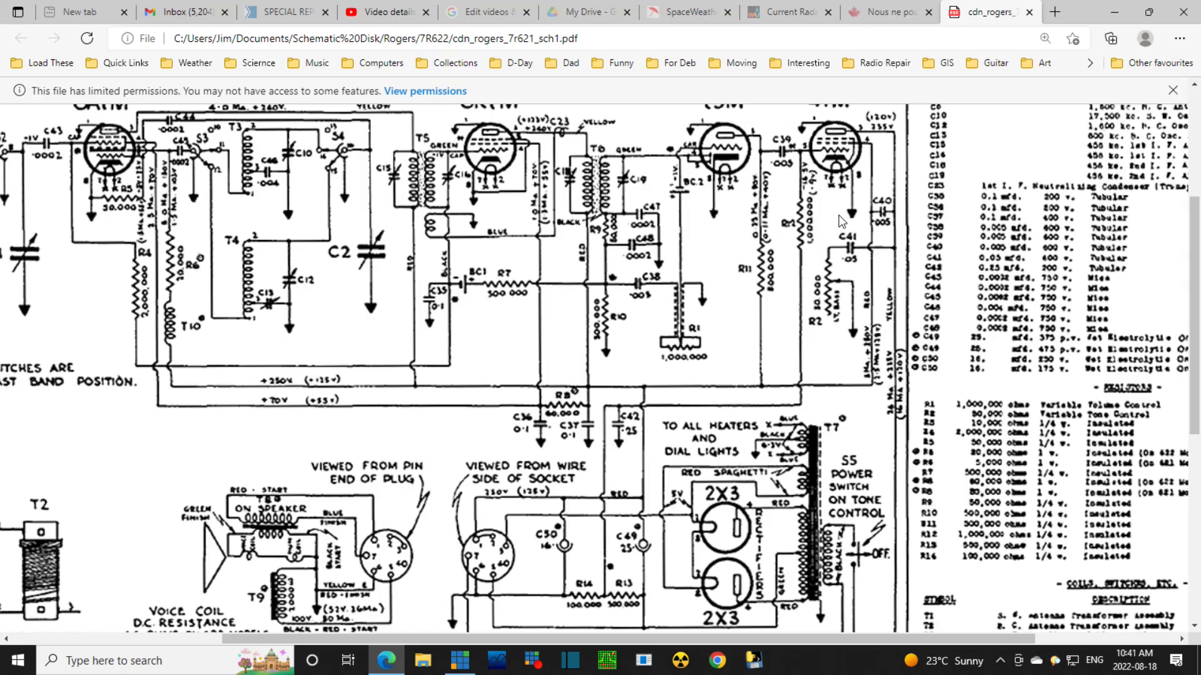
mouse_move(821, 205)
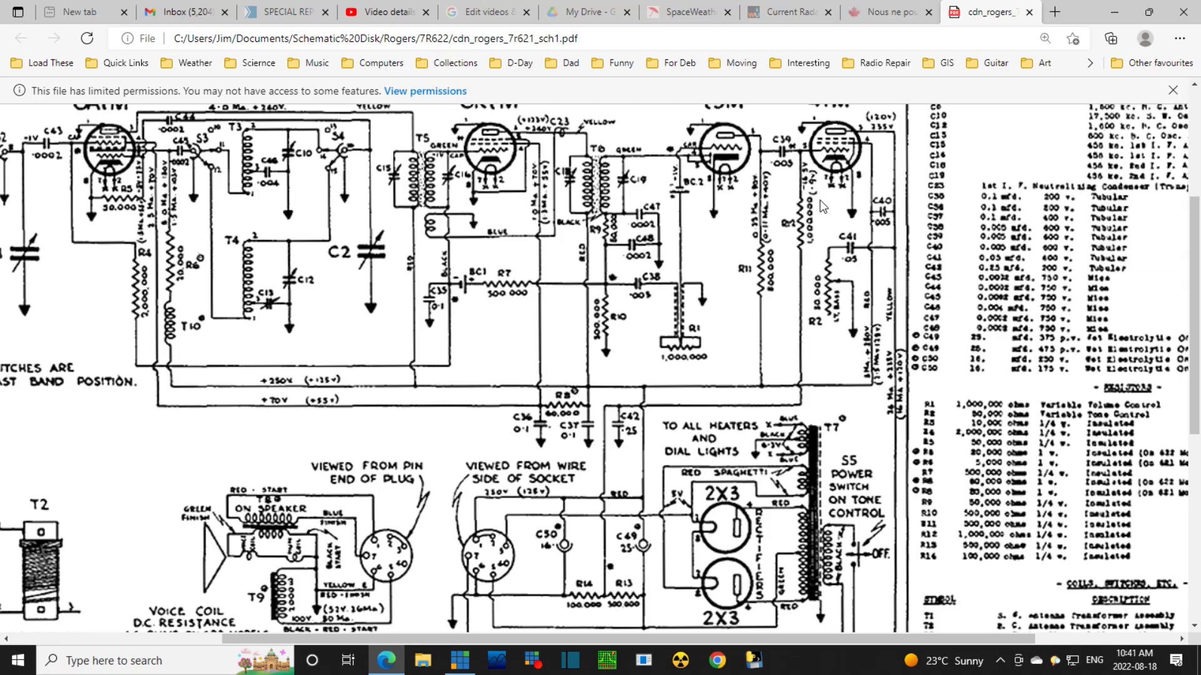
mouse_move(823, 234)
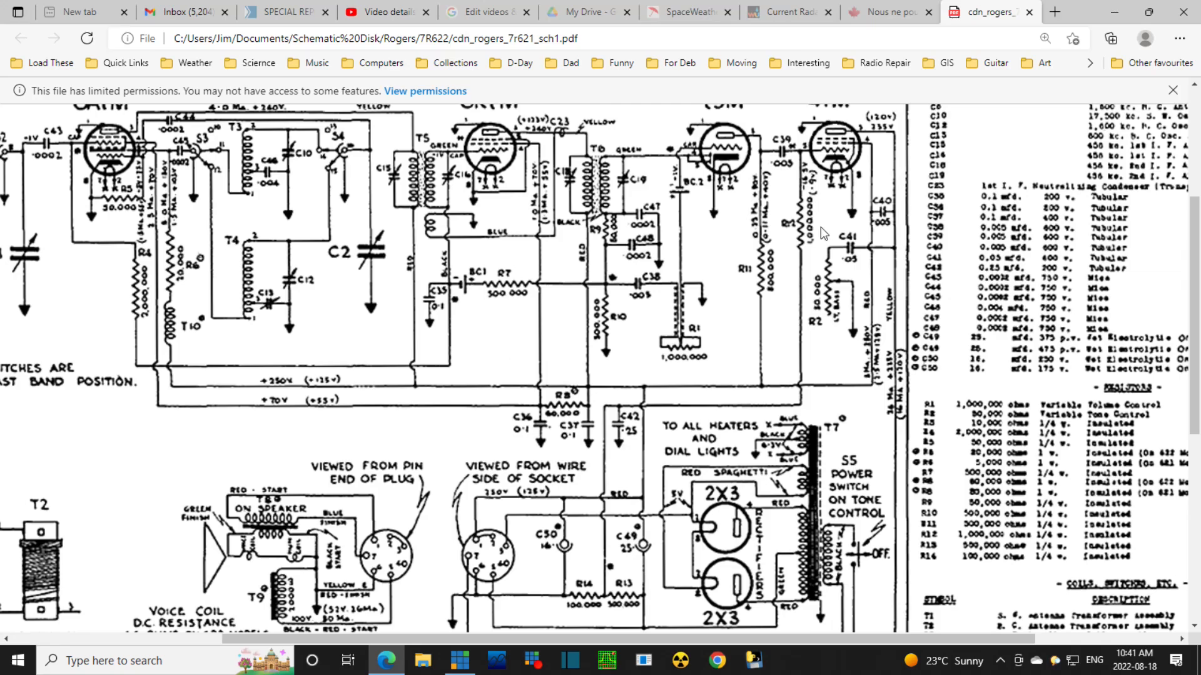
mouse_move(799, 278)
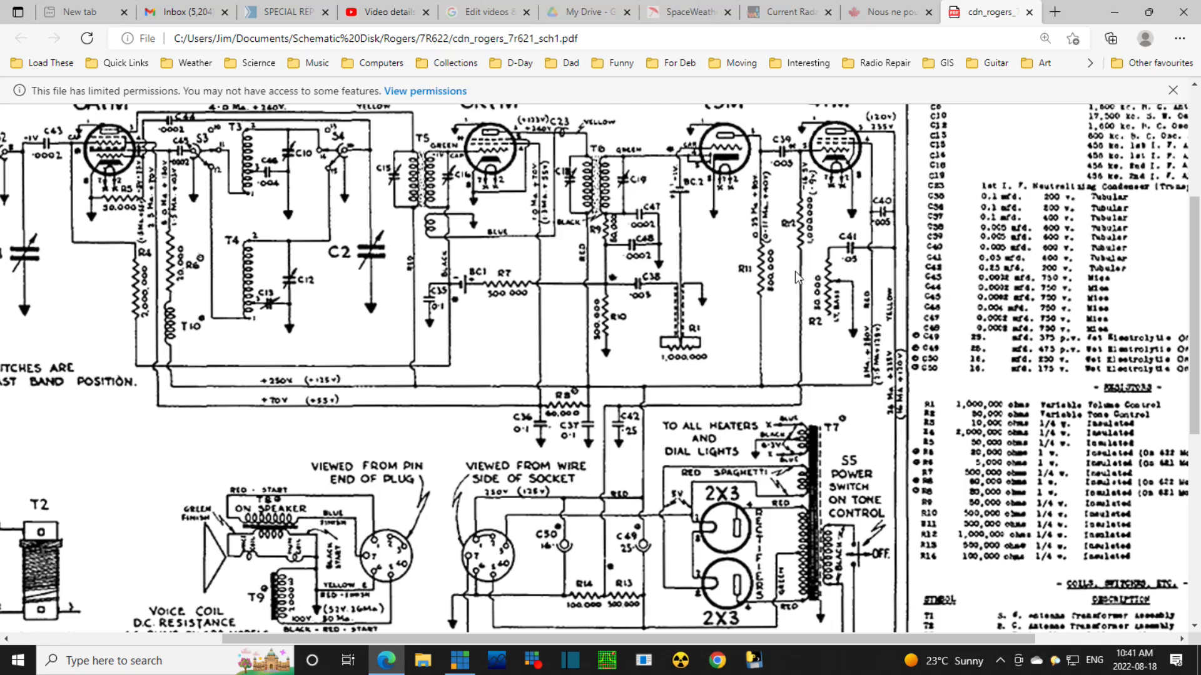
mouse_move(812, 383)
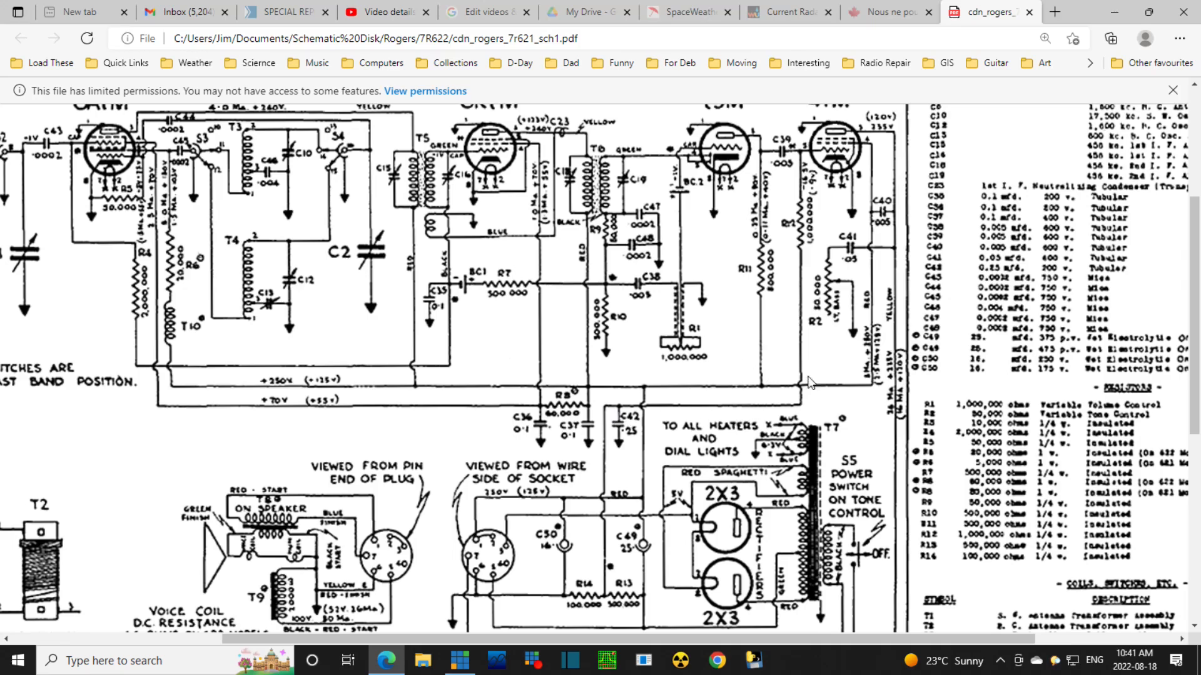
mouse_move(599, 421)
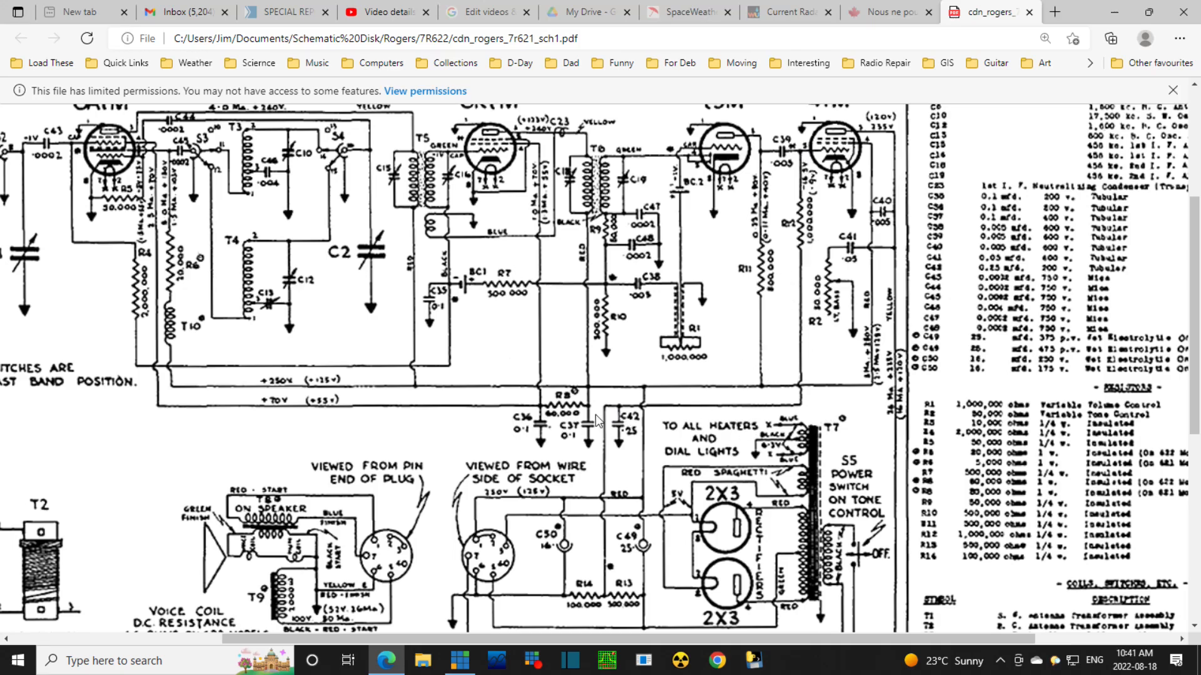
mouse_move(630, 446)
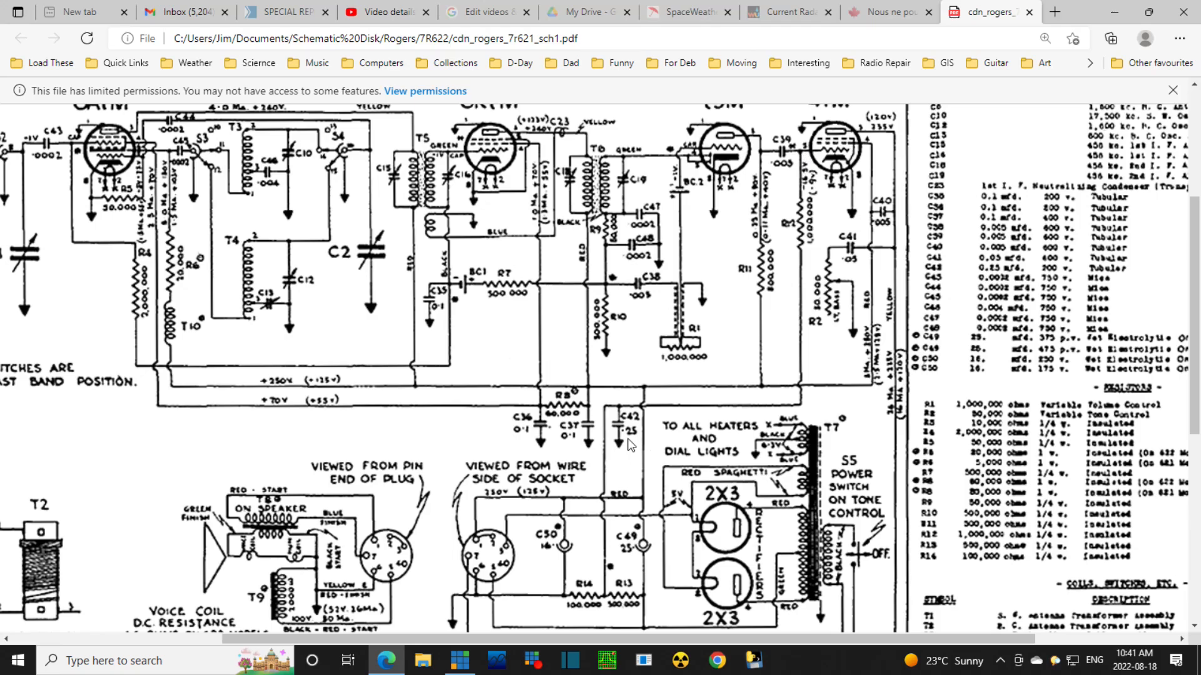
mouse_move(636, 411)
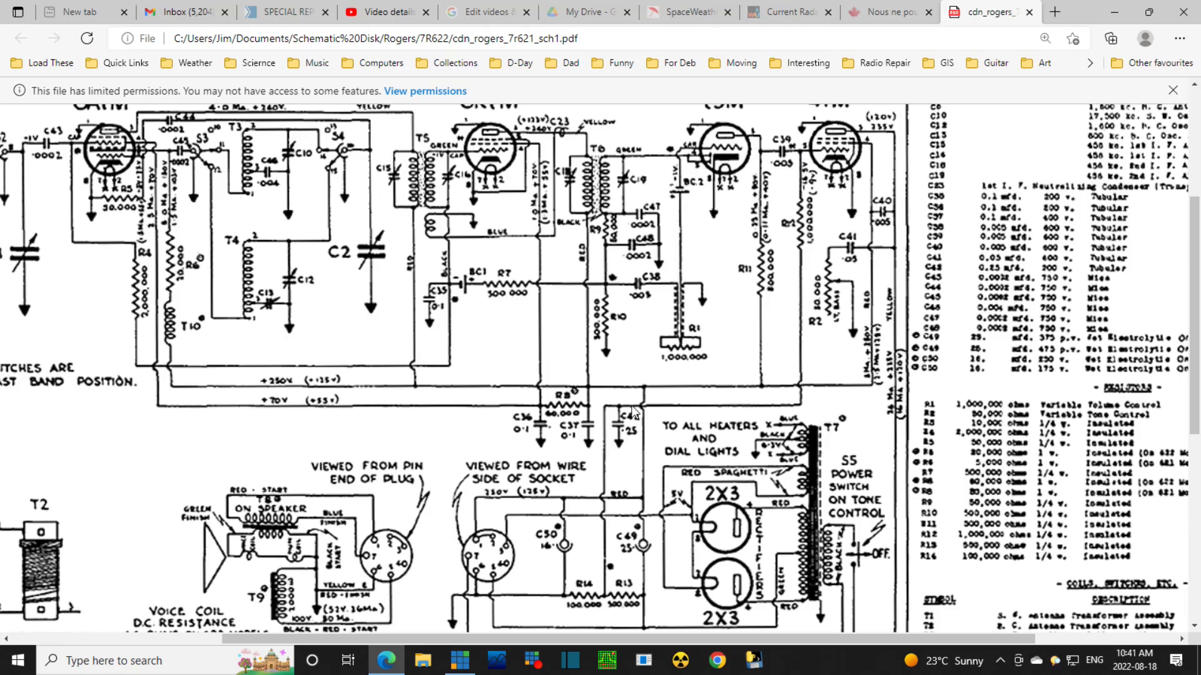
mouse_move(631, 411)
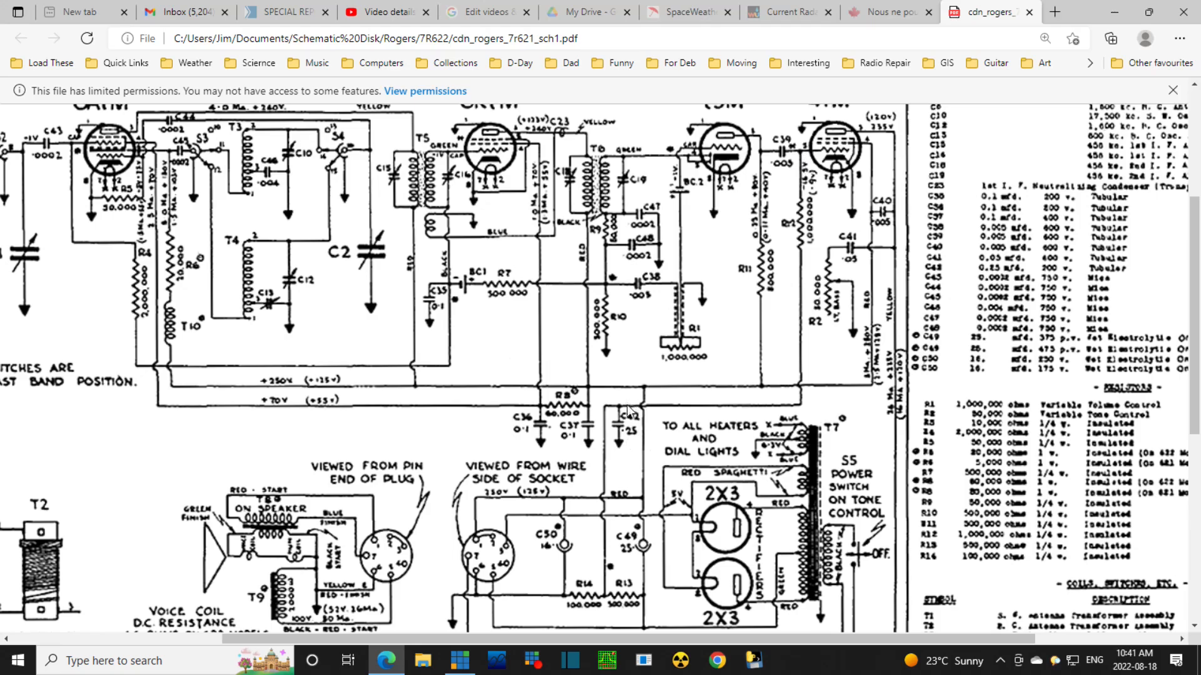
mouse_move(643, 426)
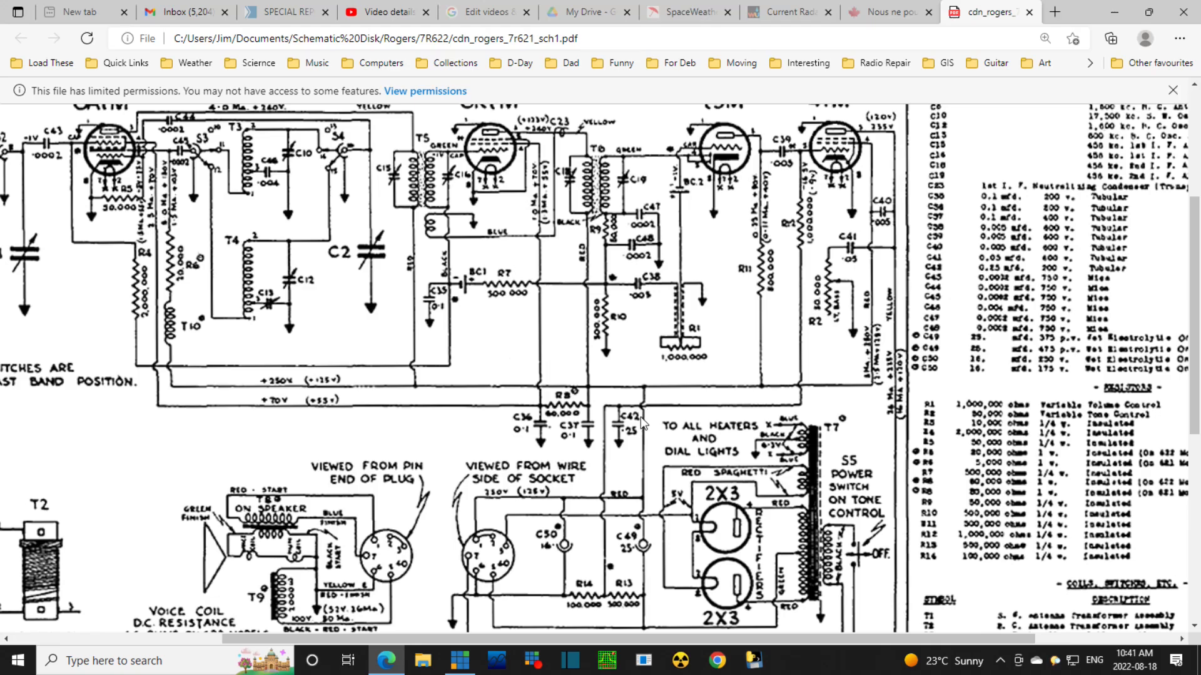
mouse_move(130, 299)
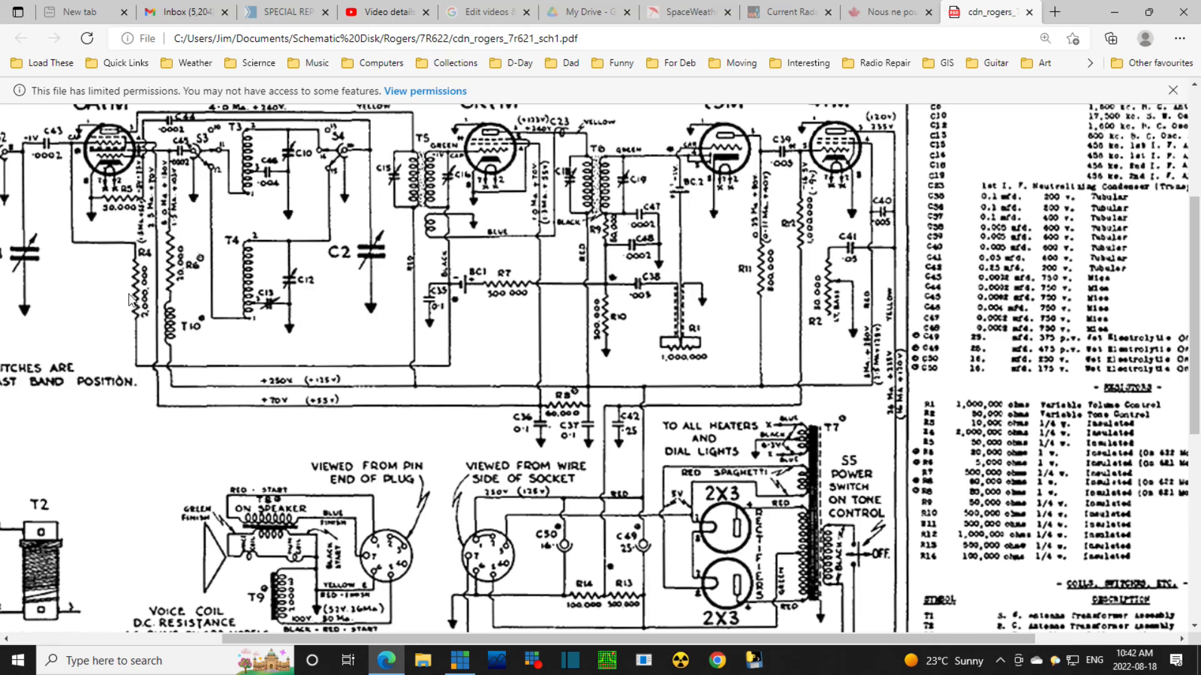
Scroll the schematic down to the power supply near C42, T7 and the 2X3 rectifiers.
scroll(down, 3)
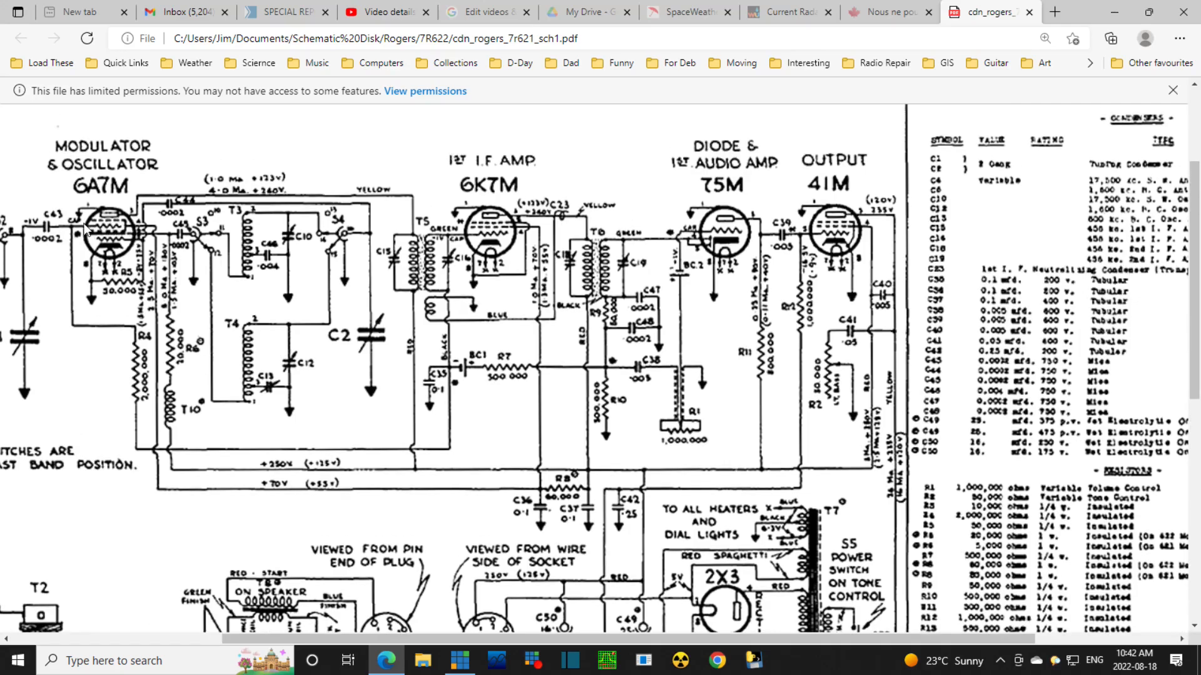
mouse_move(129, 224)
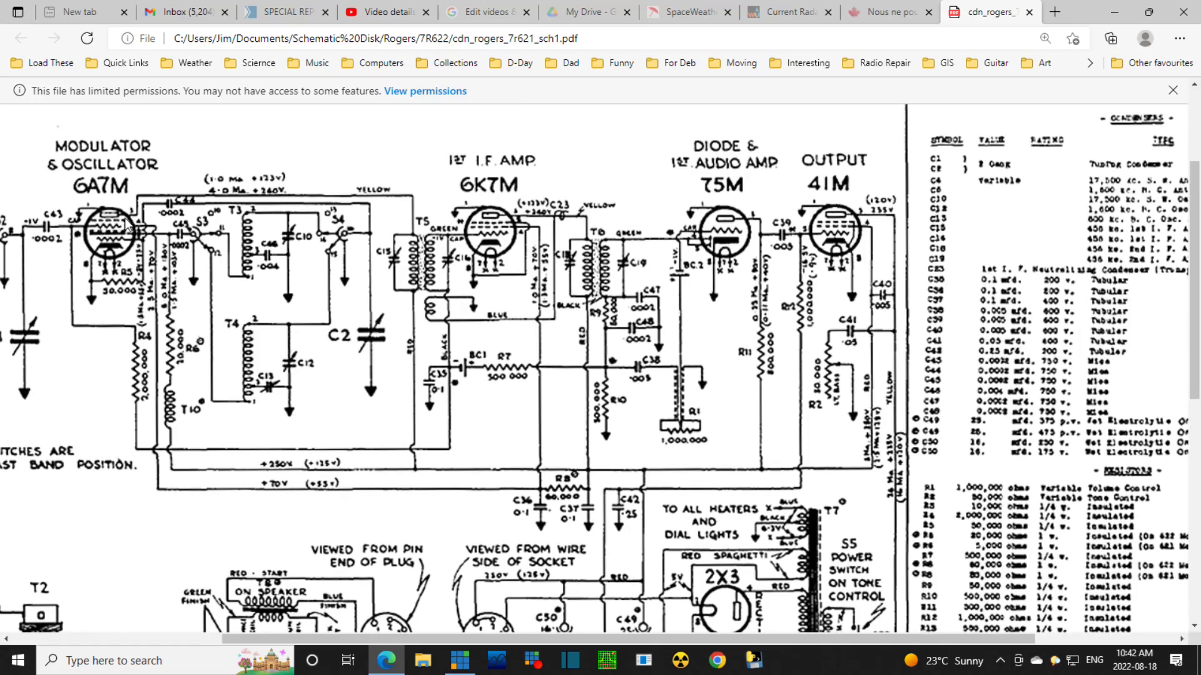
mouse_move(92, 234)
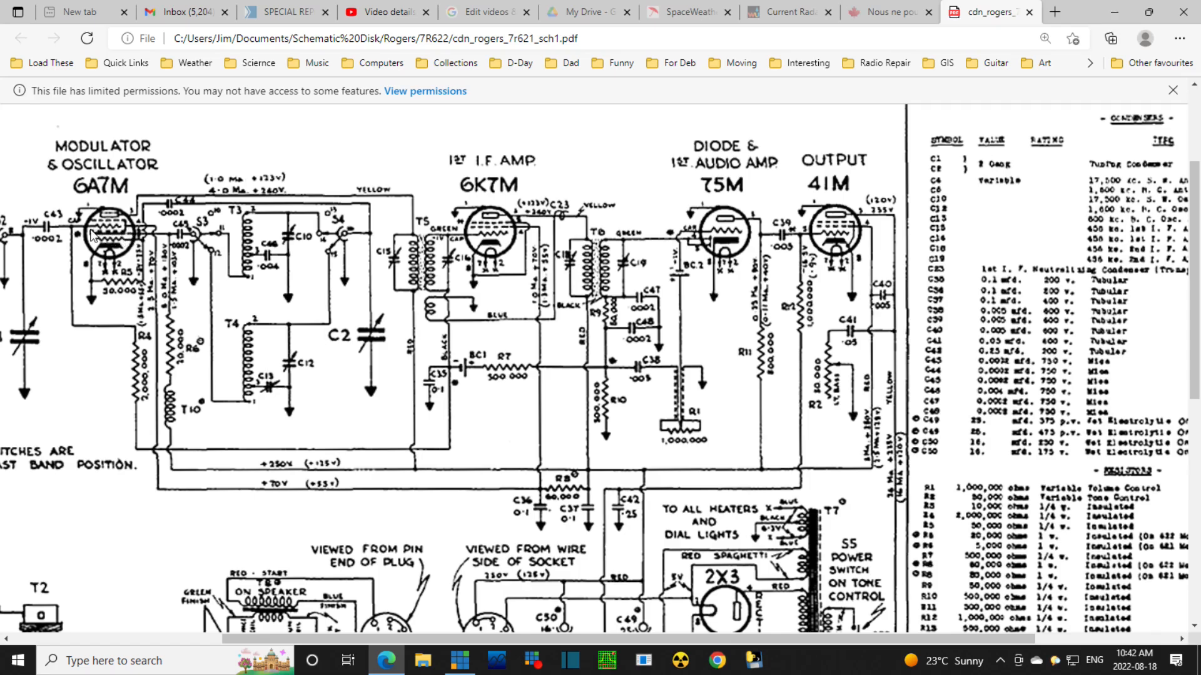
mouse_move(107, 236)
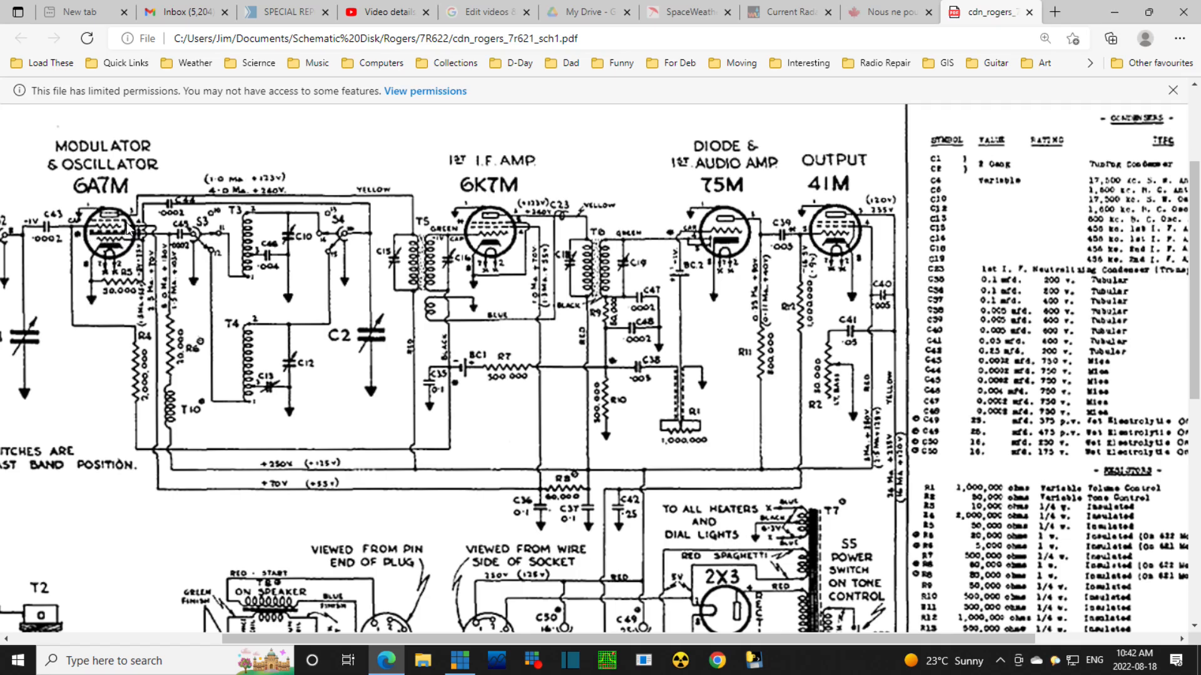
mouse_move(157, 272)
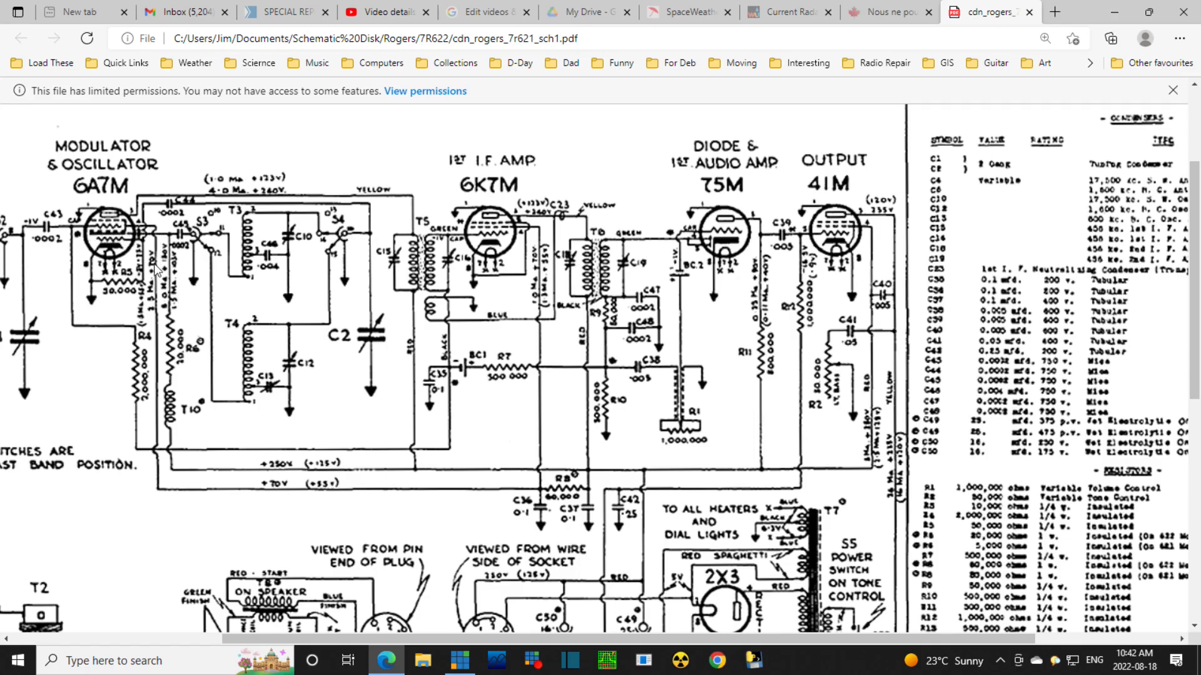
mouse_move(150, 447)
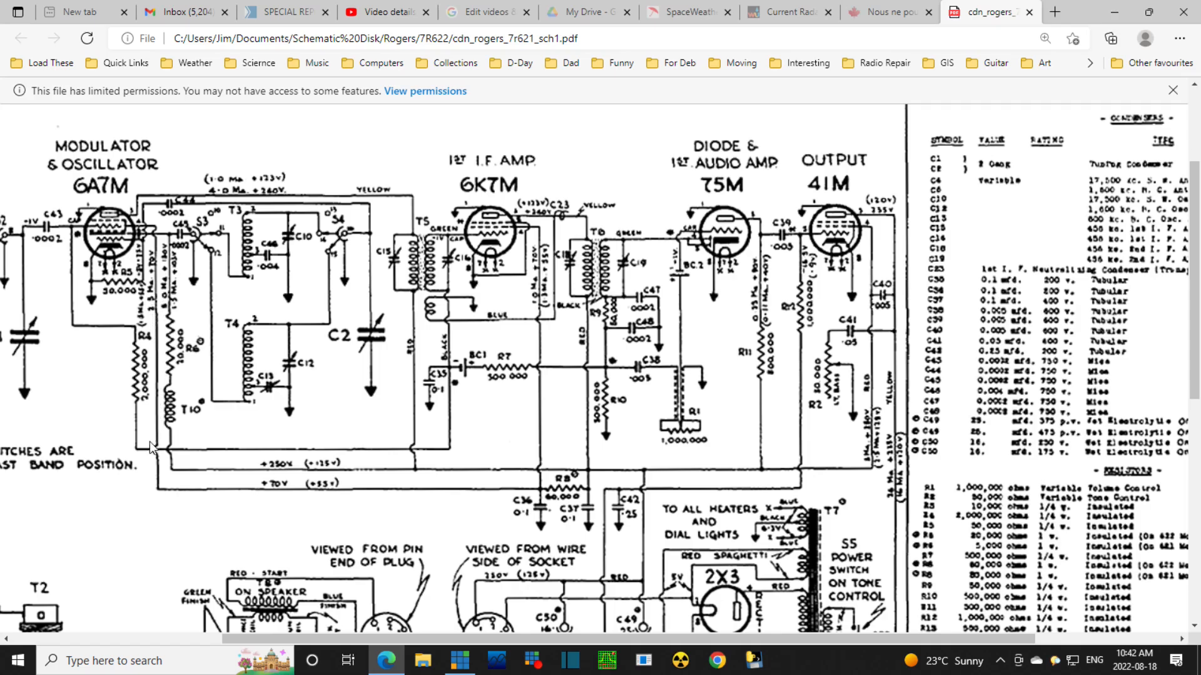
mouse_move(414, 505)
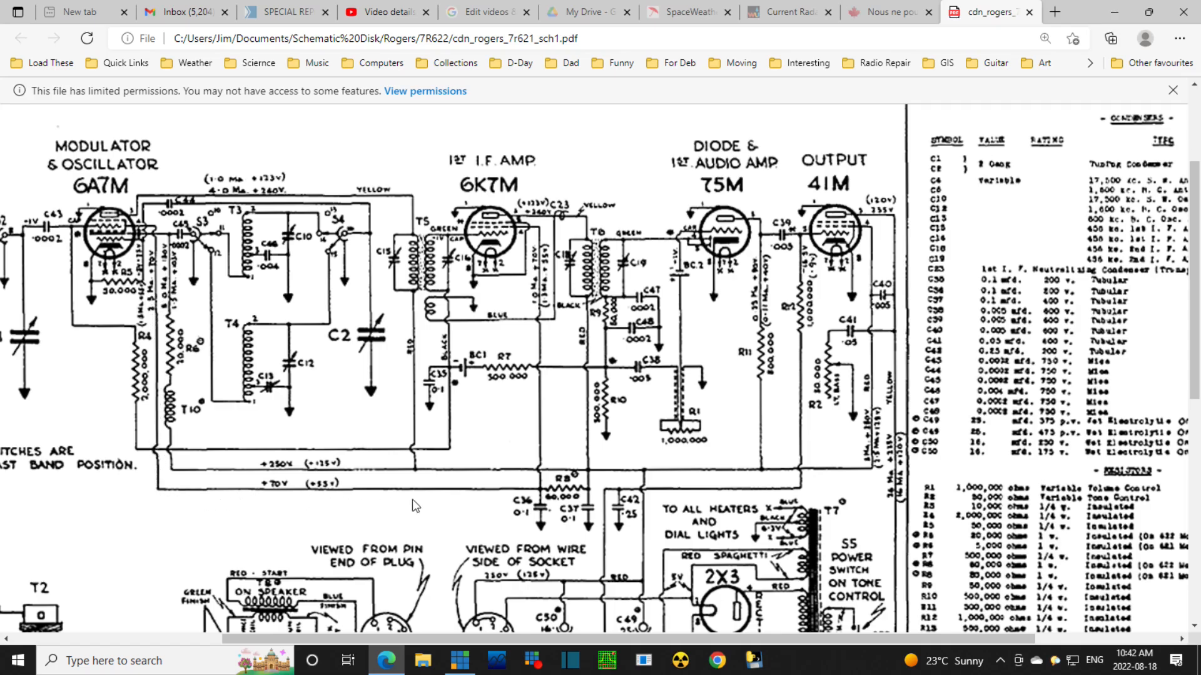
mouse_move(605, 502)
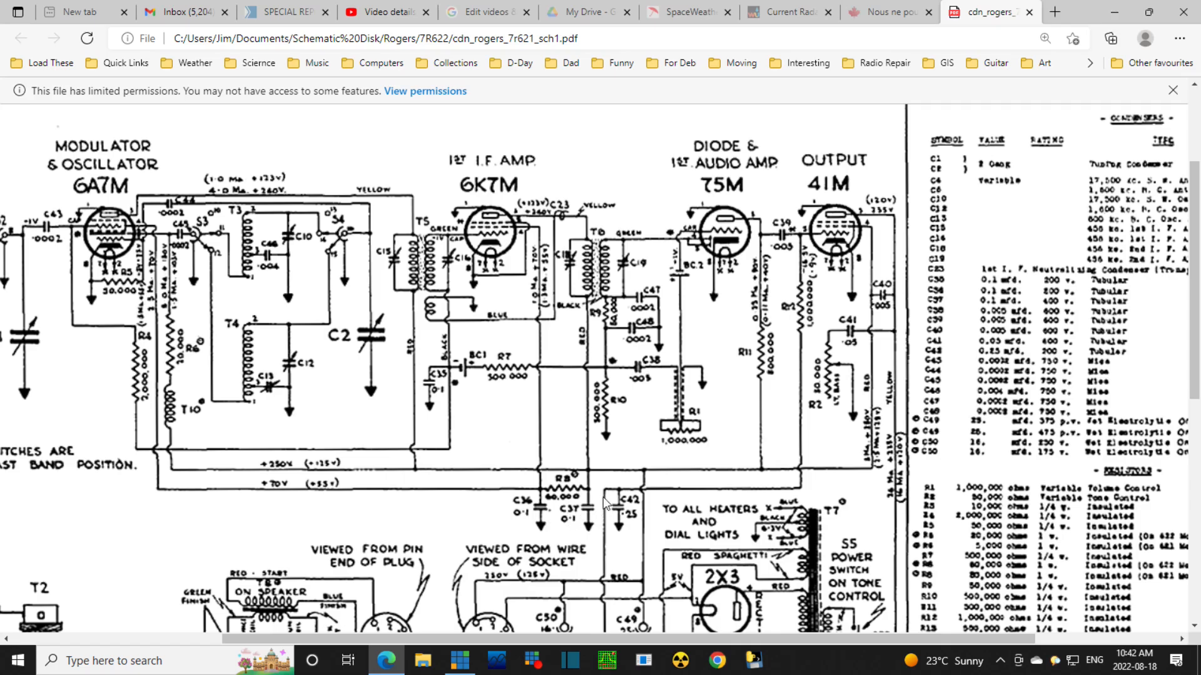
mouse_move(596, 515)
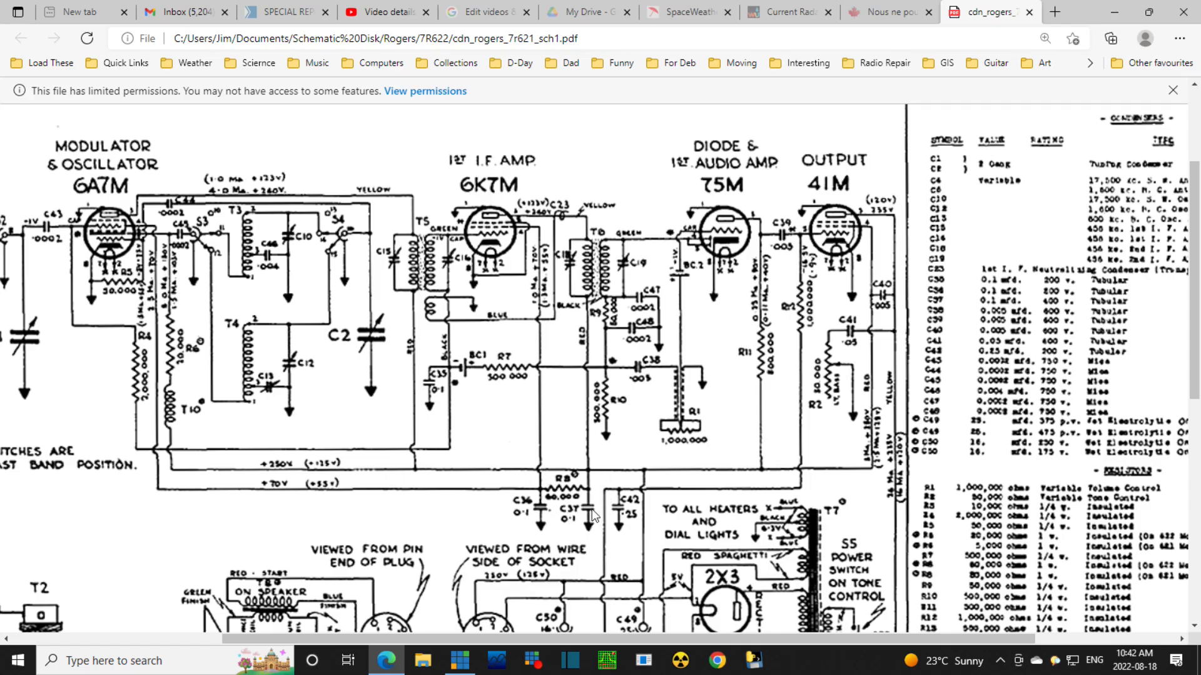
mouse_move(601, 491)
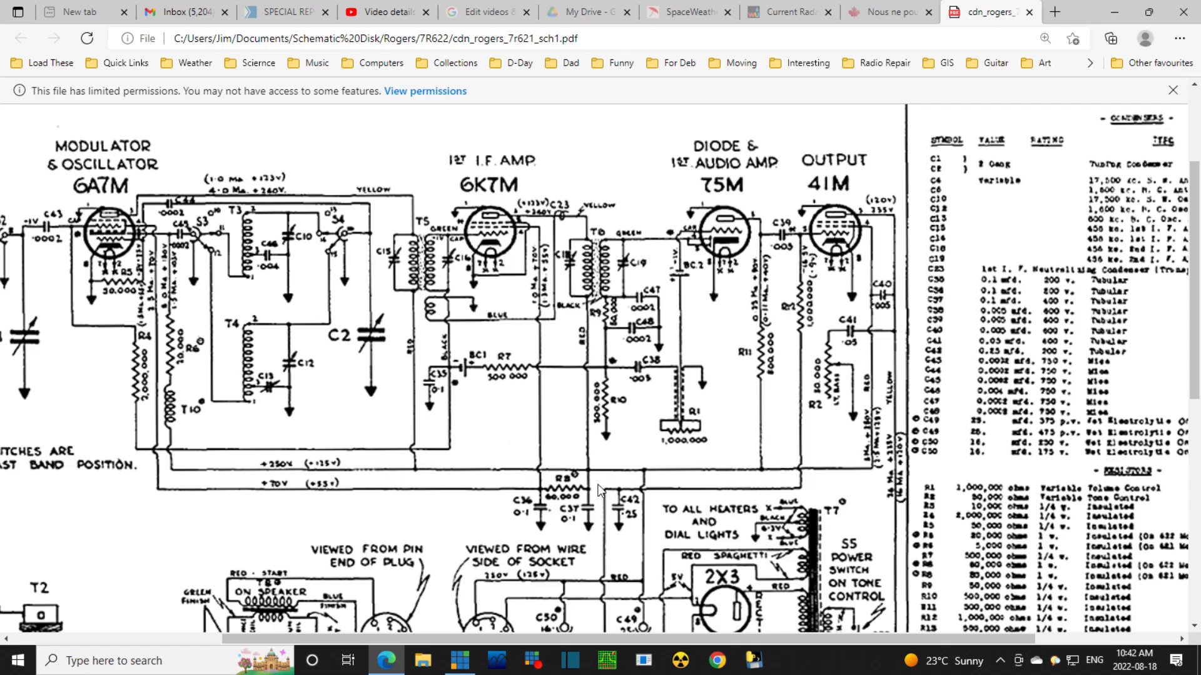
mouse_move(603, 501)
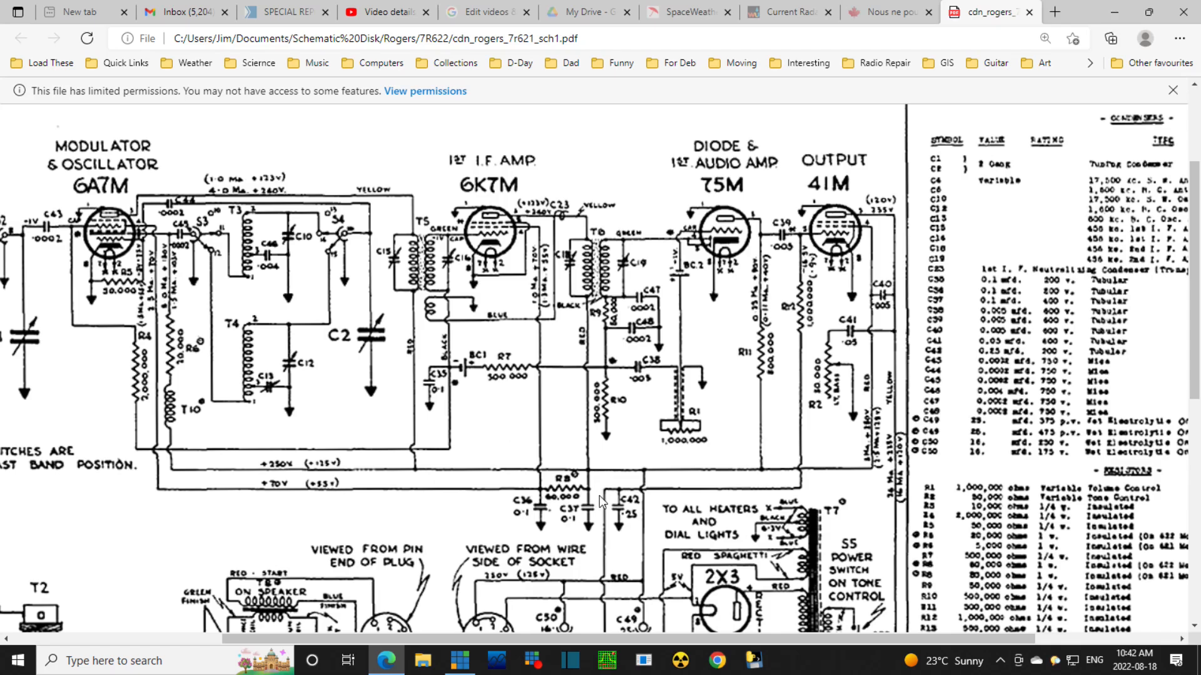
mouse_move(570, 523)
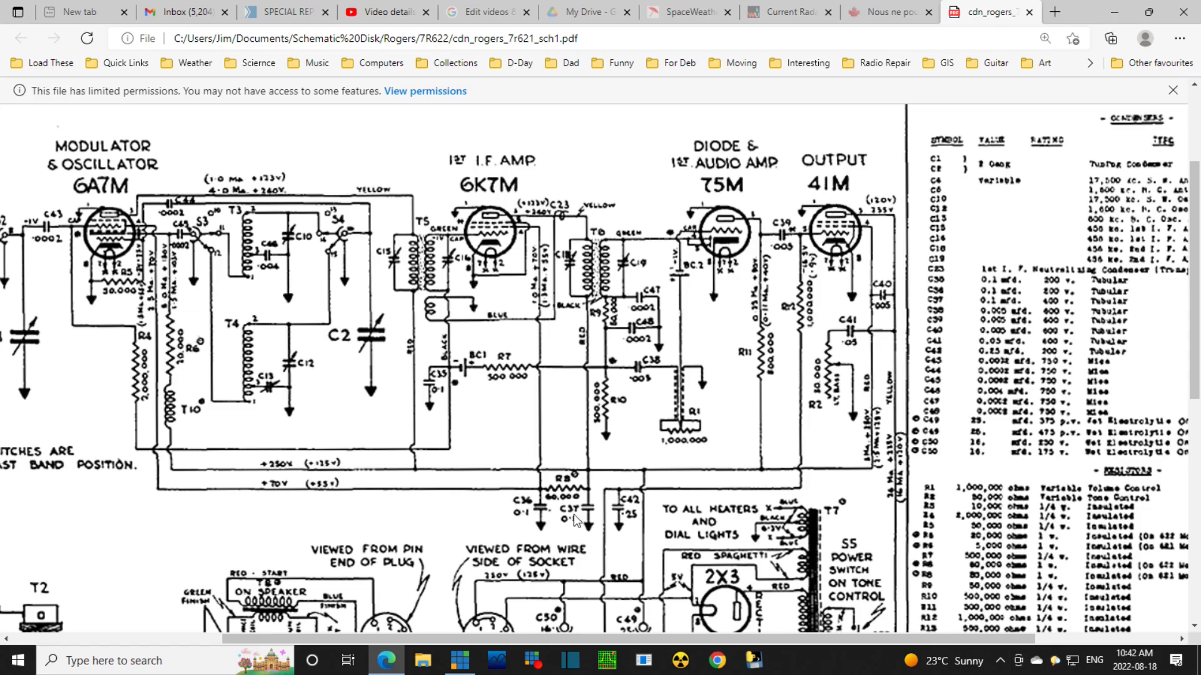
mouse_move(404, 410)
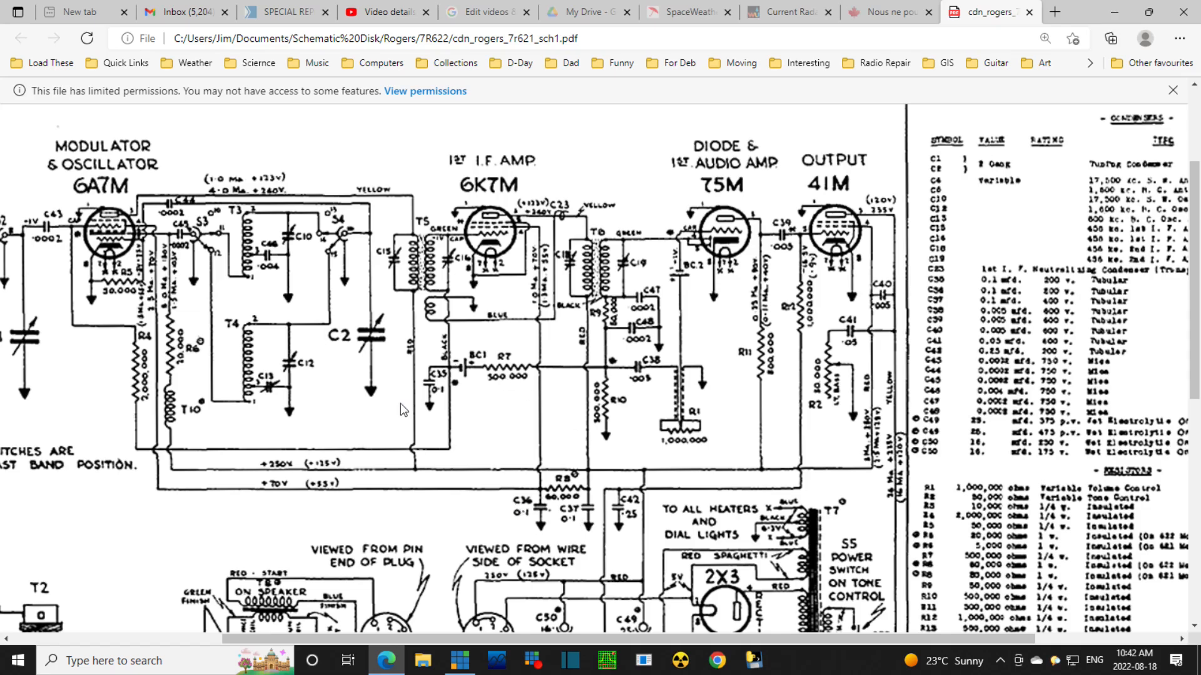
mouse_move(426, 383)
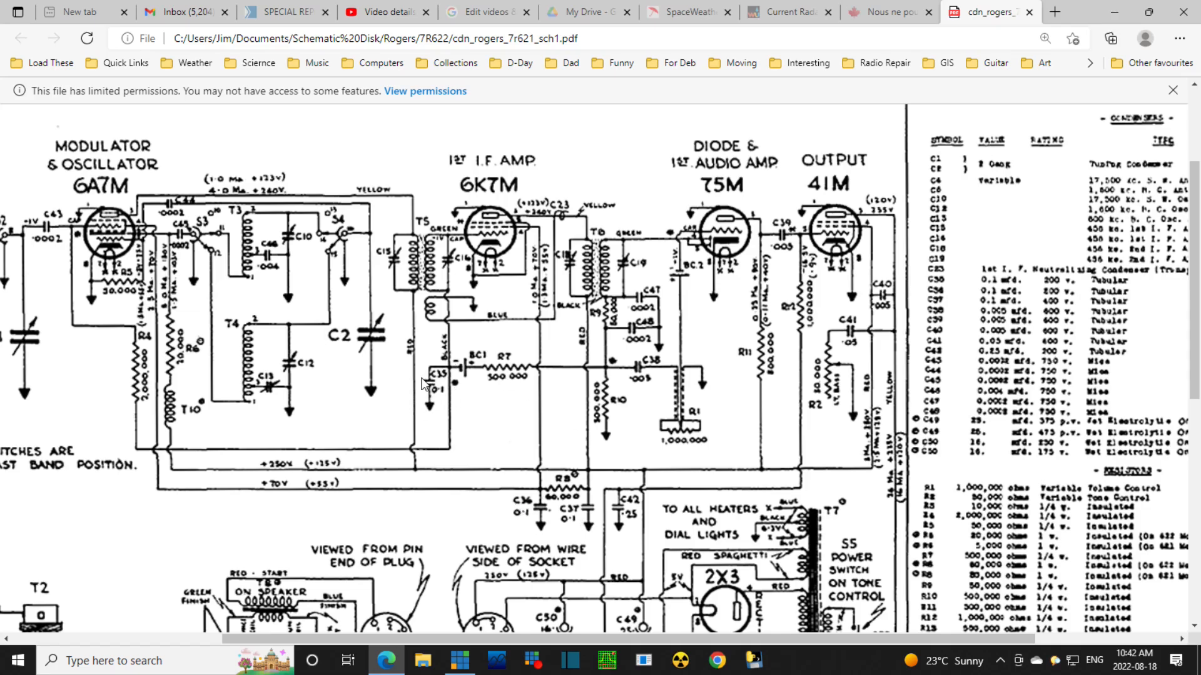
mouse_move(451, 372)
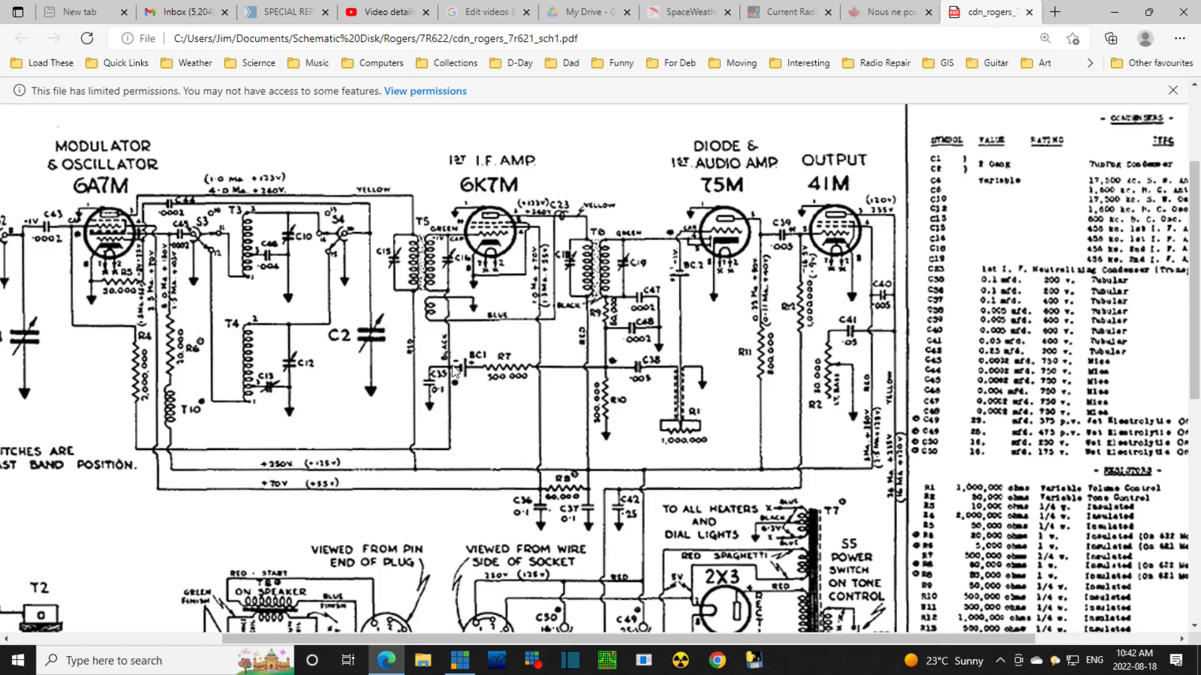
mouse_move(456, 372)
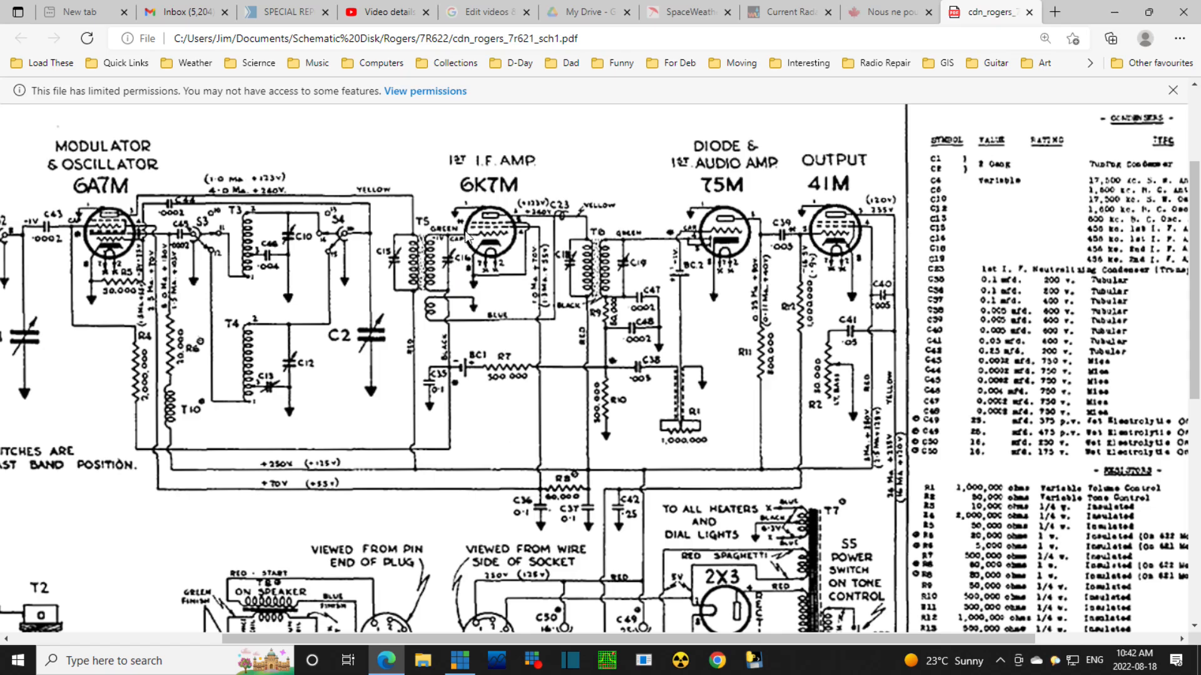
mouse_move(437, 368)
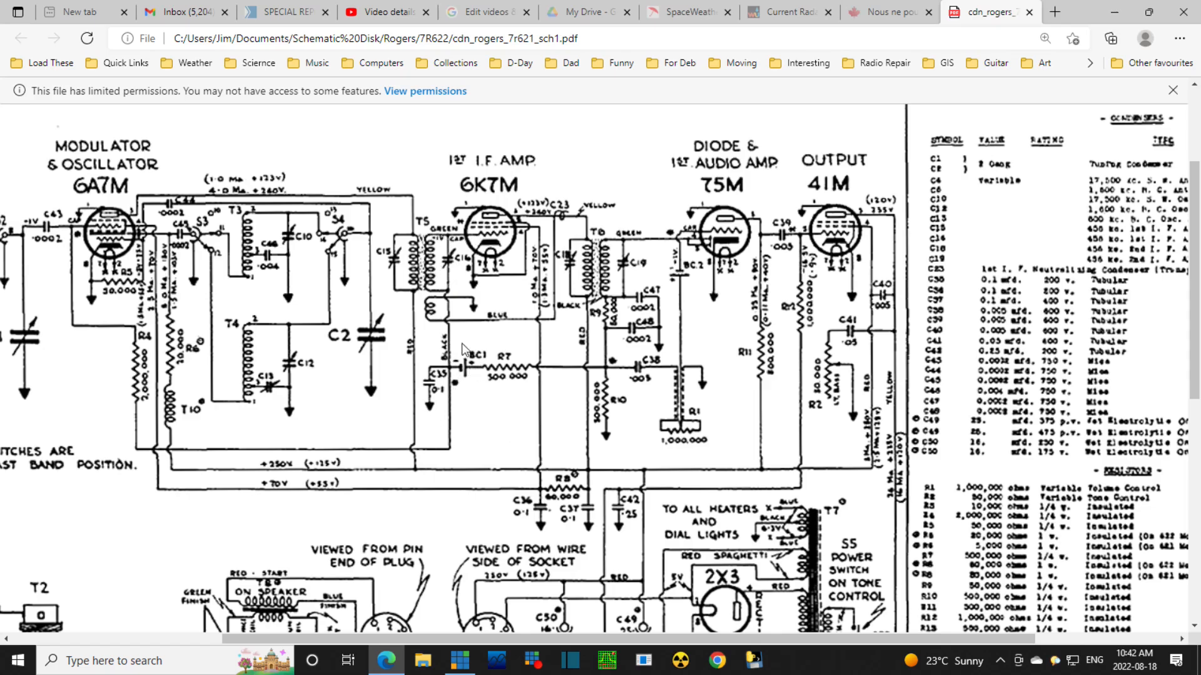
mouse_move(476, 399)
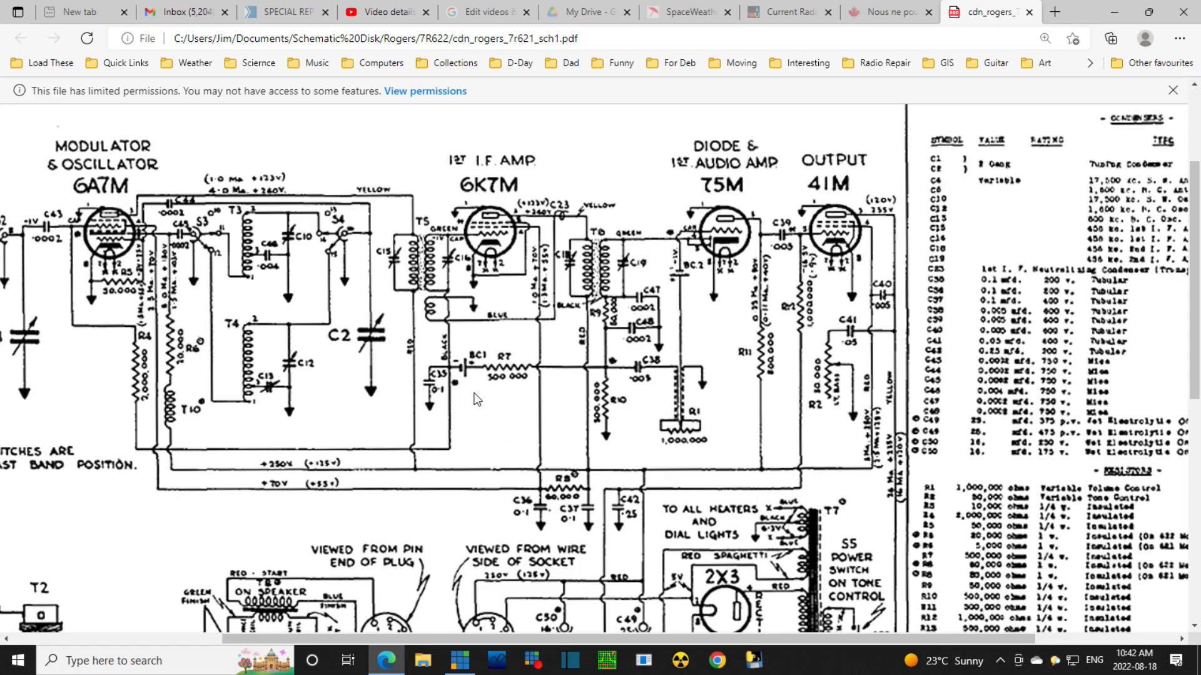
mouse_move(478, 398)
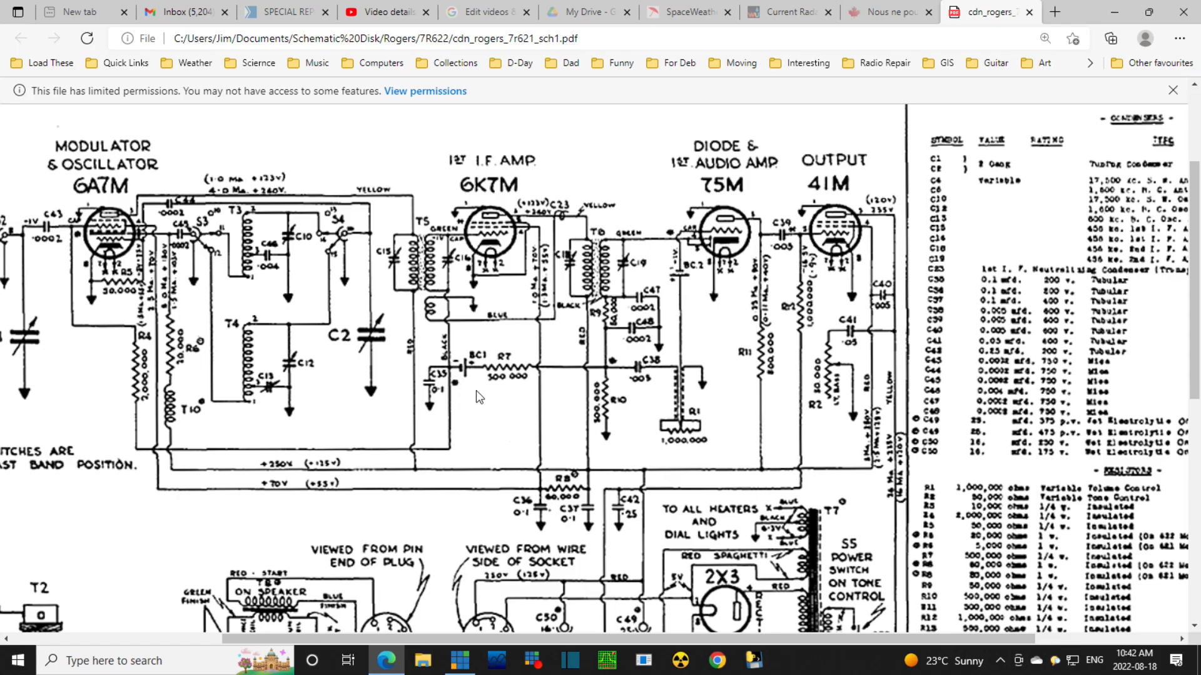
mouse_move(494, 414)
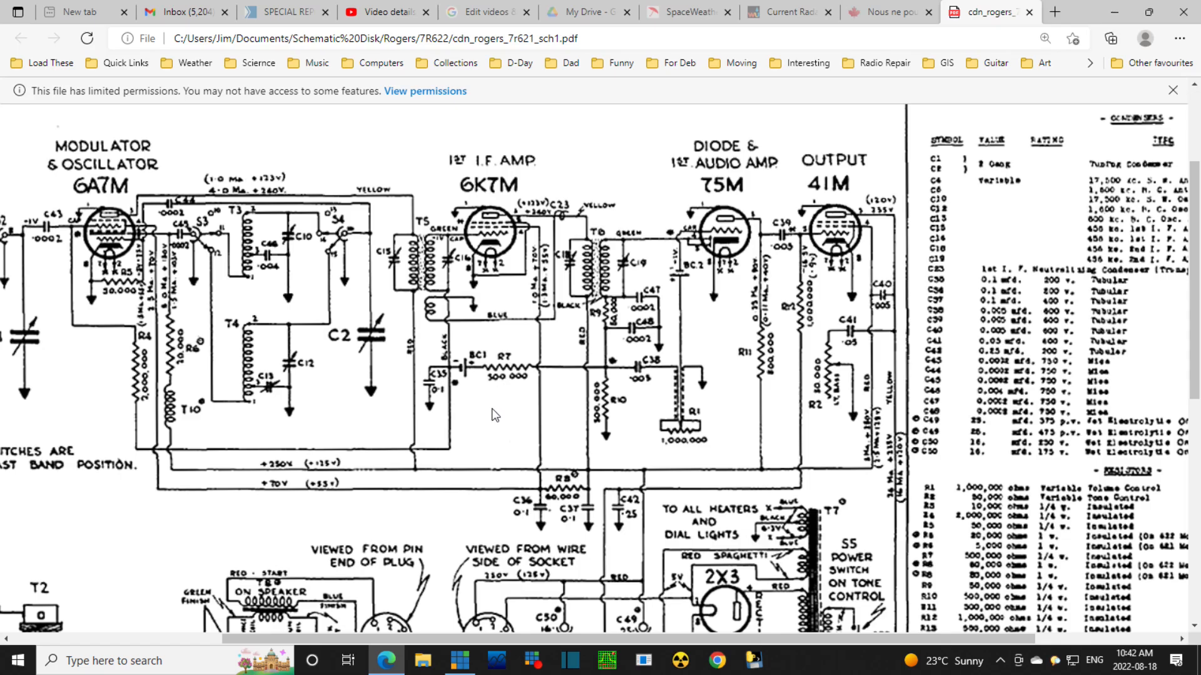
mouse_move(628, 525)
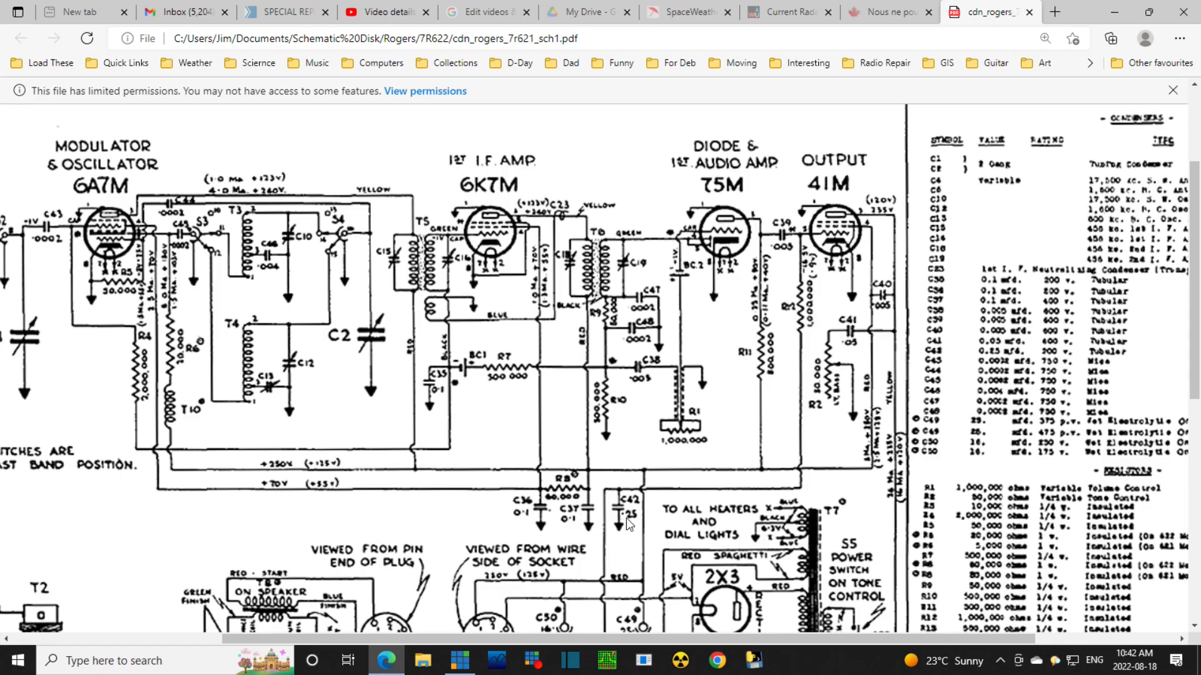
mouse_move(645, 523)
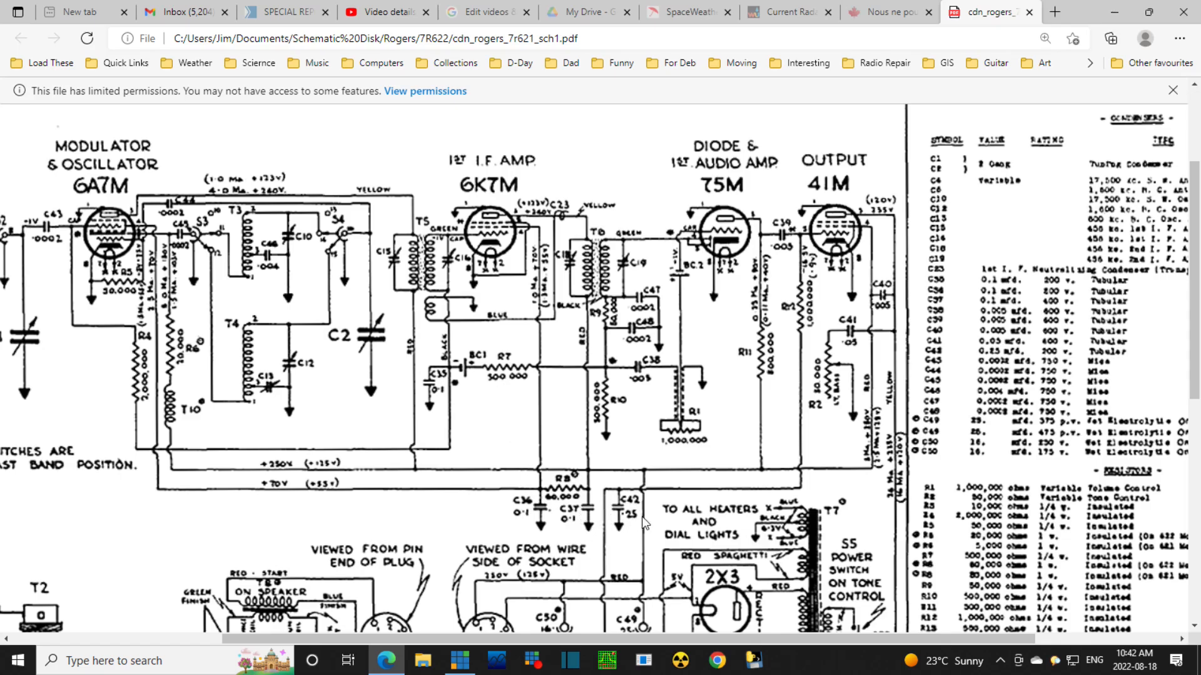
scroll(down, 3)
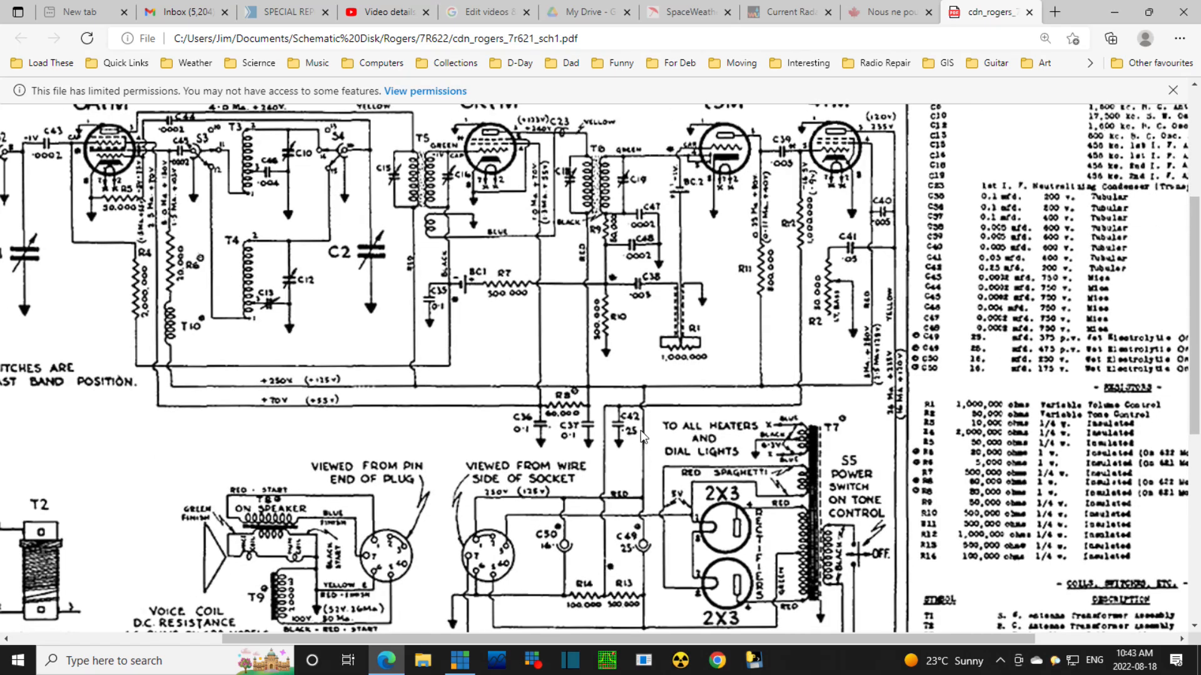
mouse_move(364, 318)
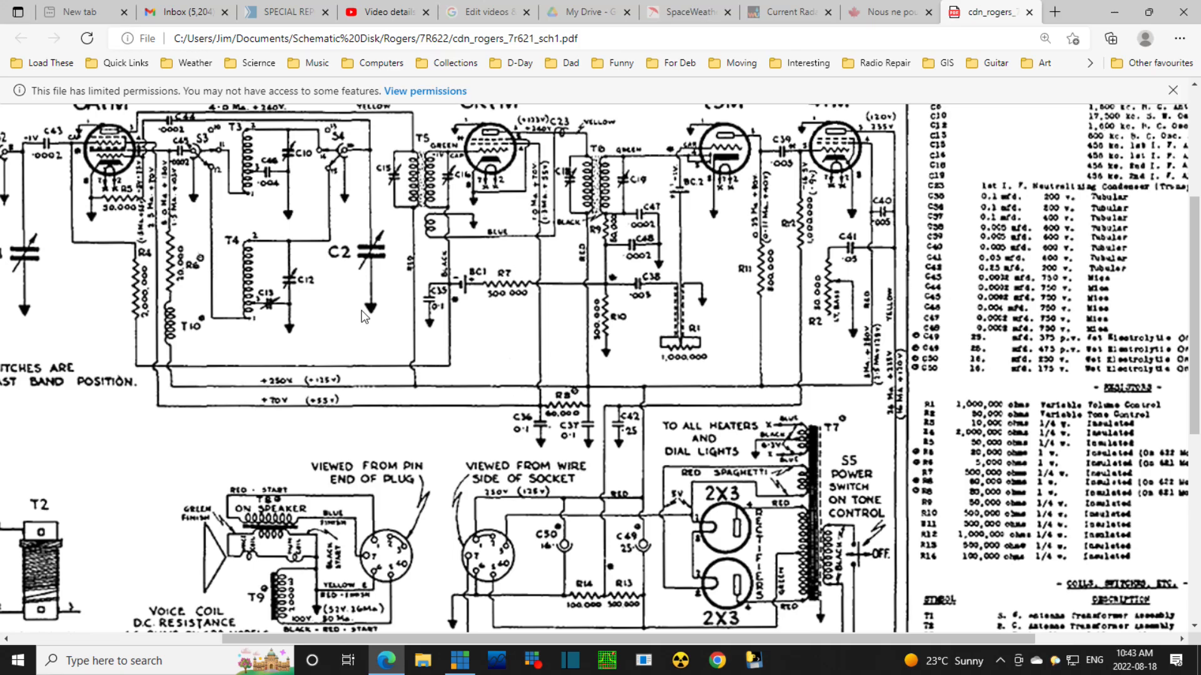
mouse_move(317, 406)
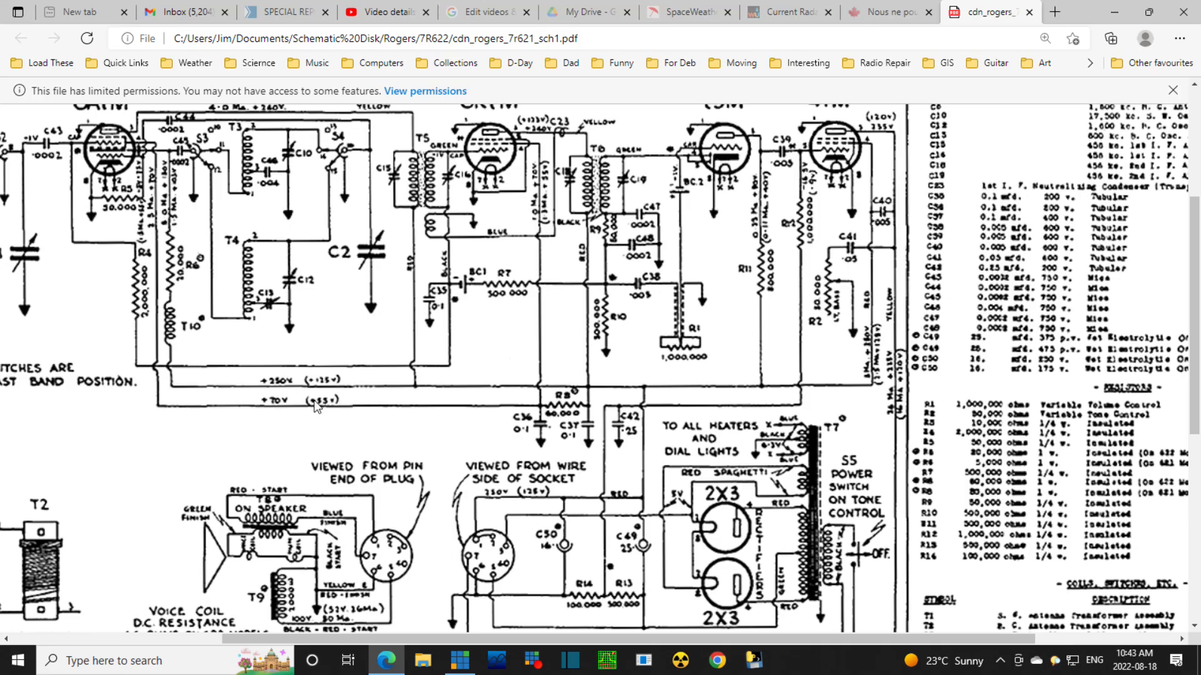
mouse_move(429, 427)
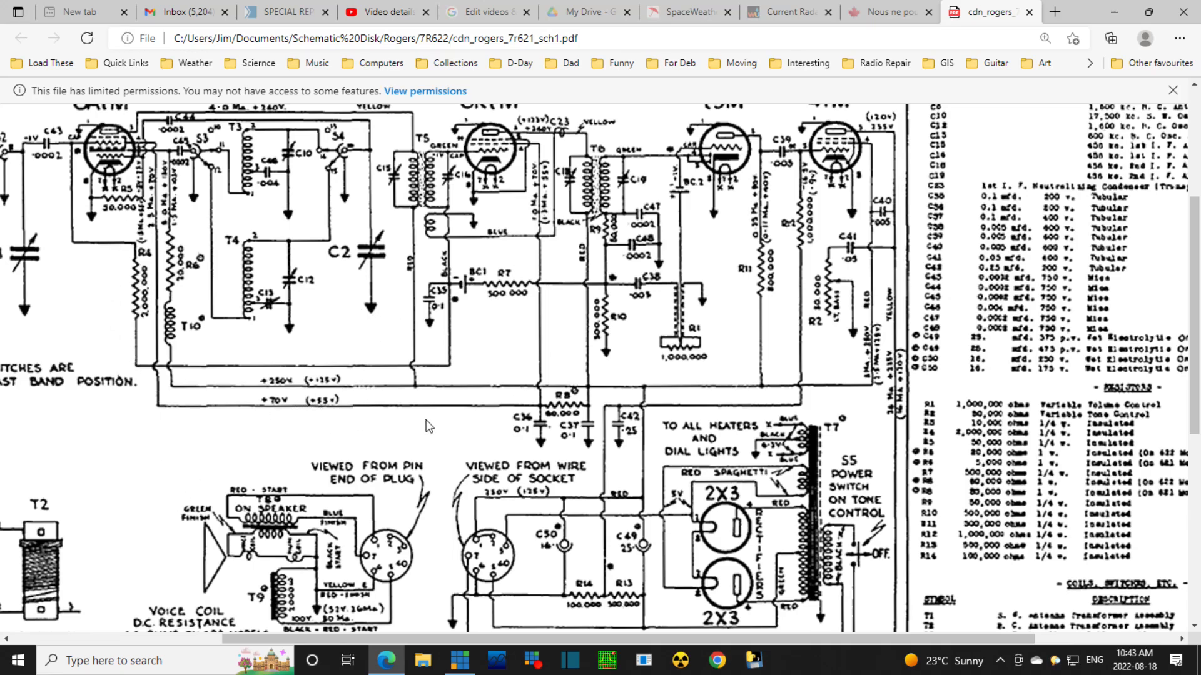
mouse_move(542, 435)
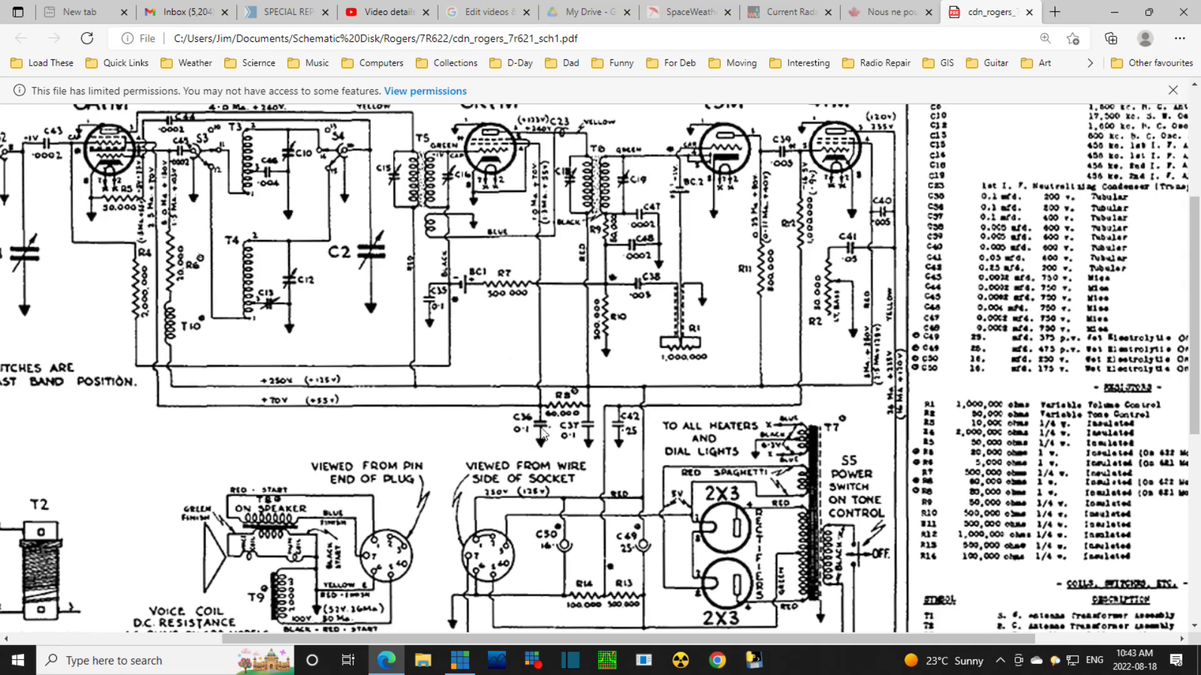
mouse_move(647, 444)
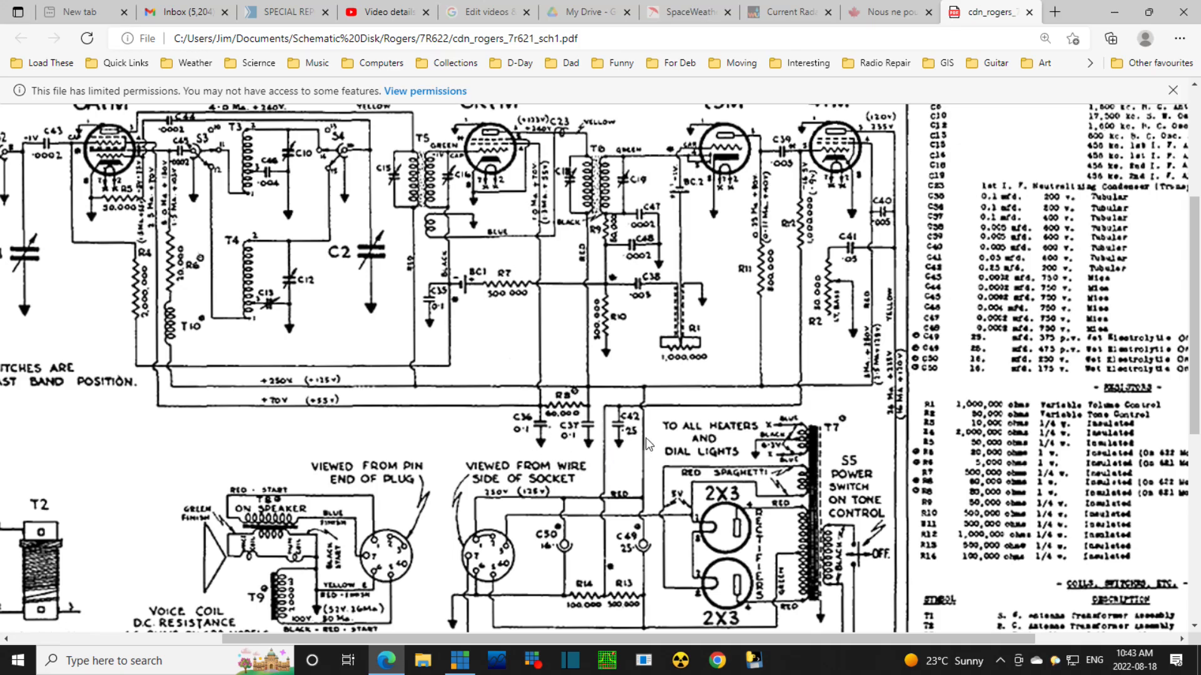
mouse_move(639, 444)
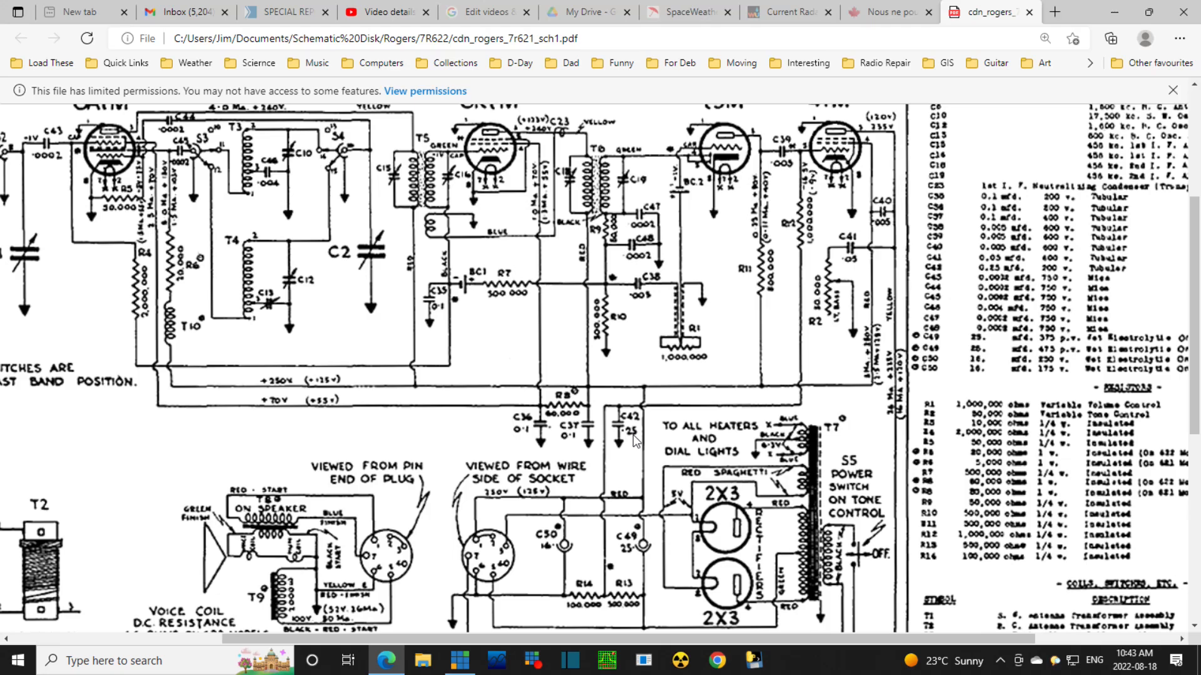
mouse_move(630, 438)
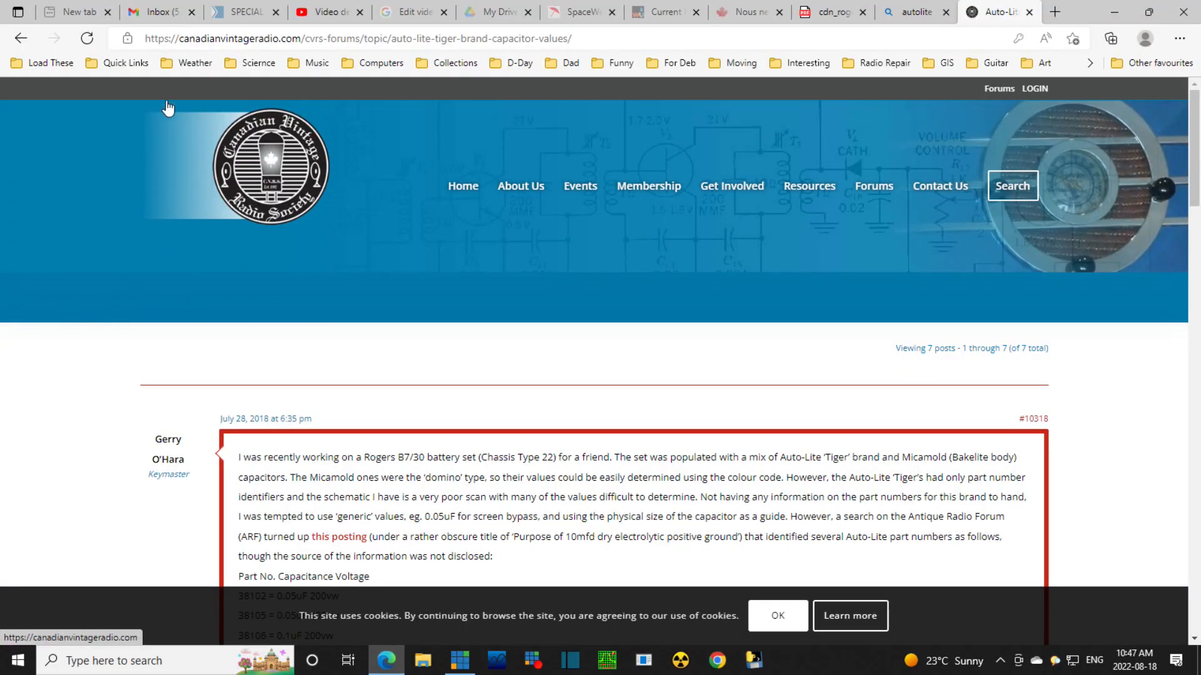
mouse_move(381, 63)
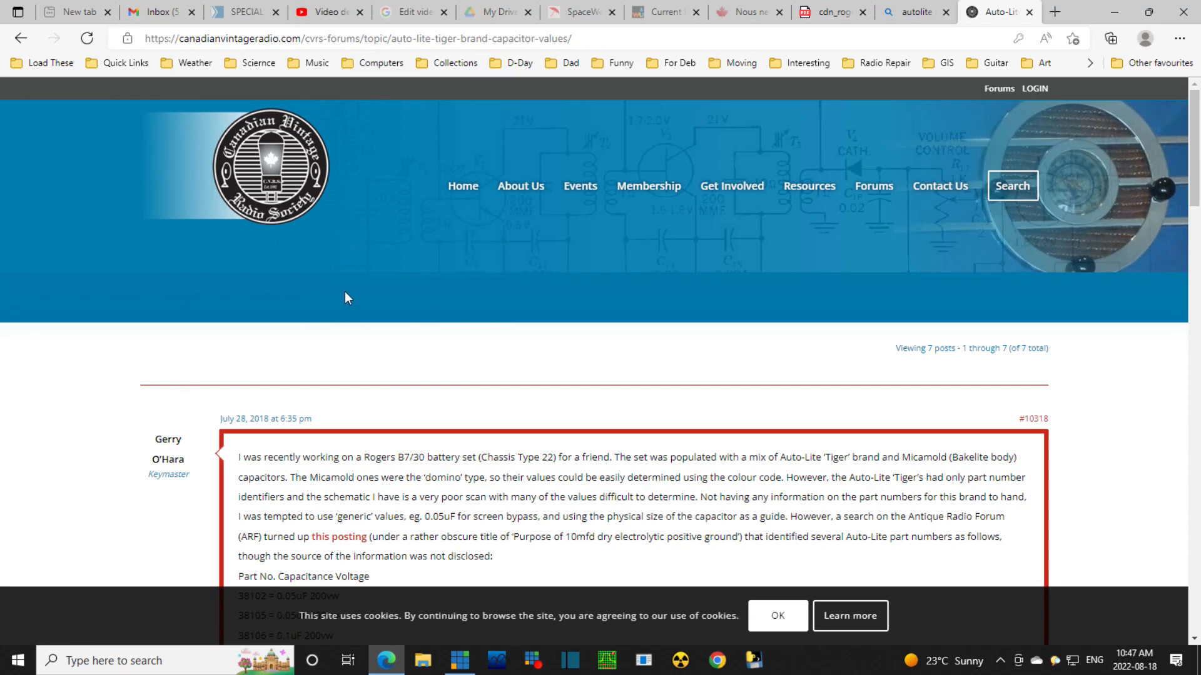
Scroll the forum thread to the first post's Auto-Lite Part No. / Capacitance / Voltage list.
scroll(down, 3)
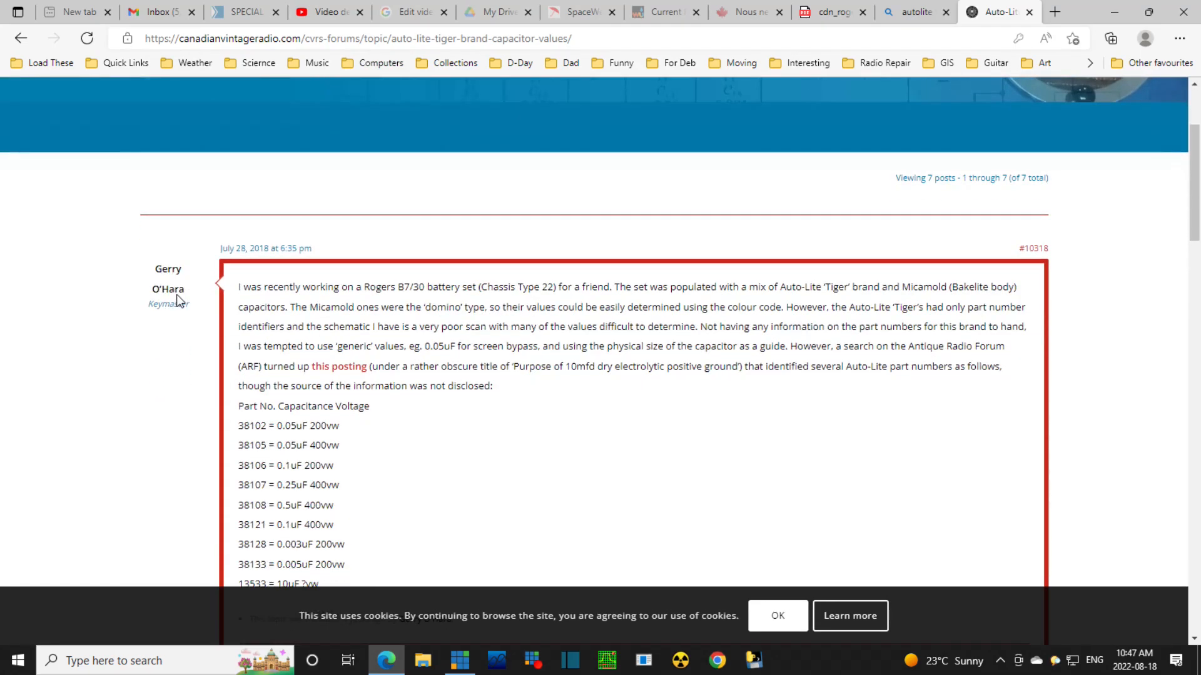
mouse_move(374, 304)
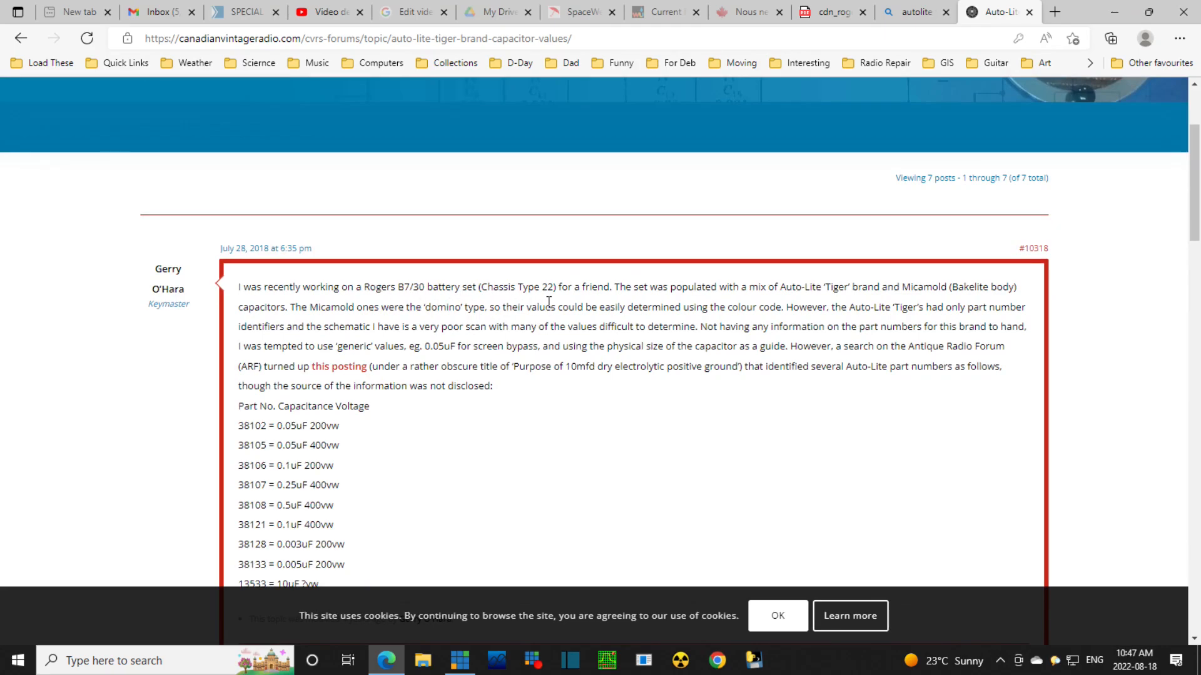
mouse_move(758, 307)
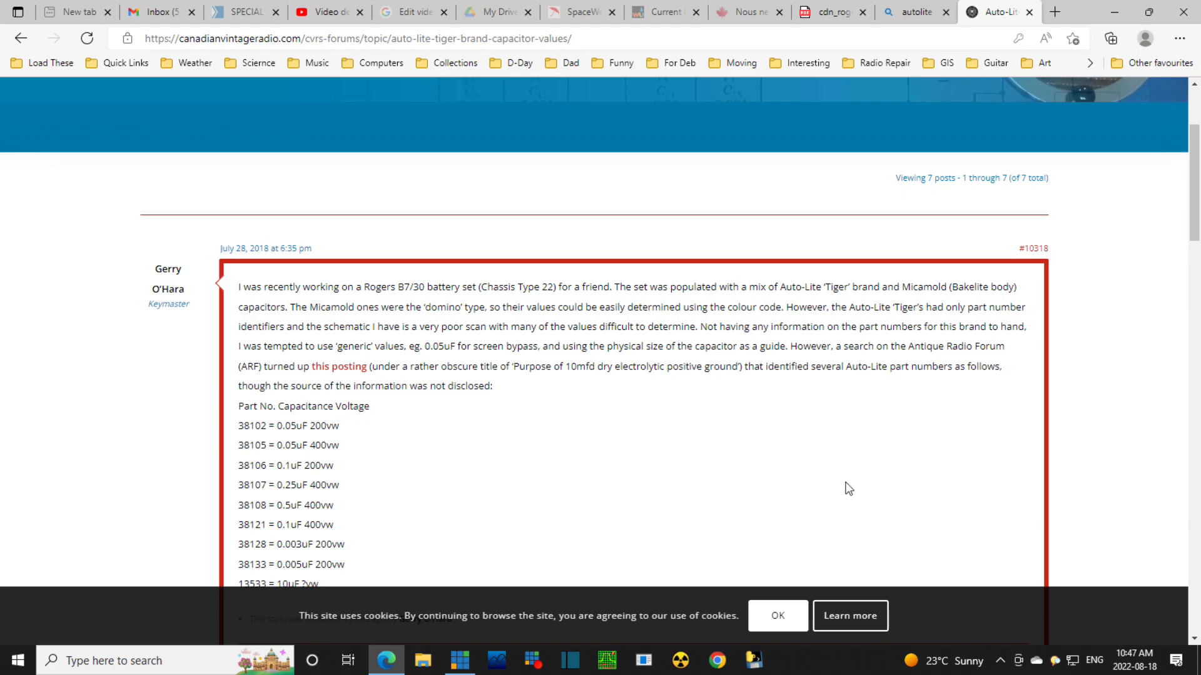
mouse_move(819, 508)
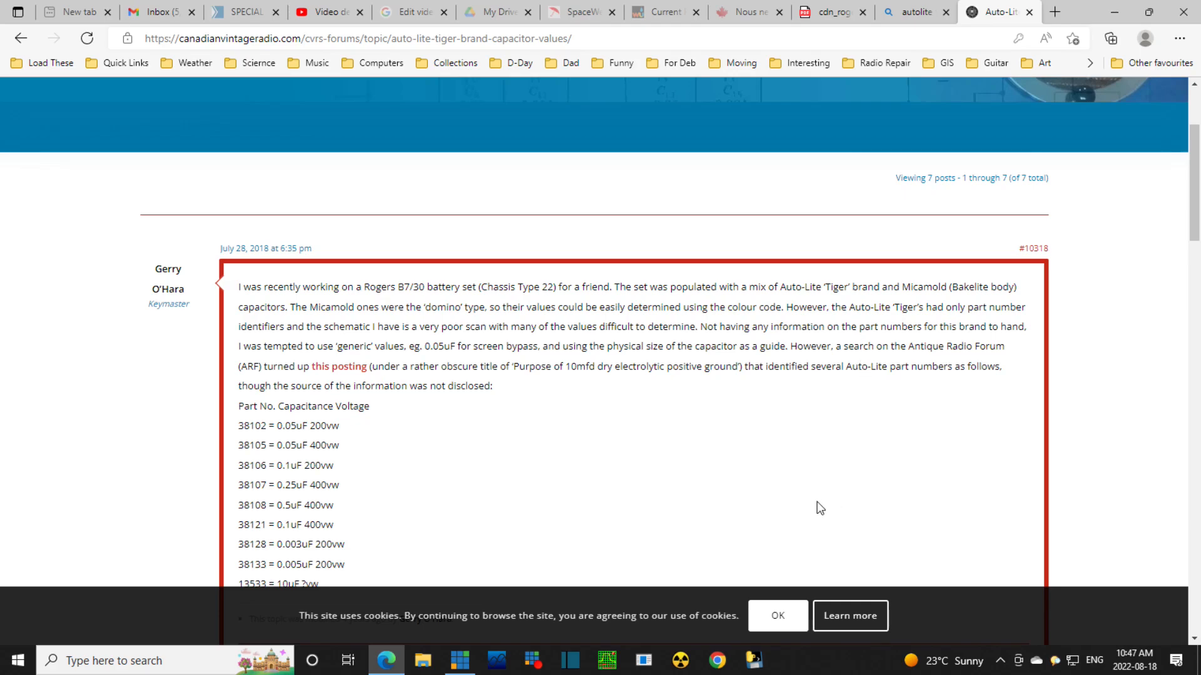
mouse_move(607, 489)
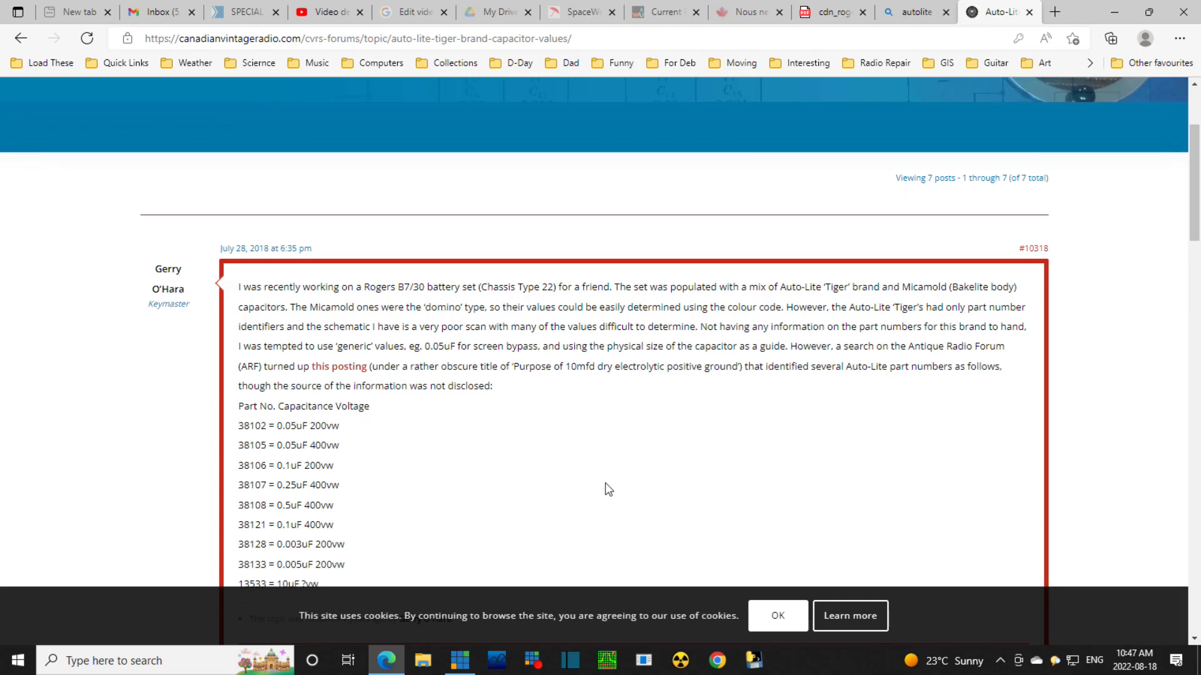
mouse_move(613, 486)
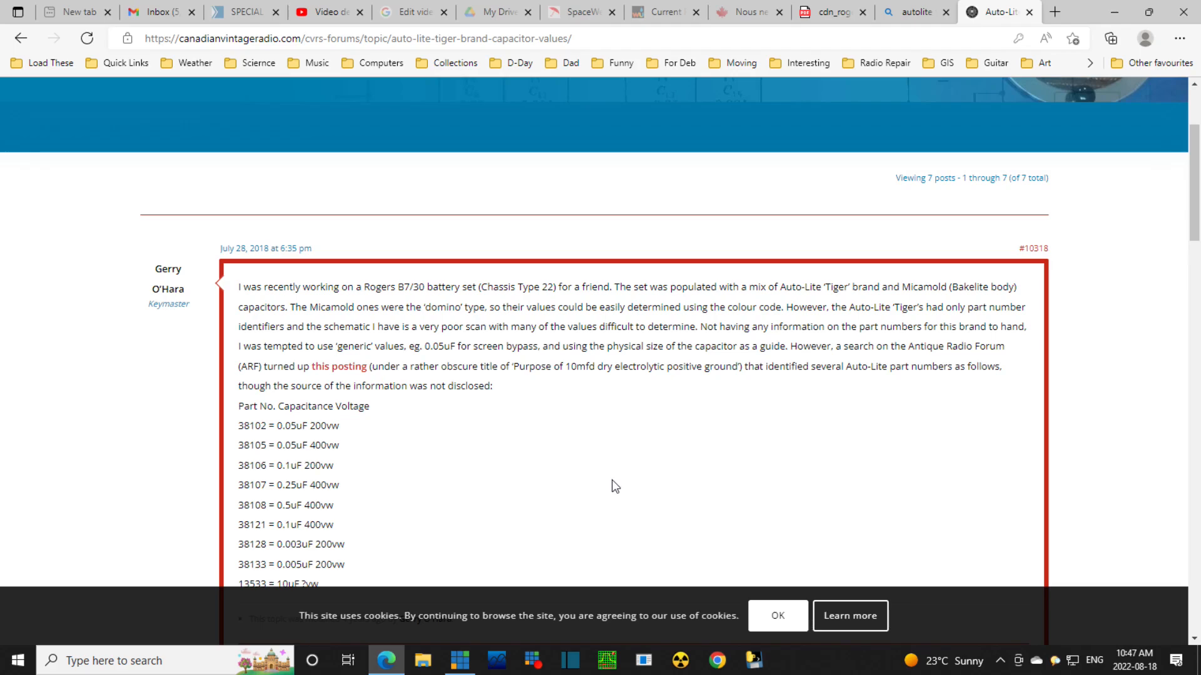
mouse_move(656, 466)
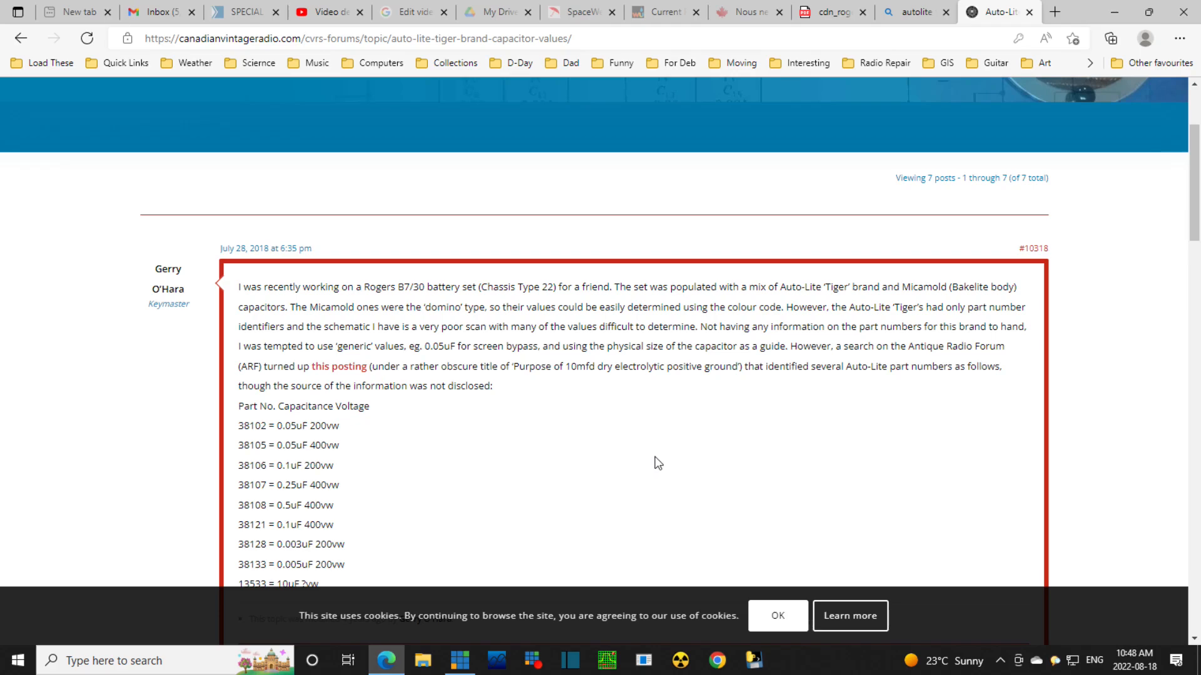
mouse_move(662, 436)
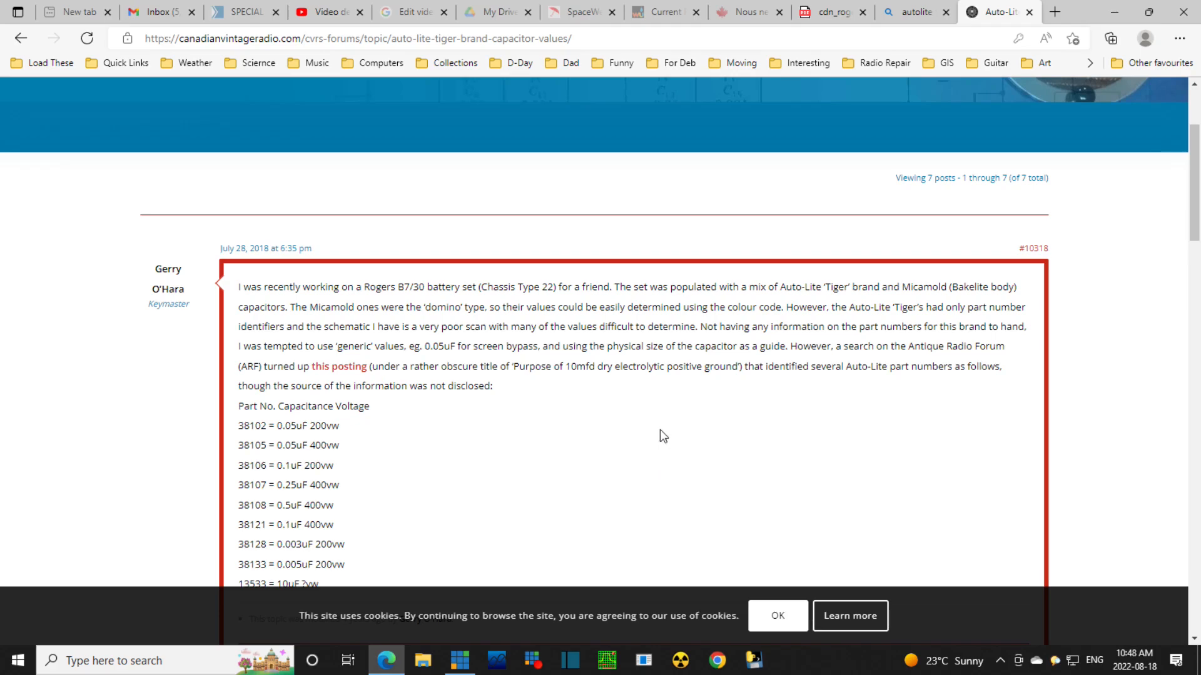
mouse_move(690, 434)
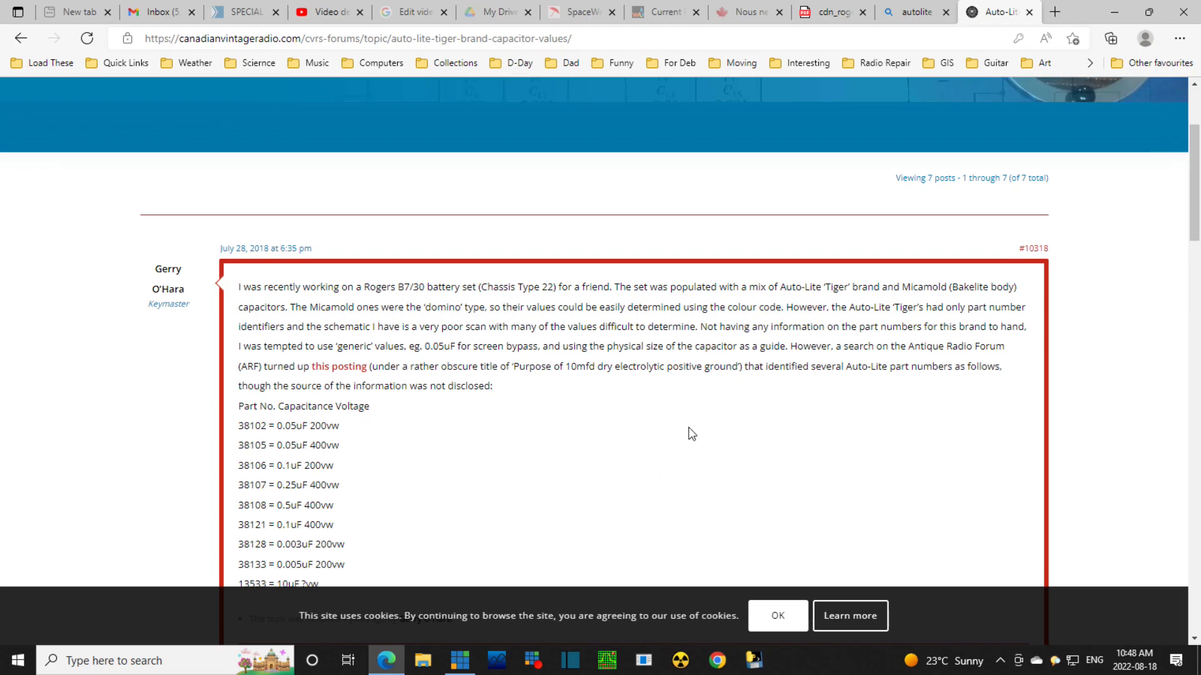
mouse_move(645, 426)
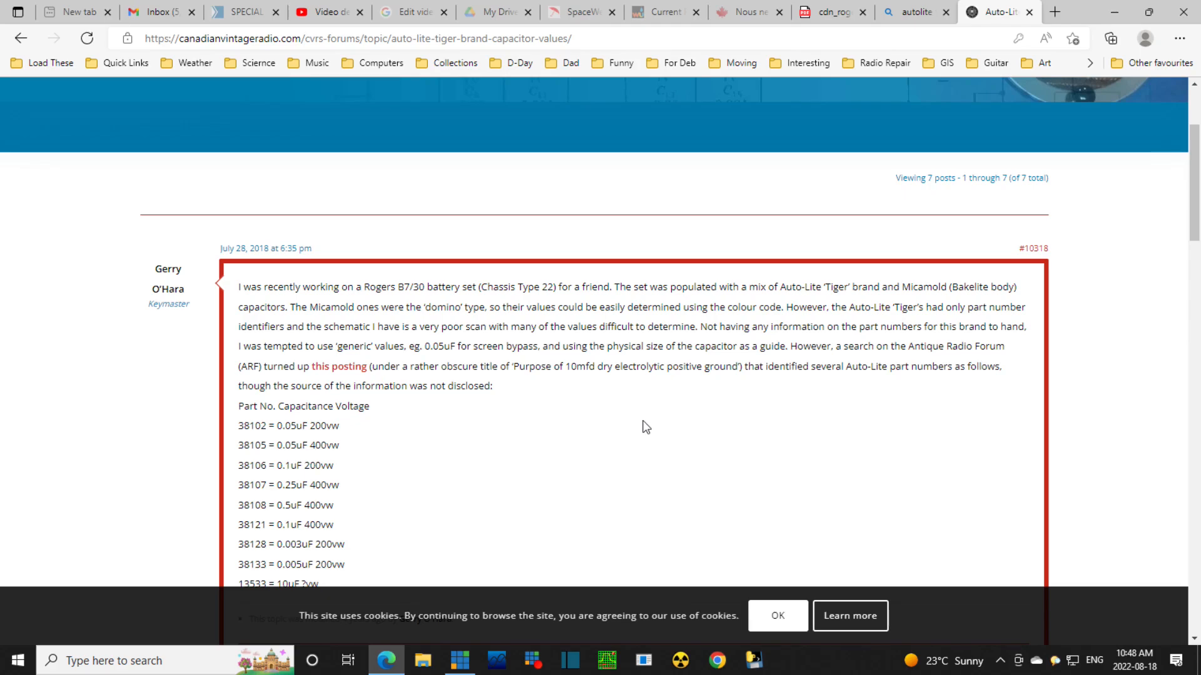
mouse_move(599, 413)
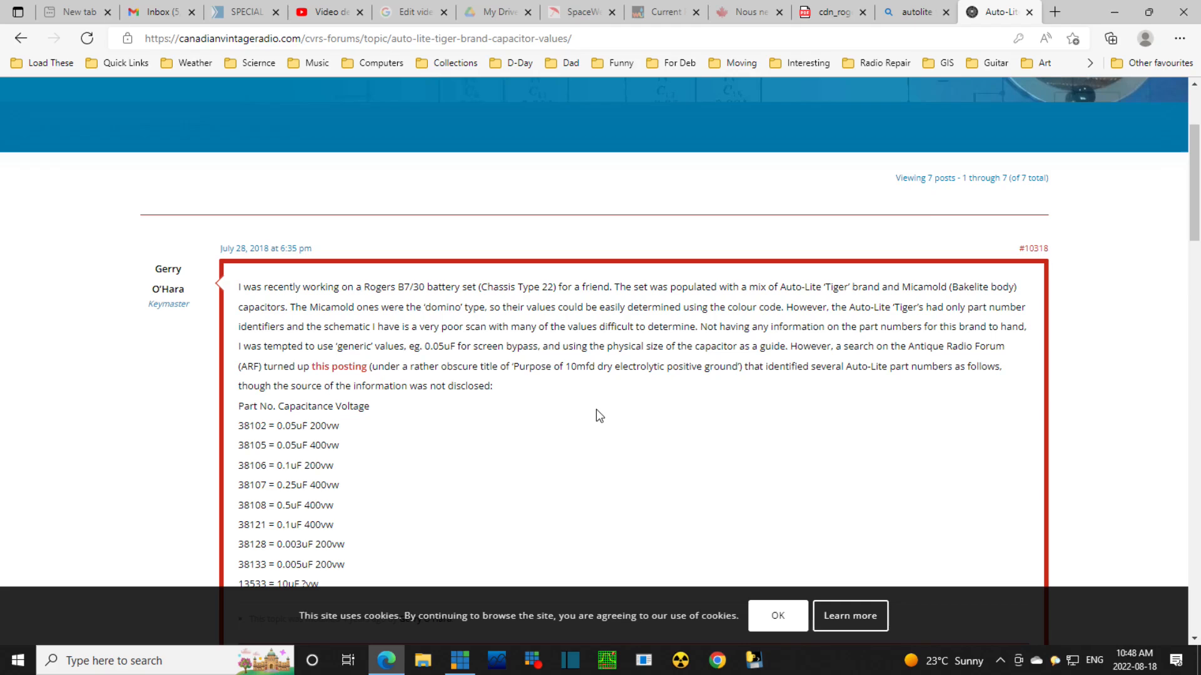
mouse_move(596, 417)
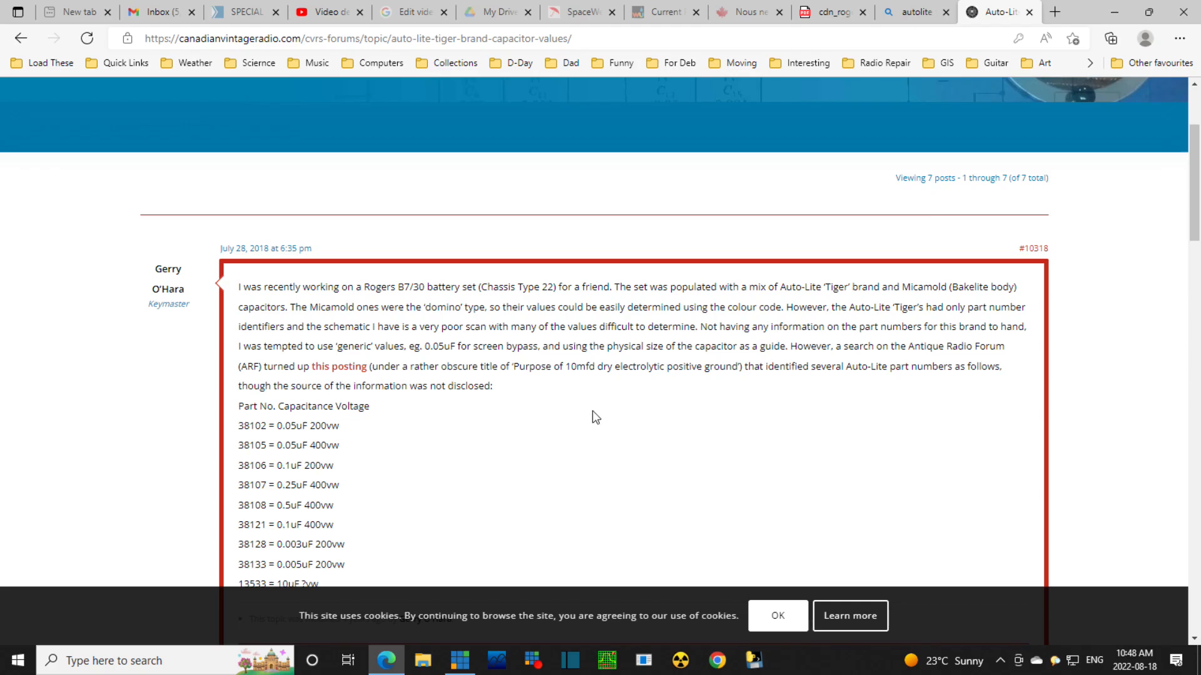
mouse_move(801, 415)
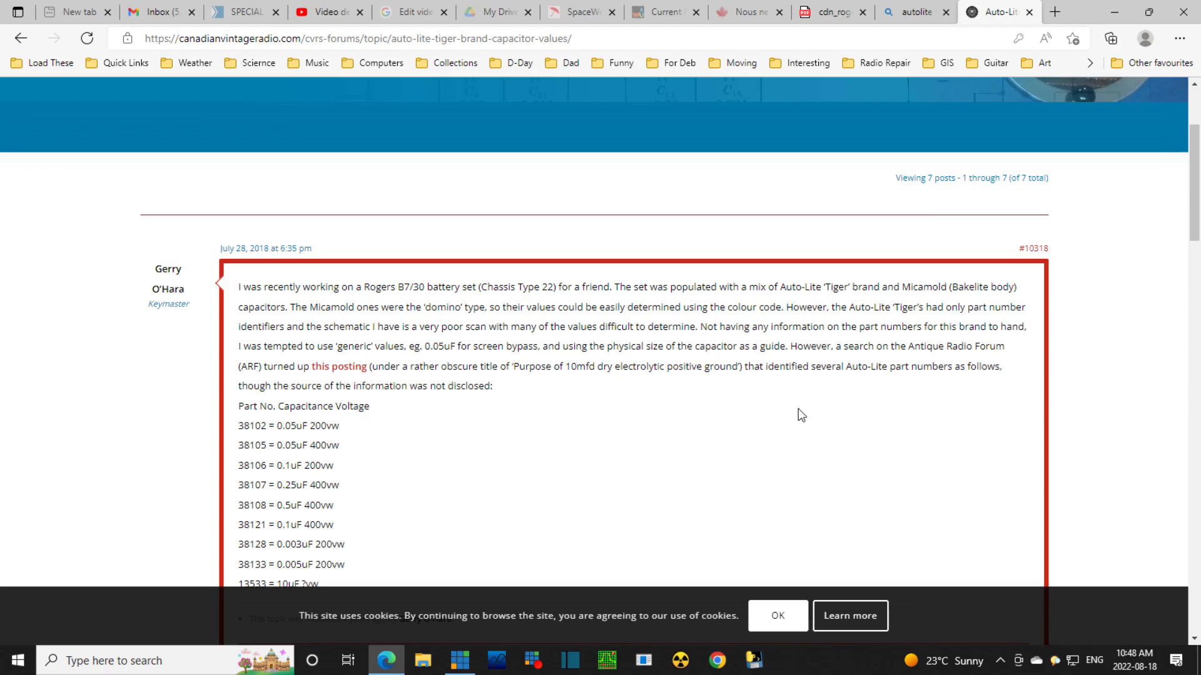
mouse_move(555, 453)
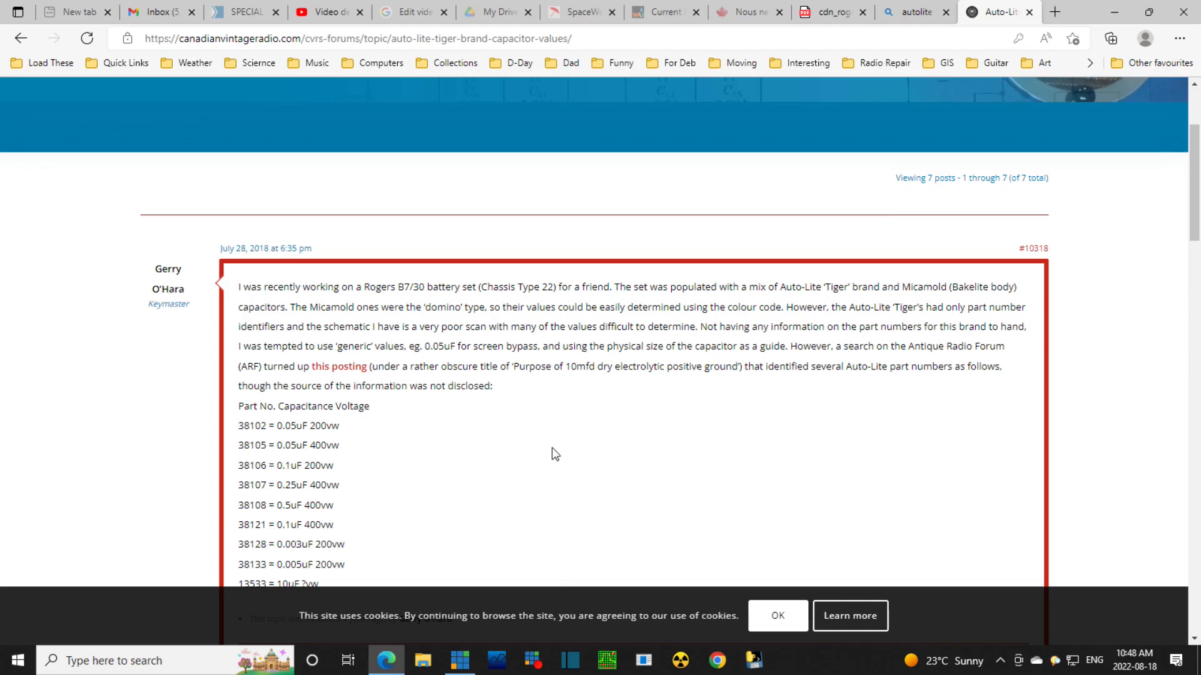
mouse_move(563, 403)
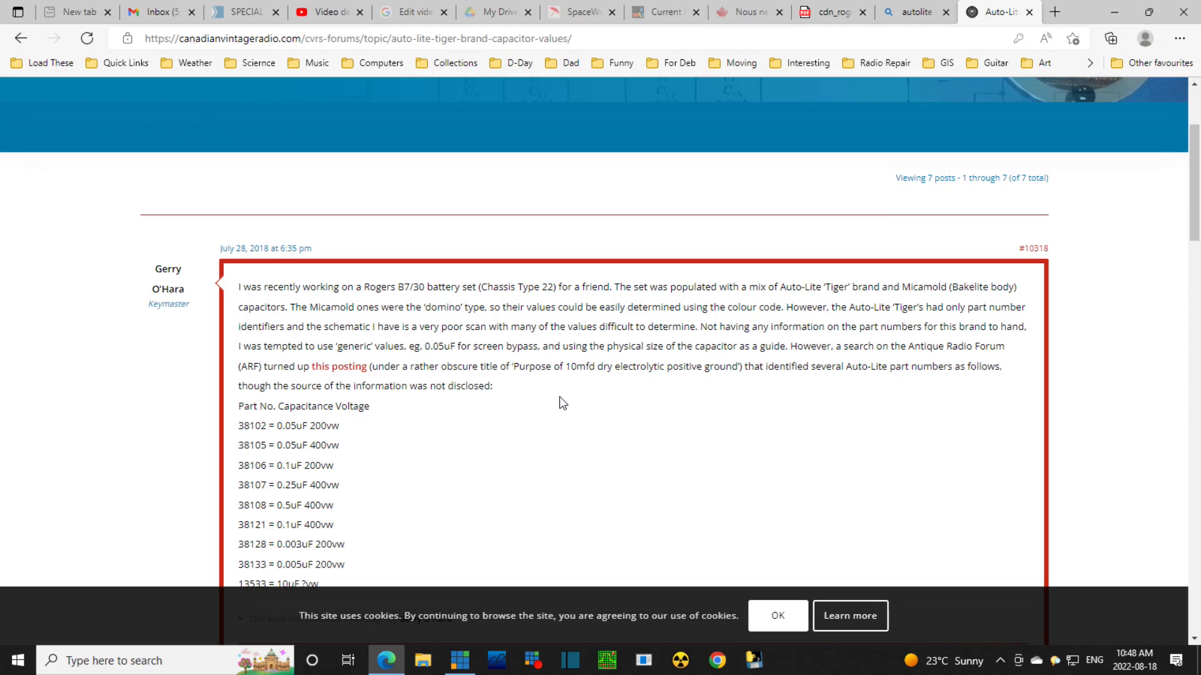
mouse_move(570, 399)
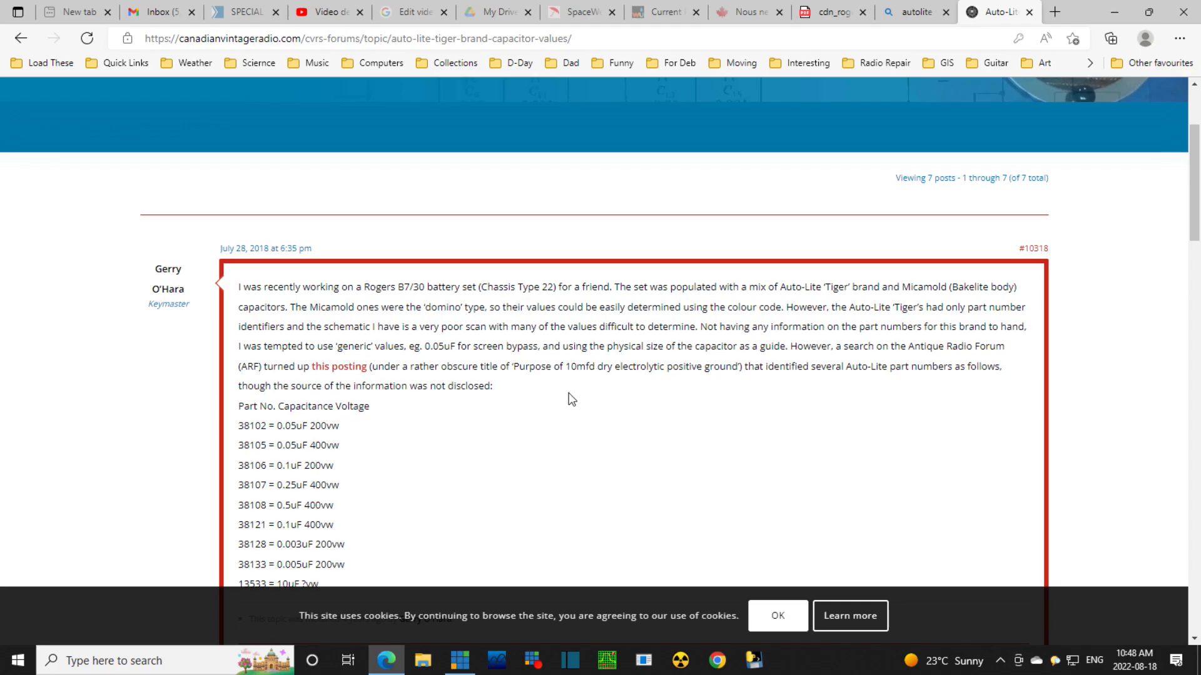
mouse_move(781, 396)
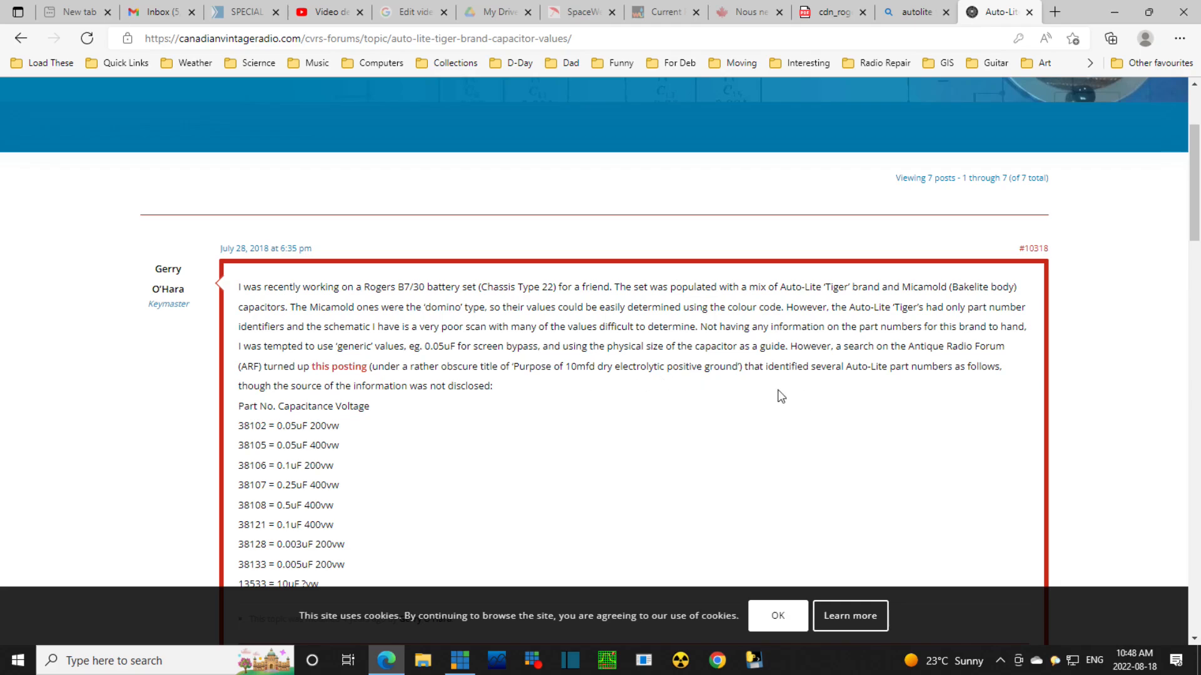
scroll(down, 3)
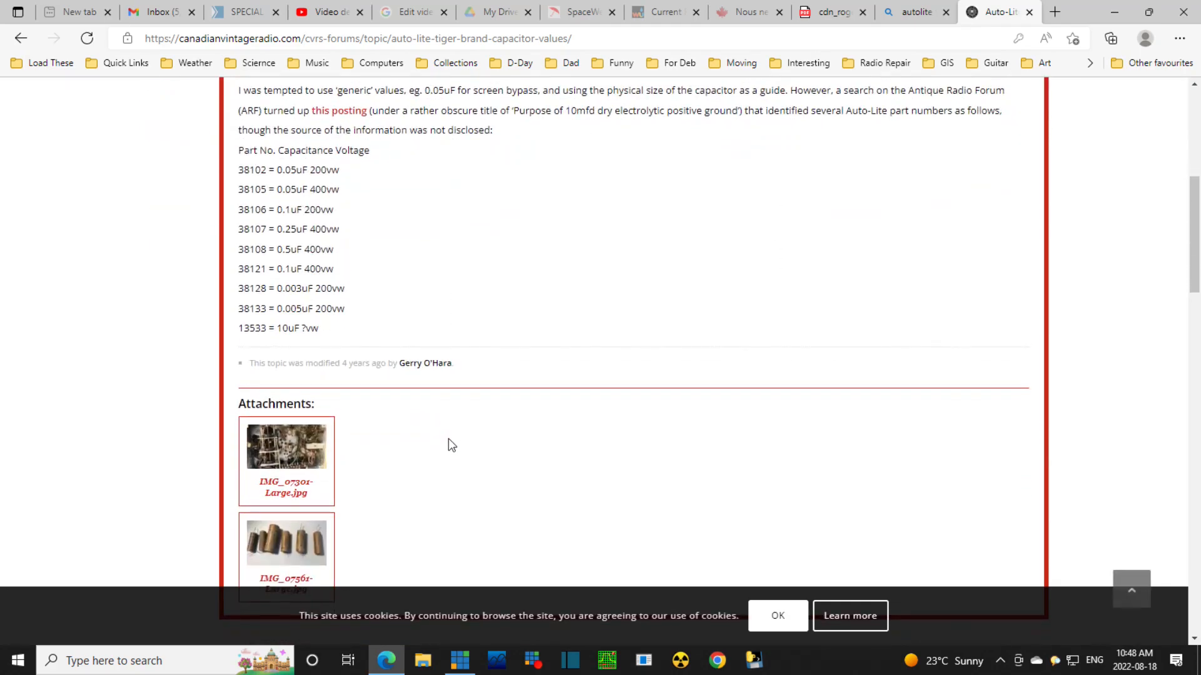
scroll(down, 3)
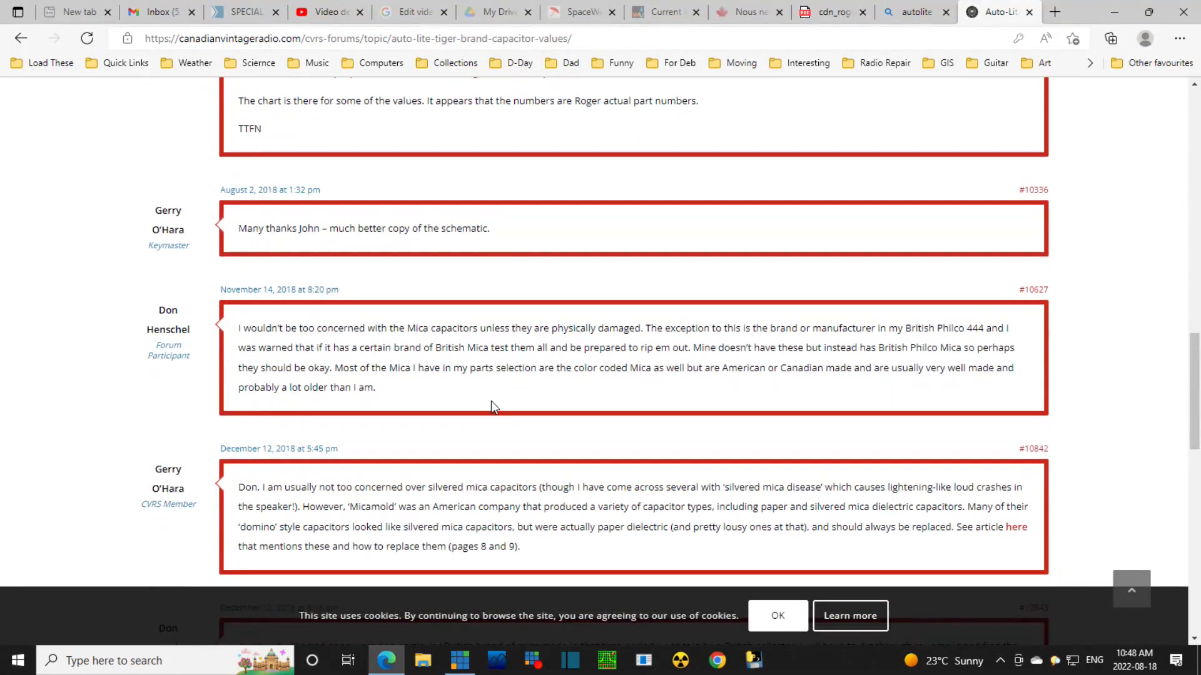
scroll(up, 3)
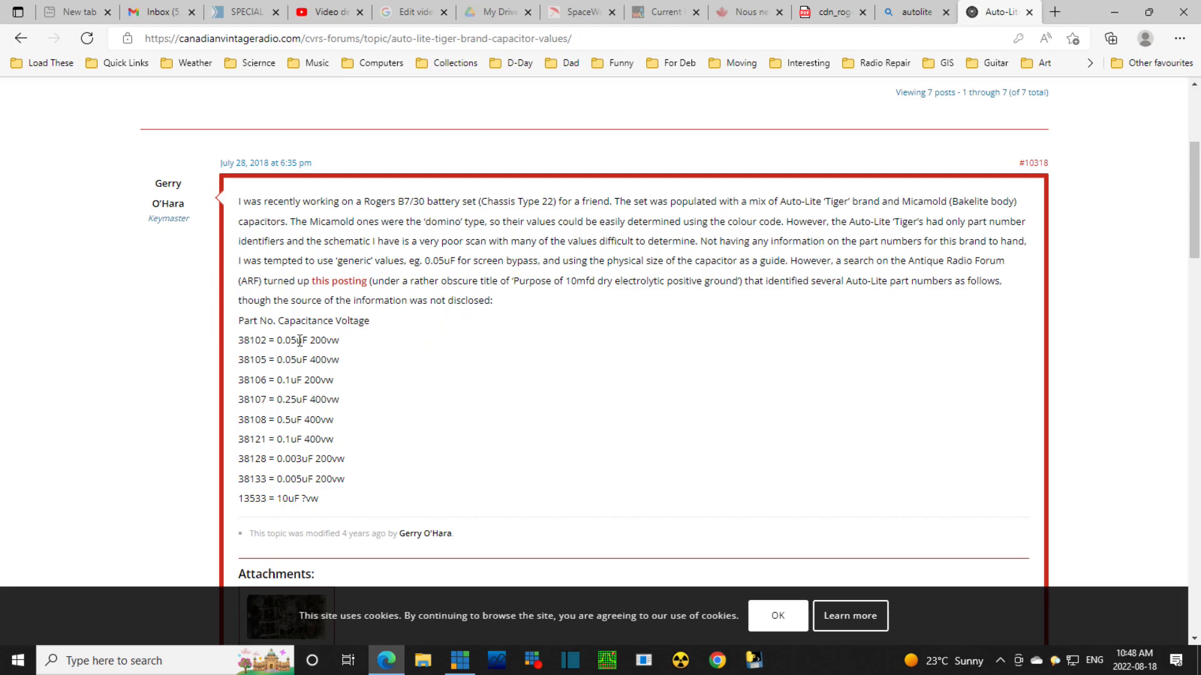
mouse_move(263, 404)
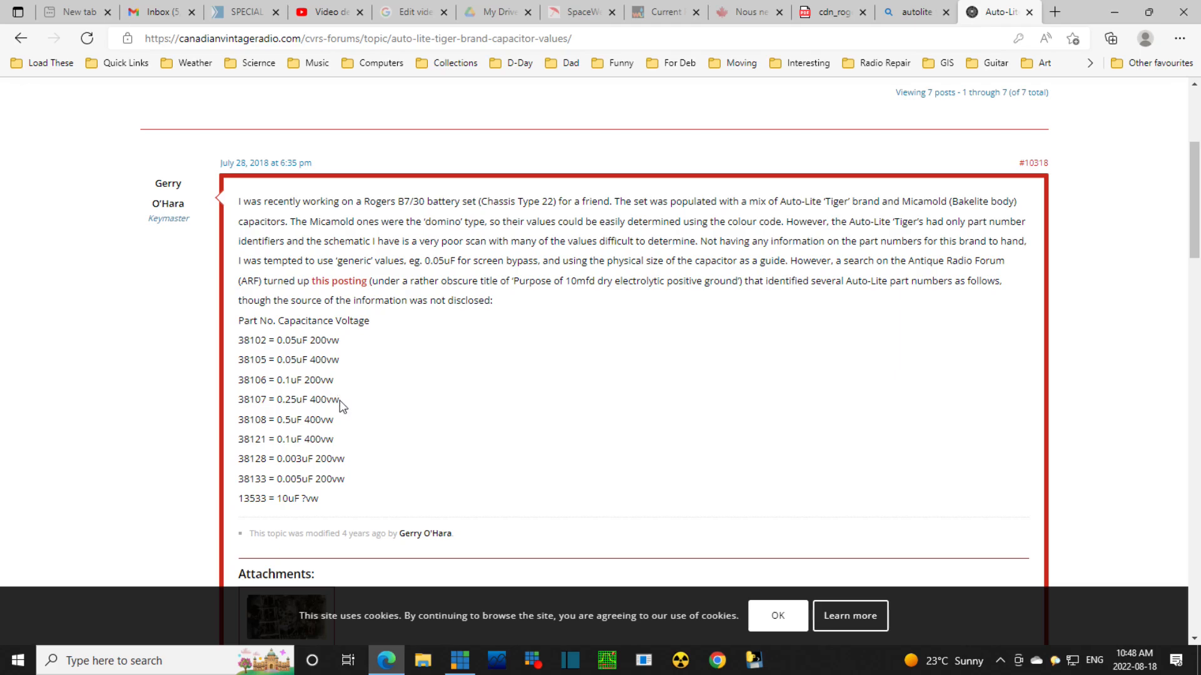
mouse_move(361, 418)
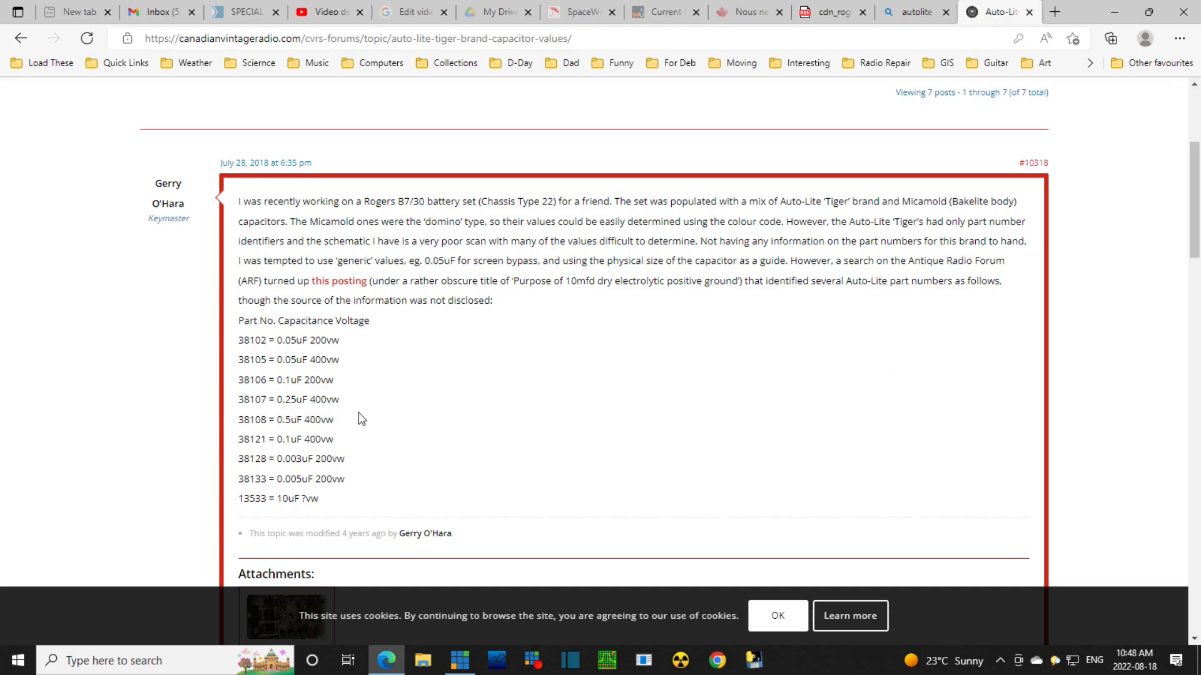
mouse_move(437, 550)
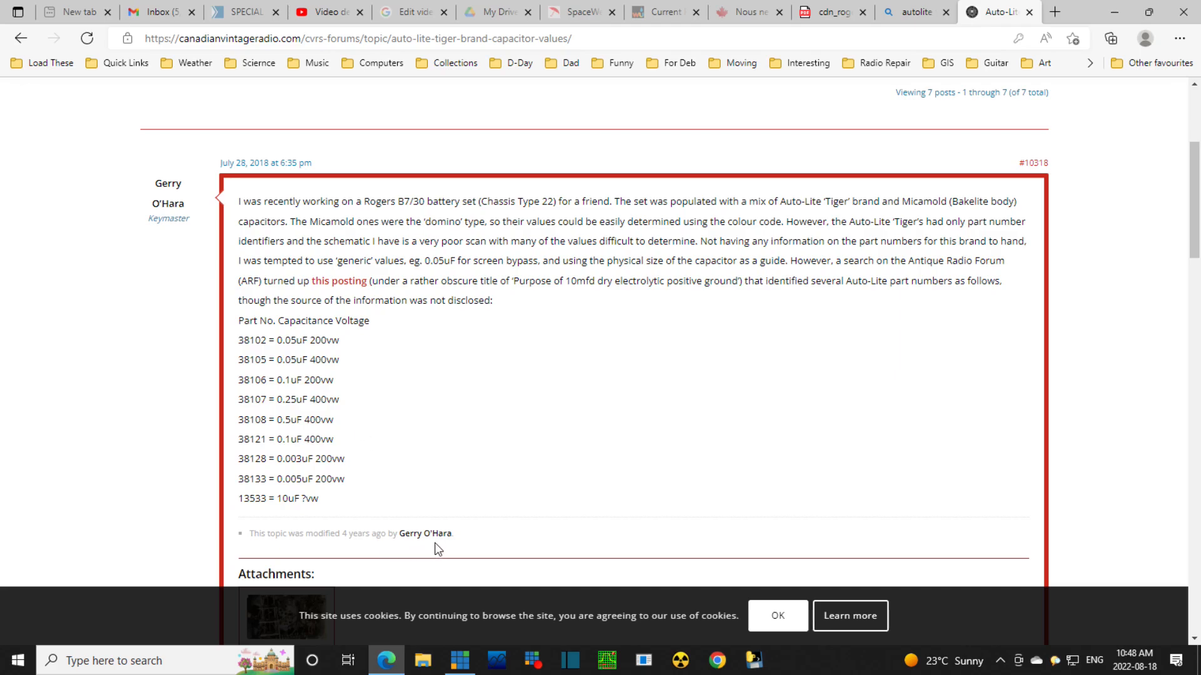
mouse_move(727, 6)
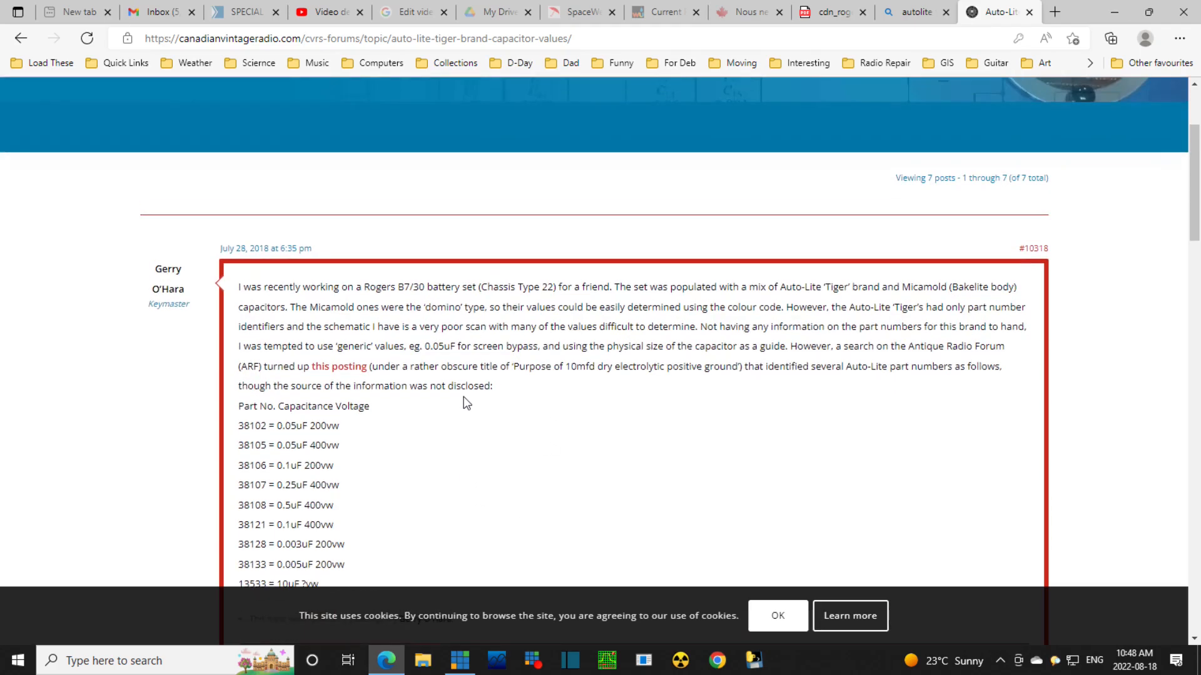
mouse_move(768, 163)
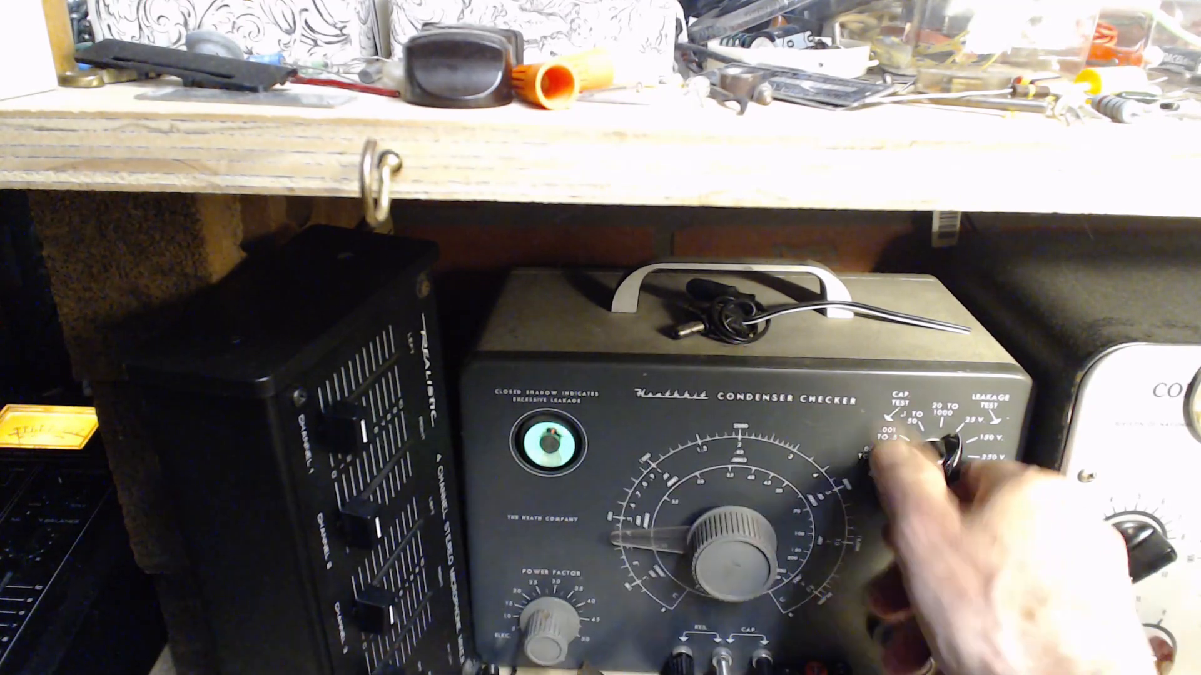
Turn the Heathkit condenser checker's range selector to a CAP TEST range.
drag(942, 452, 919, 475)
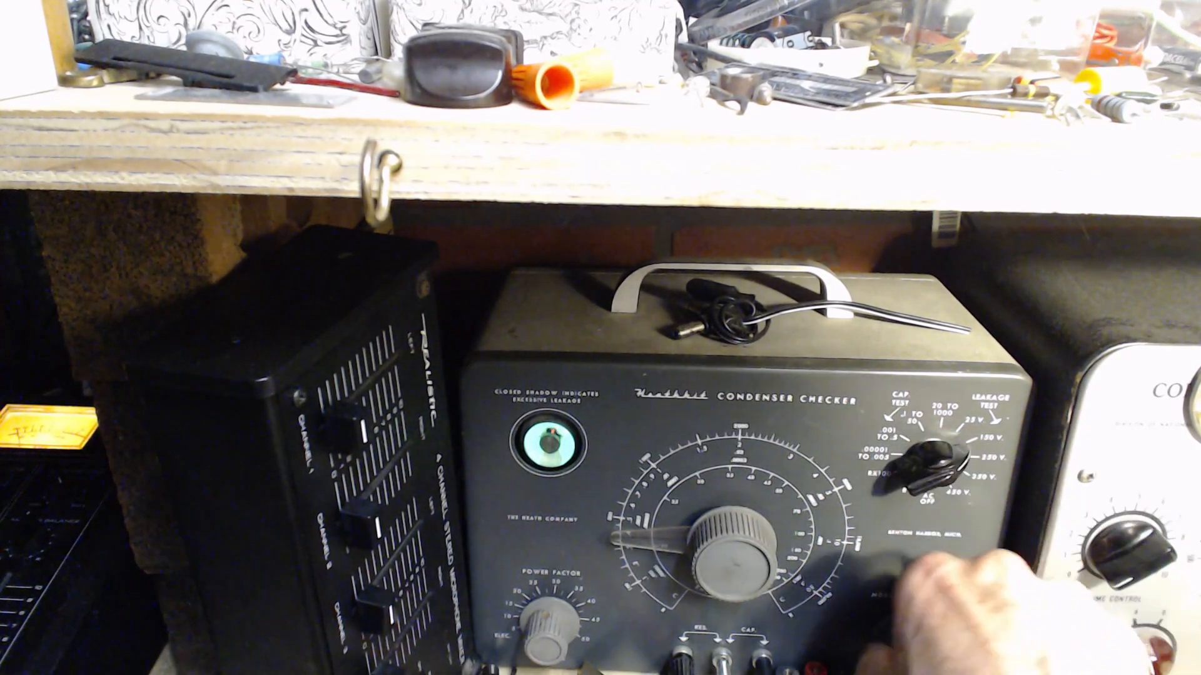